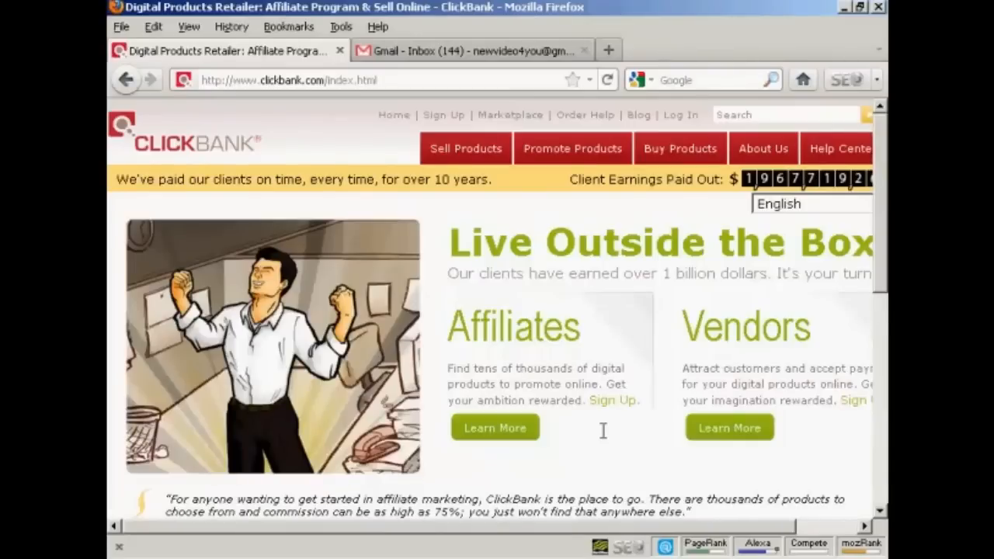
mouse_move(319, 105)
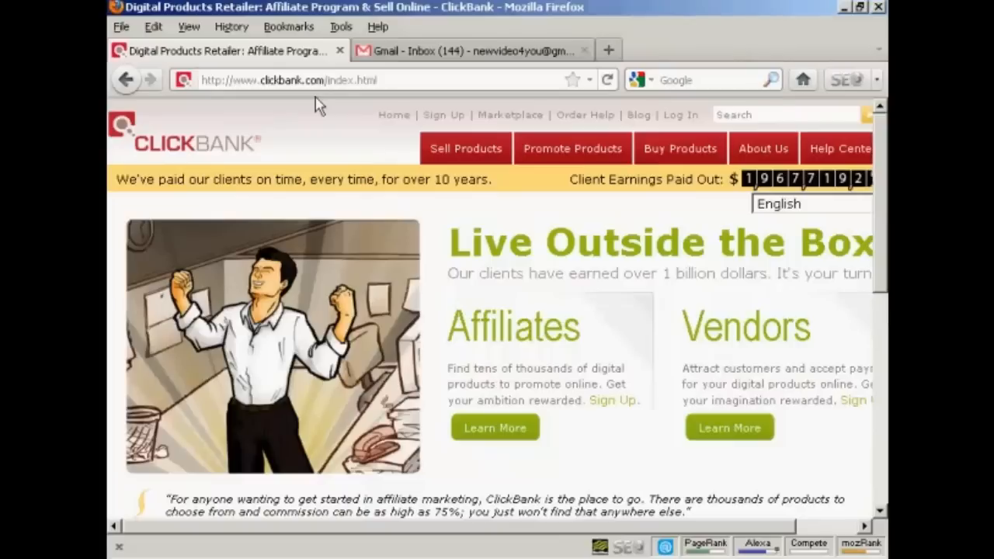
mouse_move(338, 109)
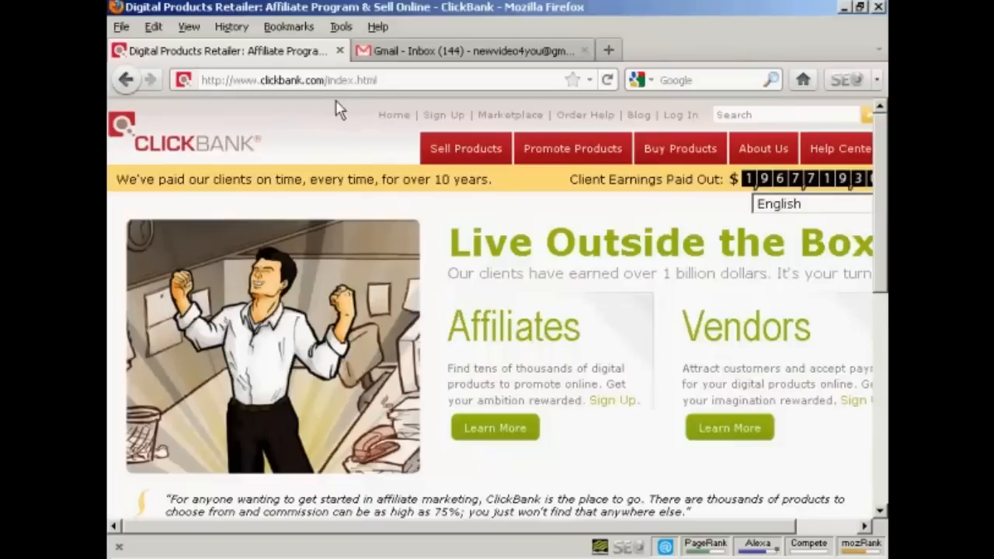
mouse_move(443, 115)
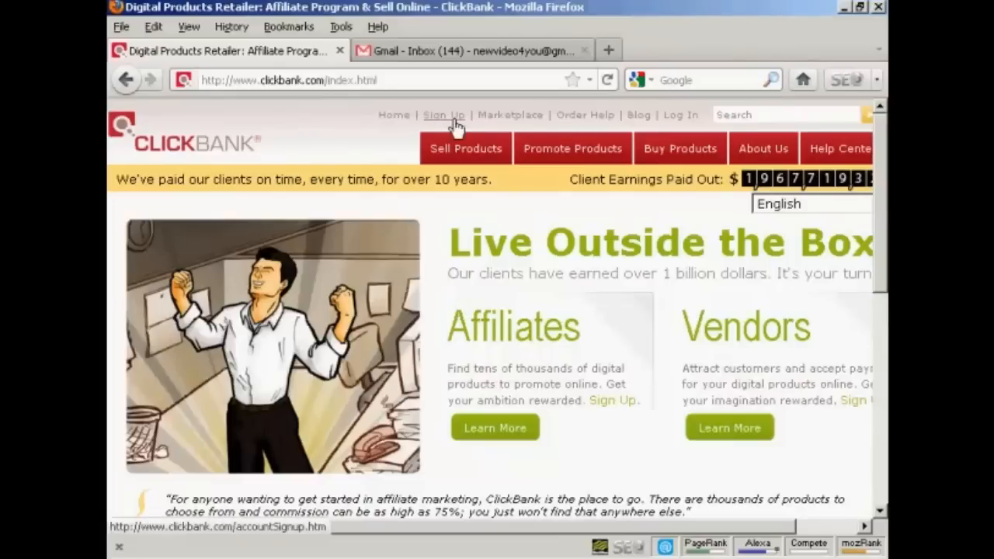
Open the signup form from the home page's Sign Up link
left_click(443, 115)
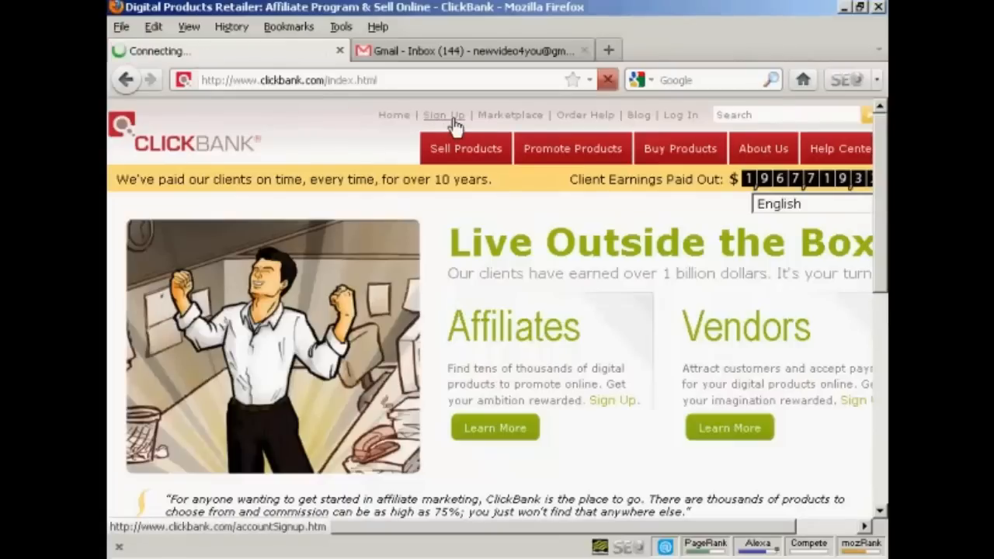
left_click(444, 115)
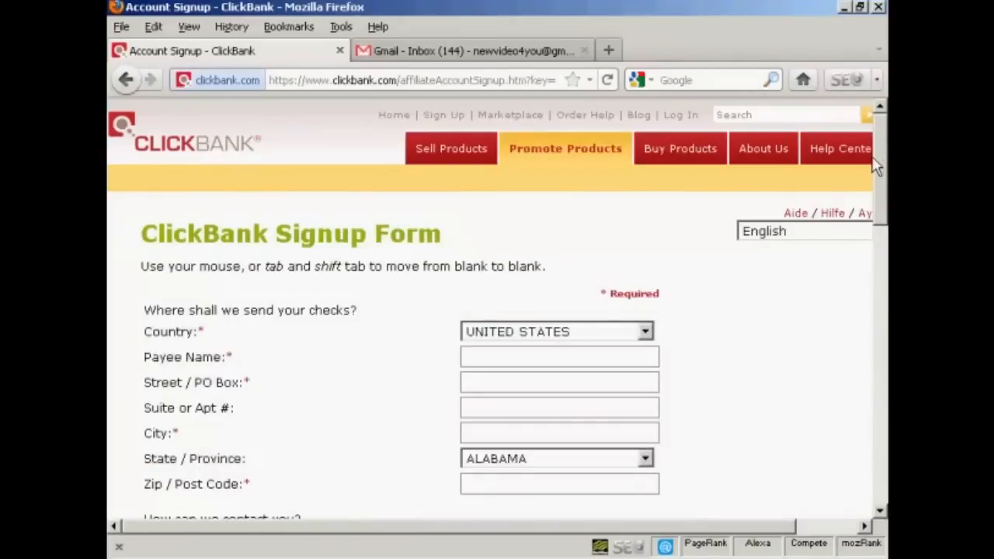
mouse_move(875, 165)
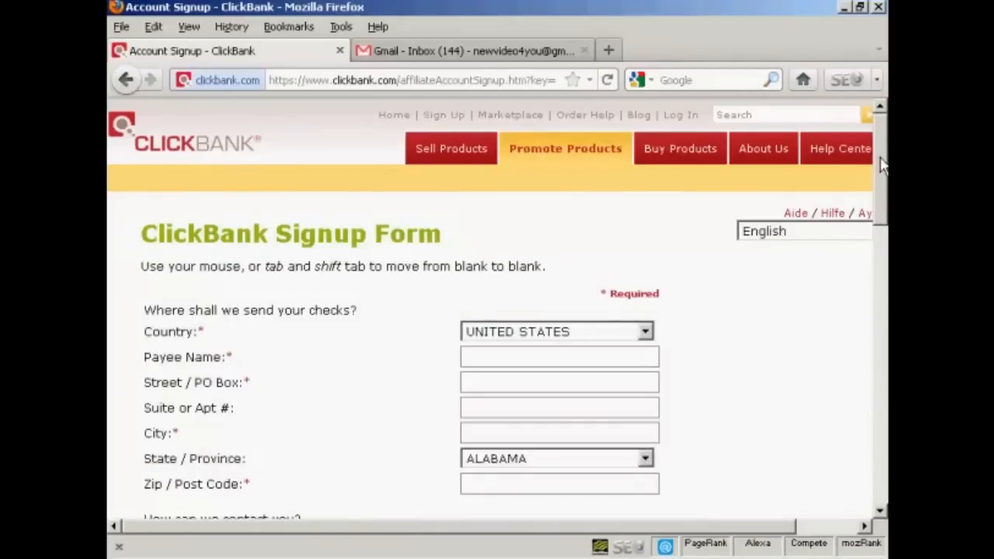
scroll("down", 3)
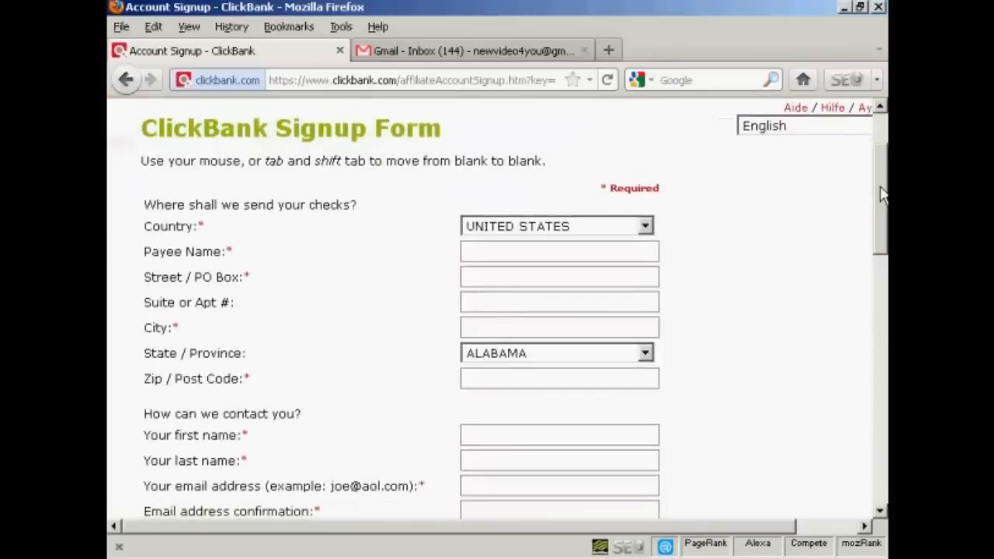
mouse_move(441, 375)
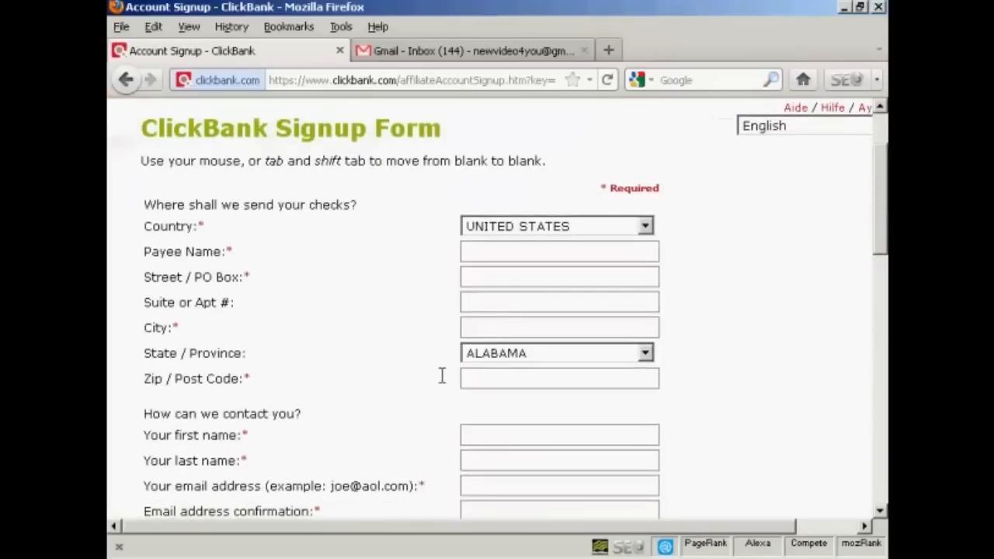
scroll("down", 3)
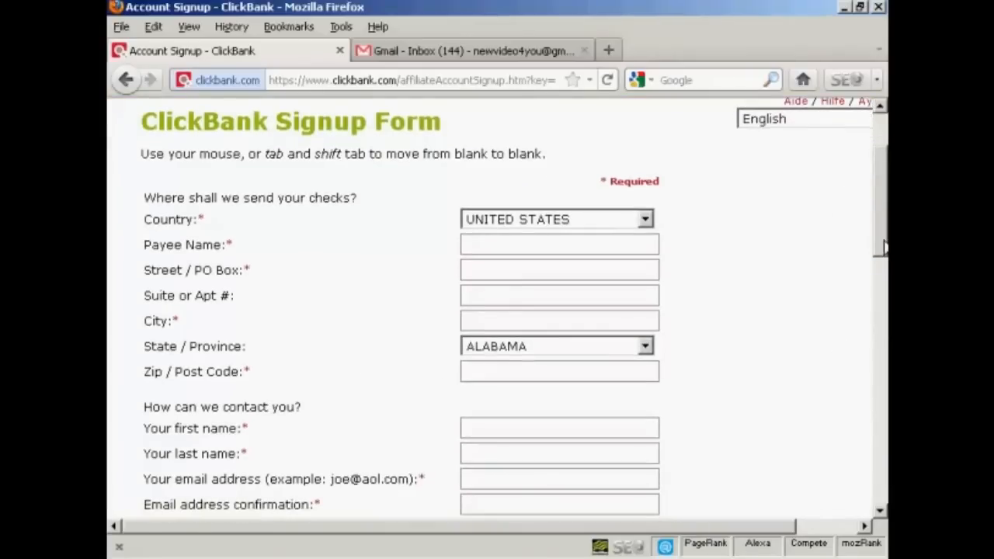
scroll("down", 3)
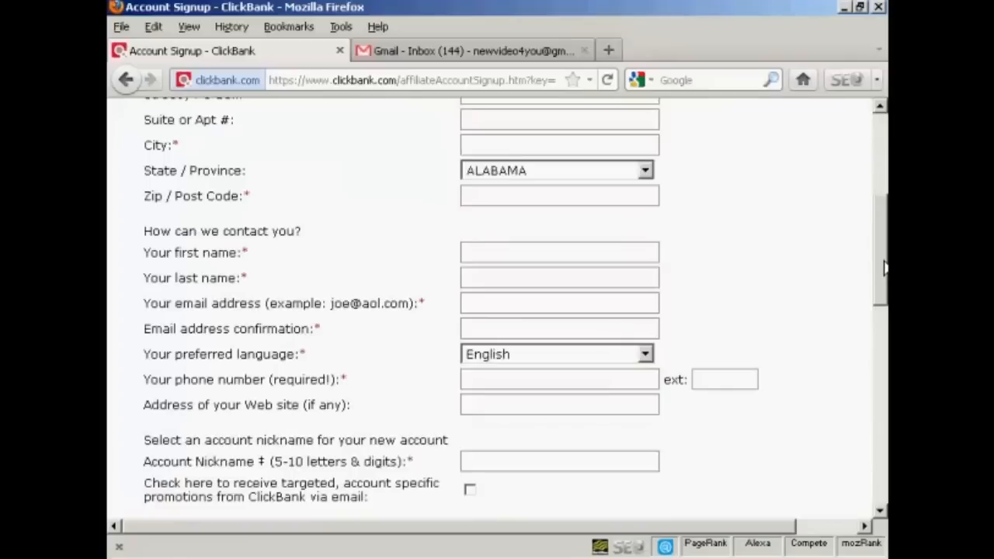
mouse_move(289, 366)
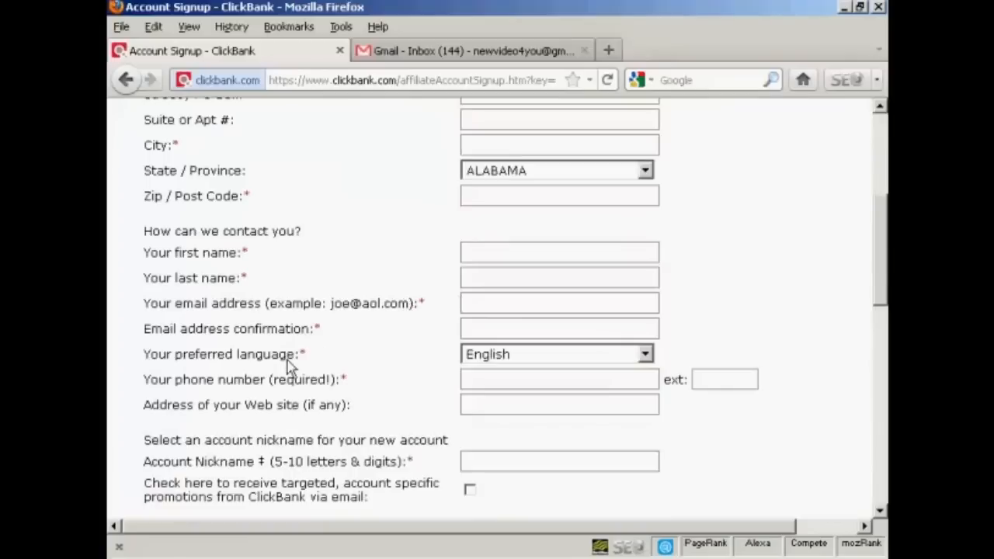
scroll("down", 3)
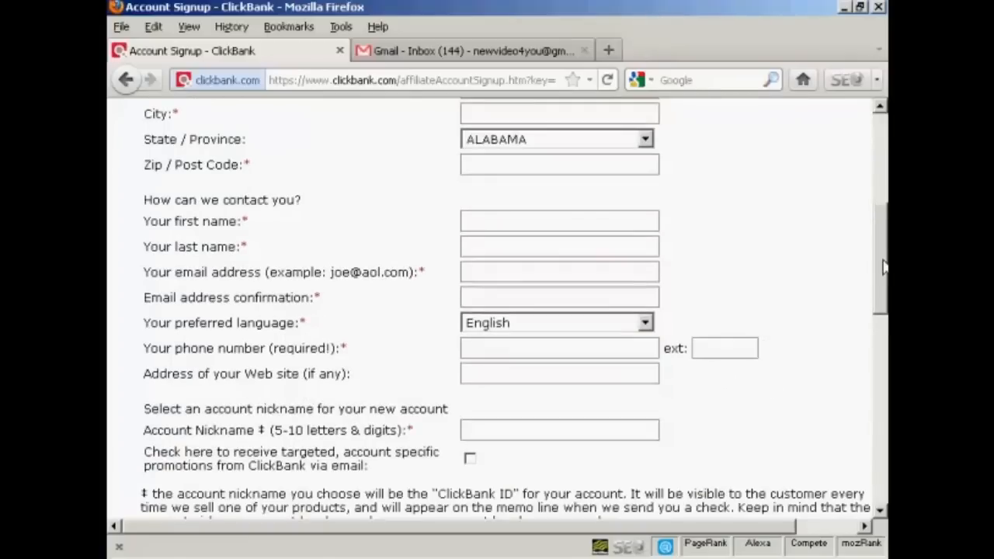
scroll("up", 3)
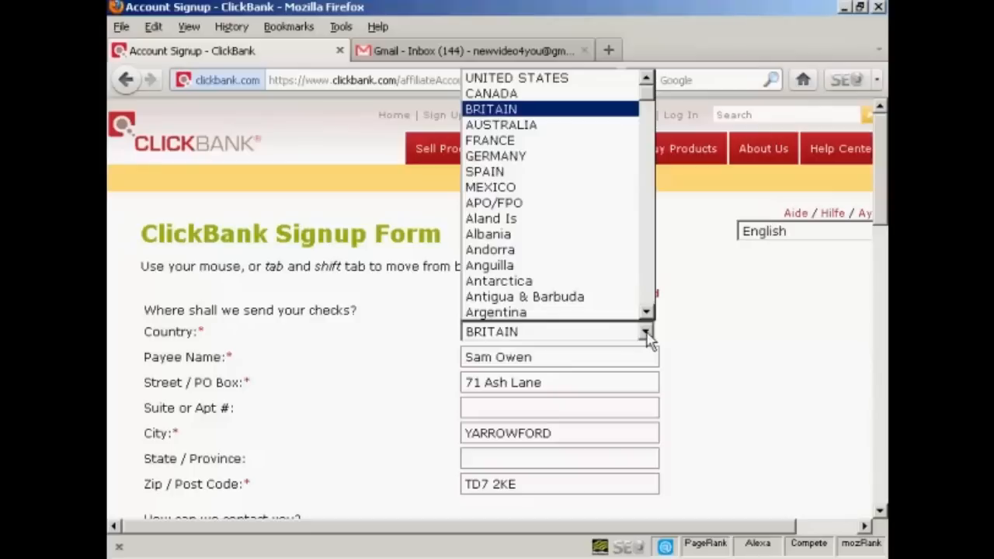
Set the payee country to Britain and confirm it stays selected
left_click(492, 331)
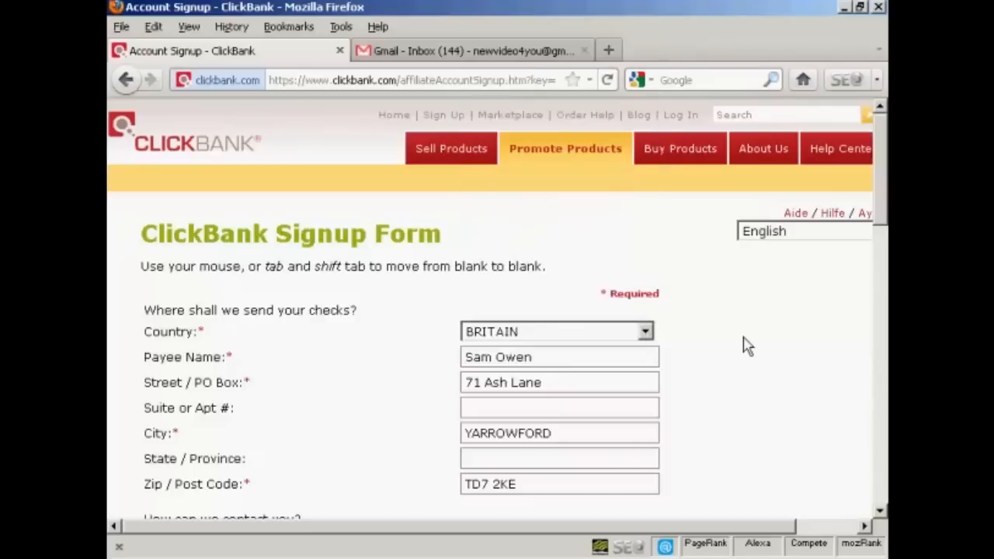
mouse_move(826, 299)
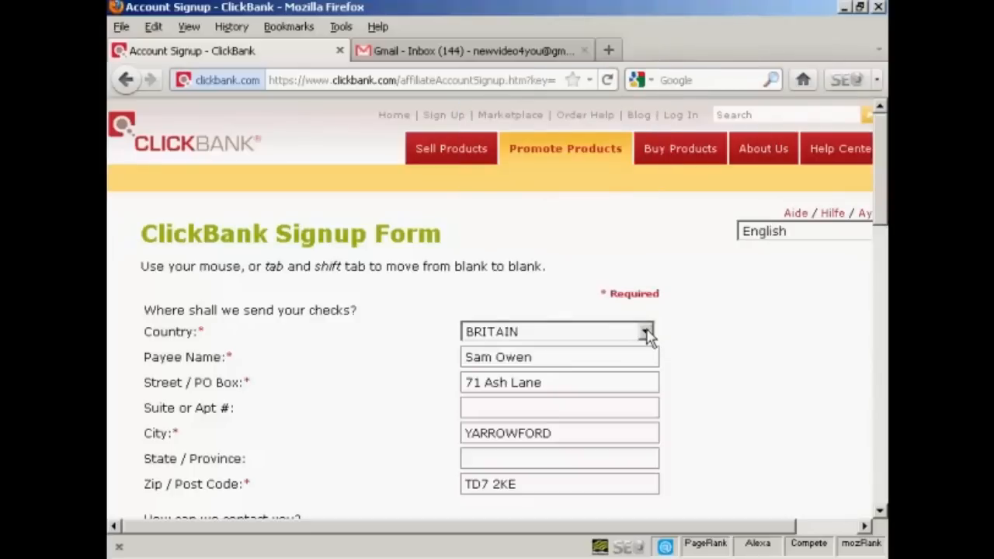
left_click(646, 332)
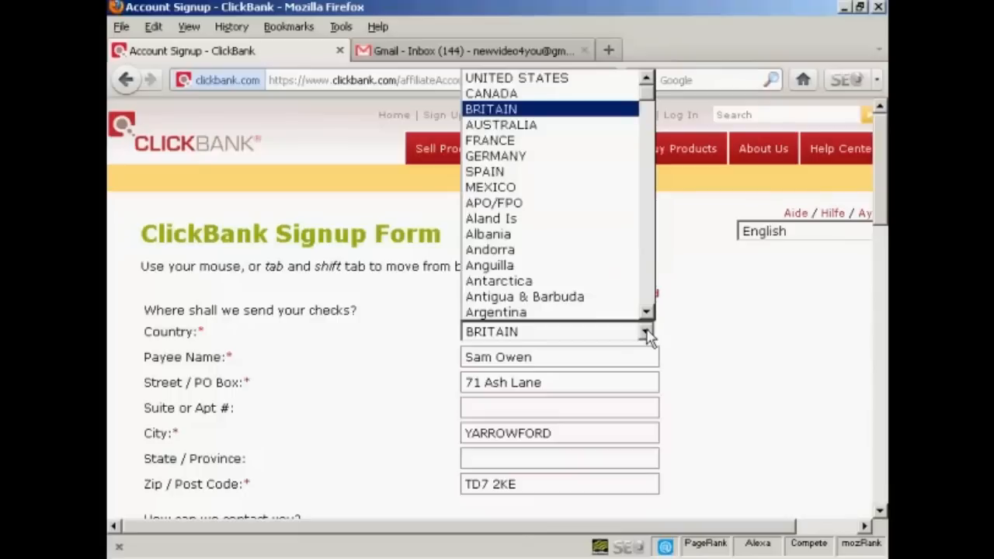
mouse_move(508, 112)
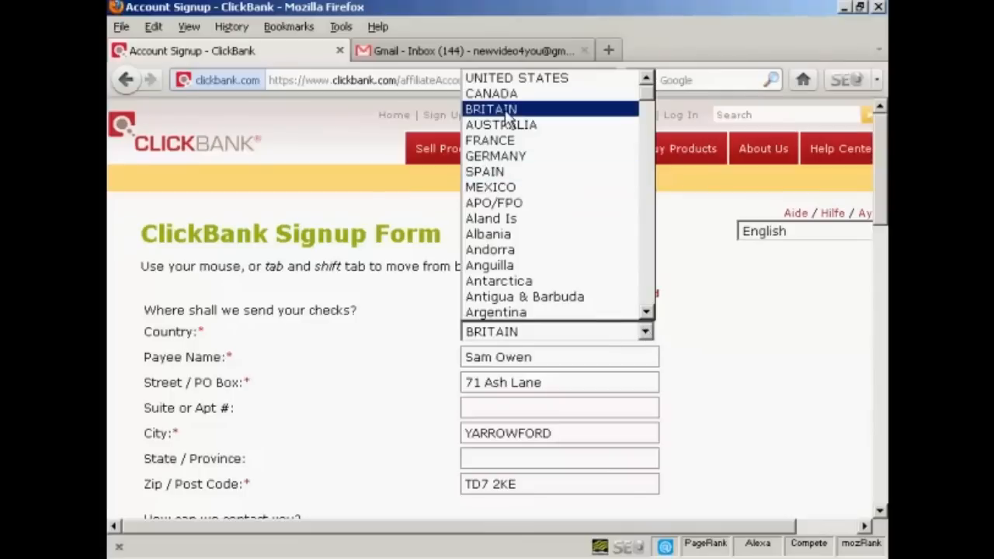
left_click(490, 108)
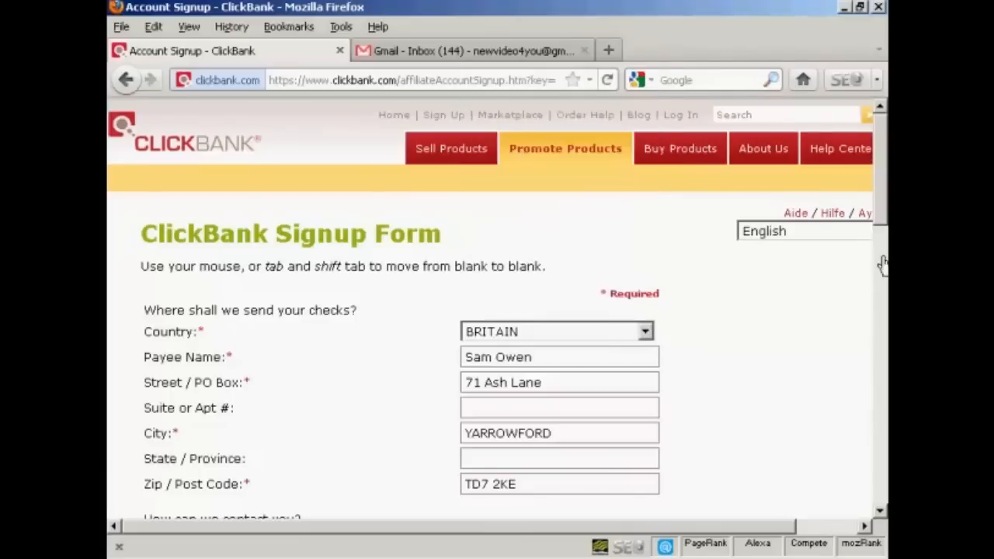
Enter 'newvideo4u' as the account nickname on the signup form
scroll("down", 3)
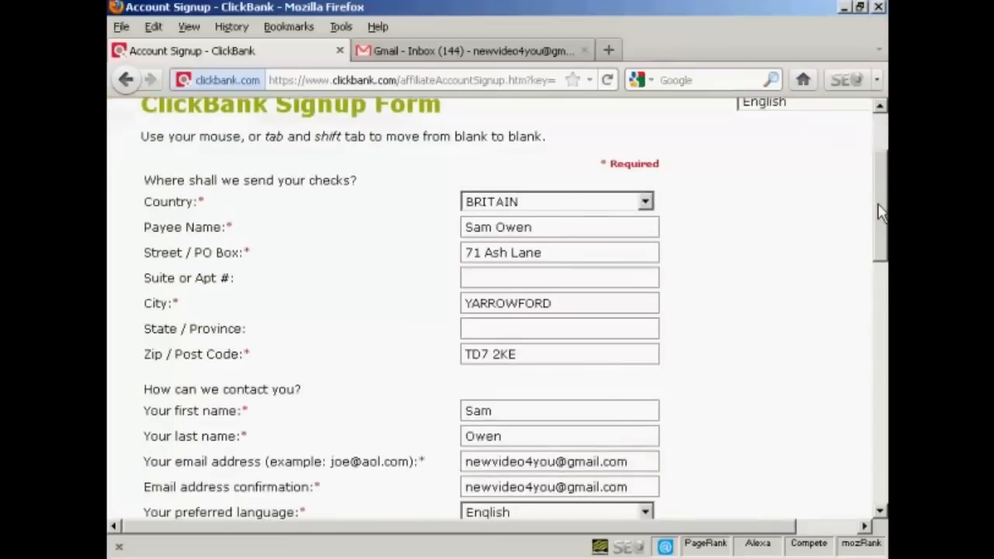
scroll("down", 3)
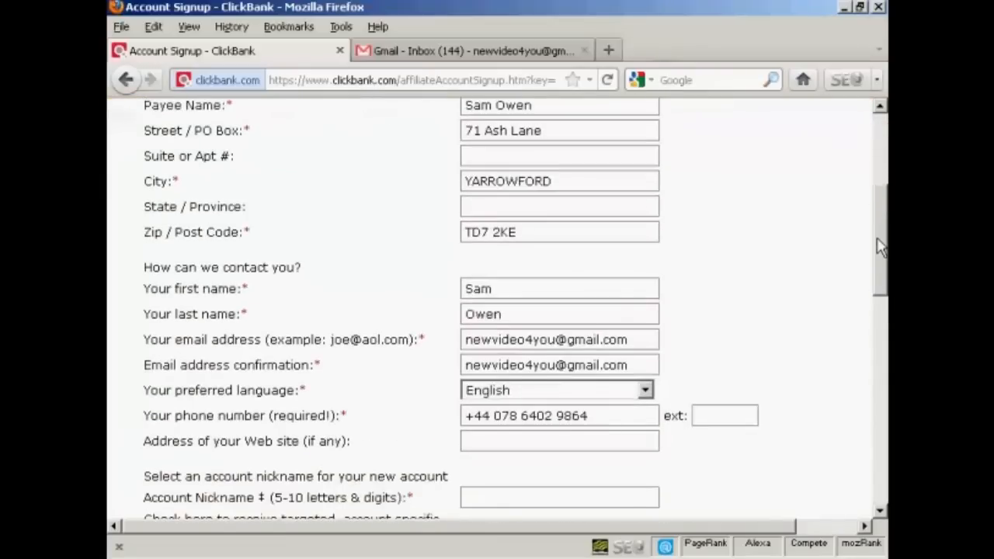
scroll("down", 3)
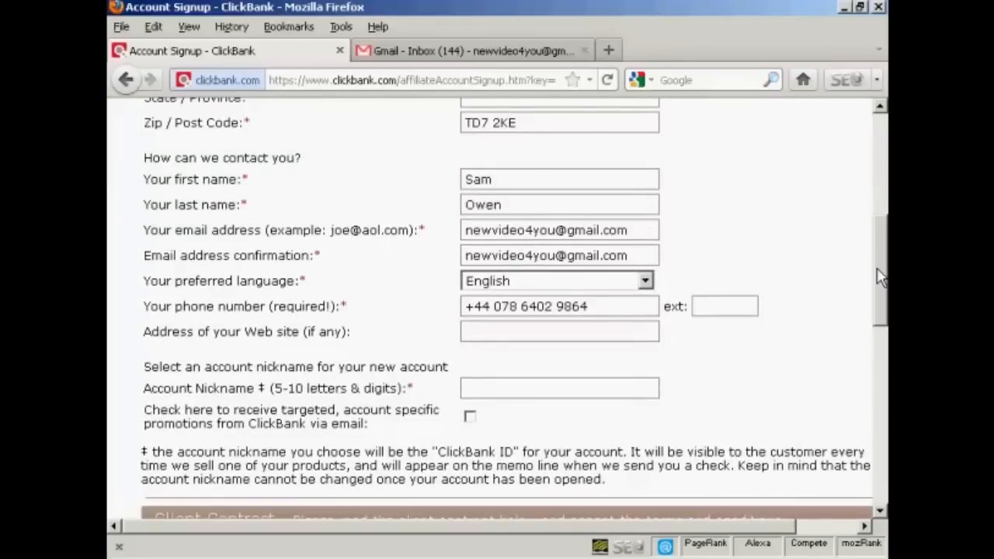
mouse_move(485, 329)
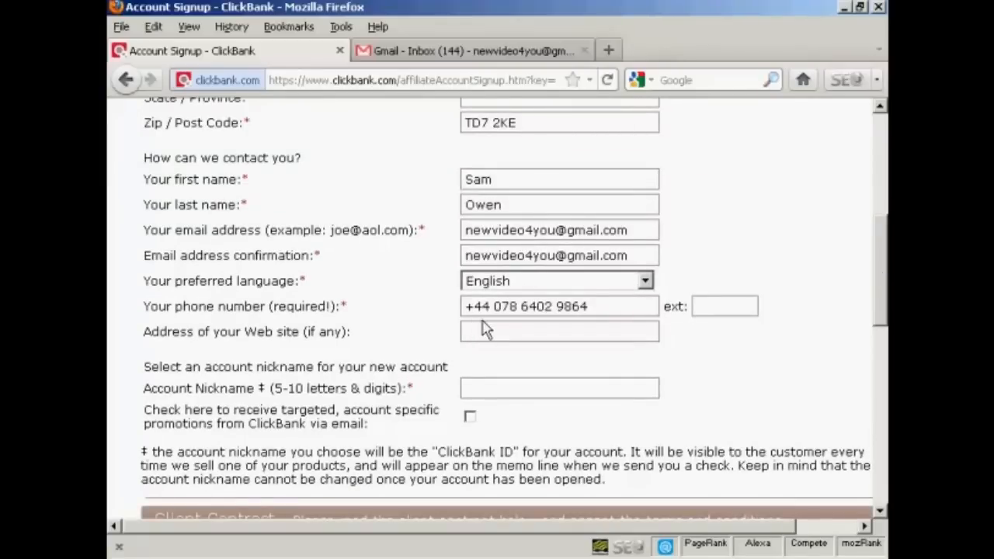
mouse_move(487, 324)
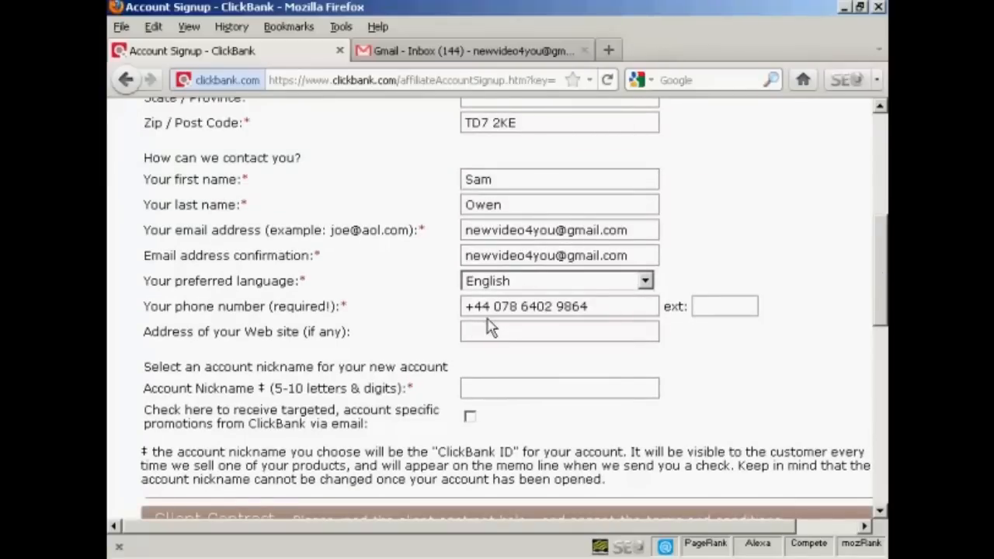
mouse_move(676, 304)
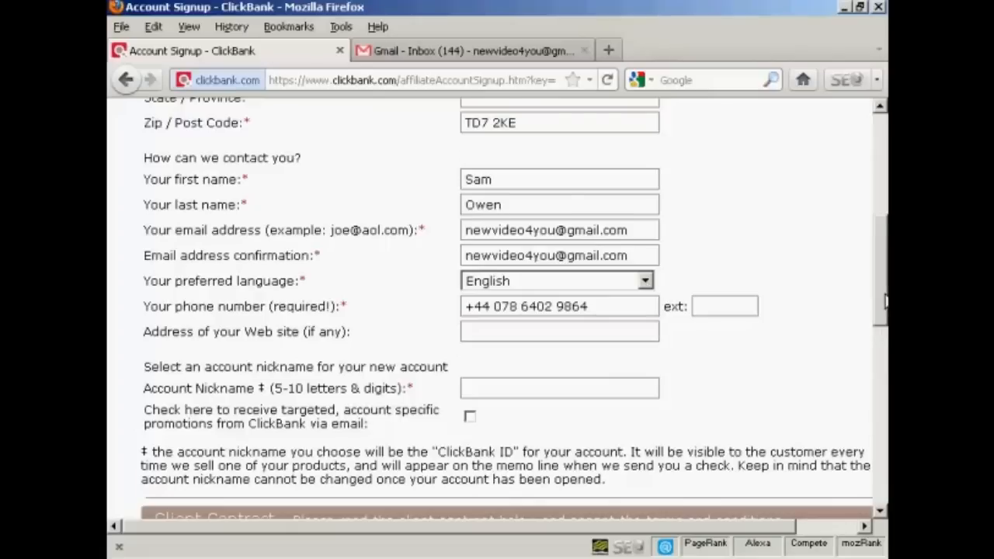
scroll("down", 3)
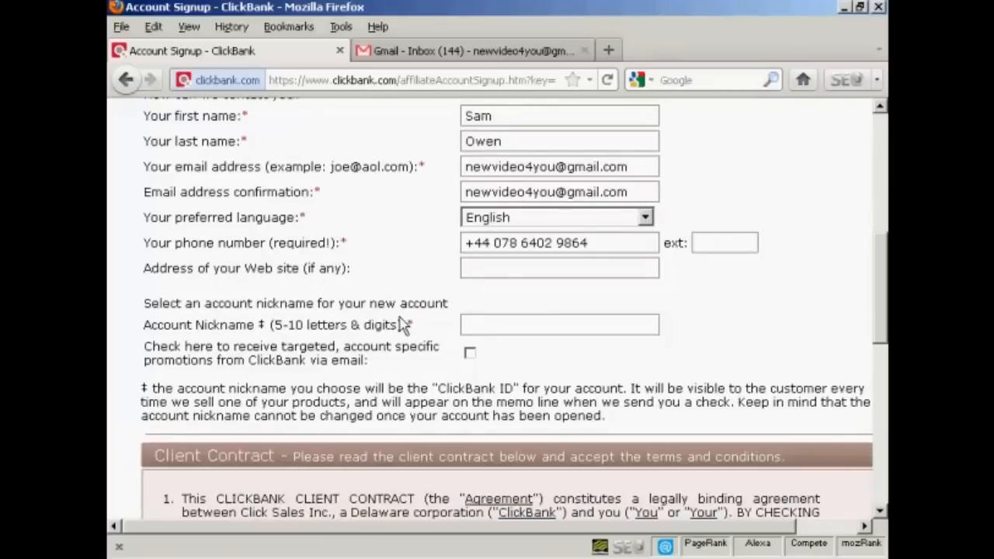
left_click(559, 325)
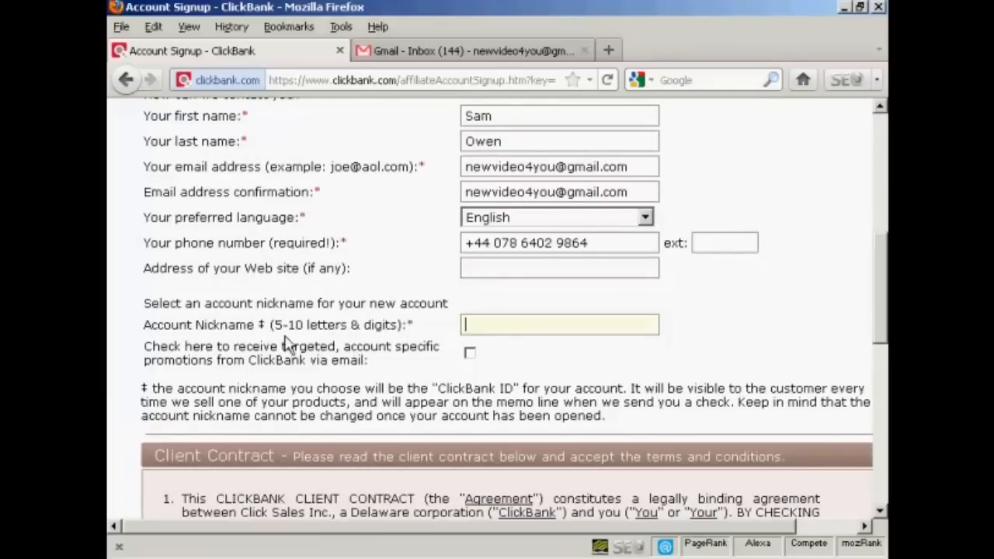
mouse_move(524, 348)
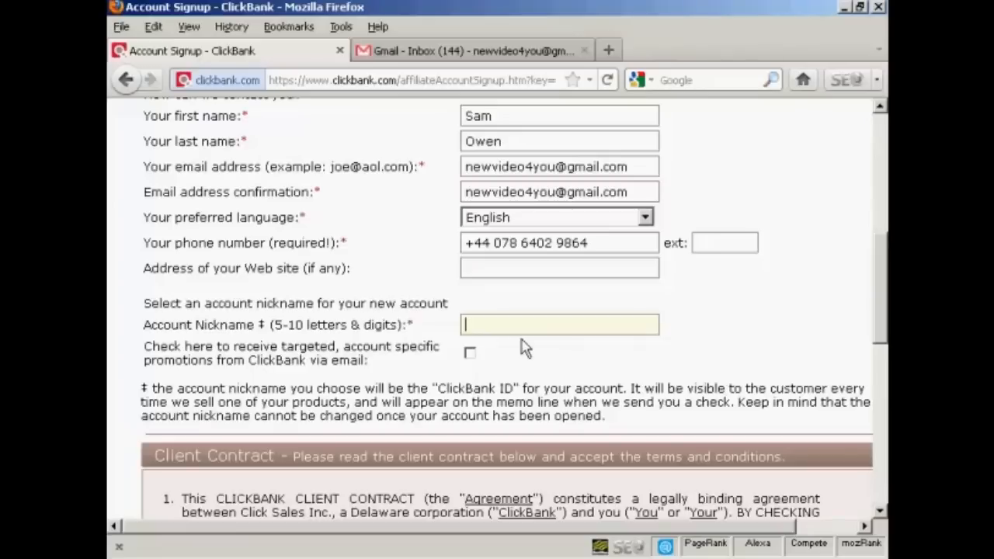
type("newvideo4u")
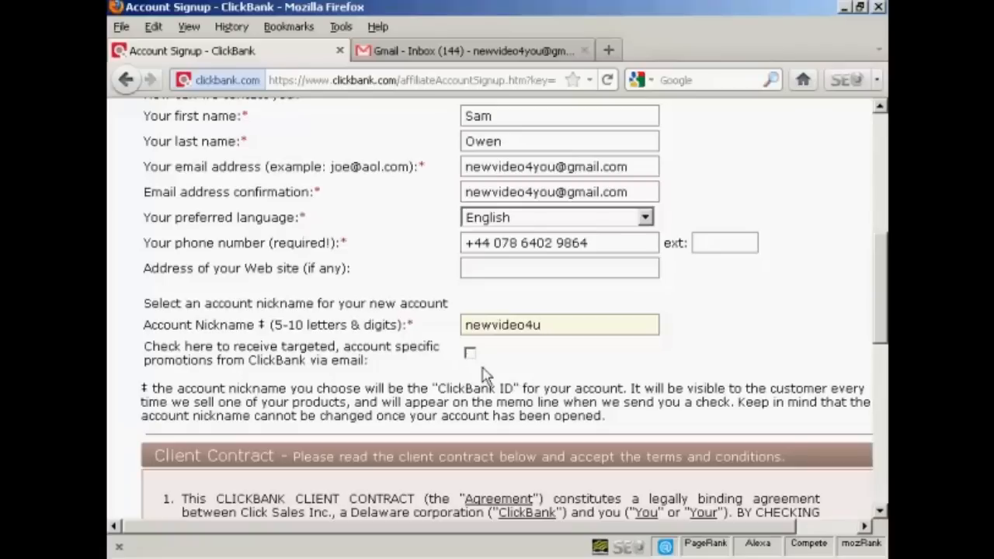
mouse_move(586, 355)
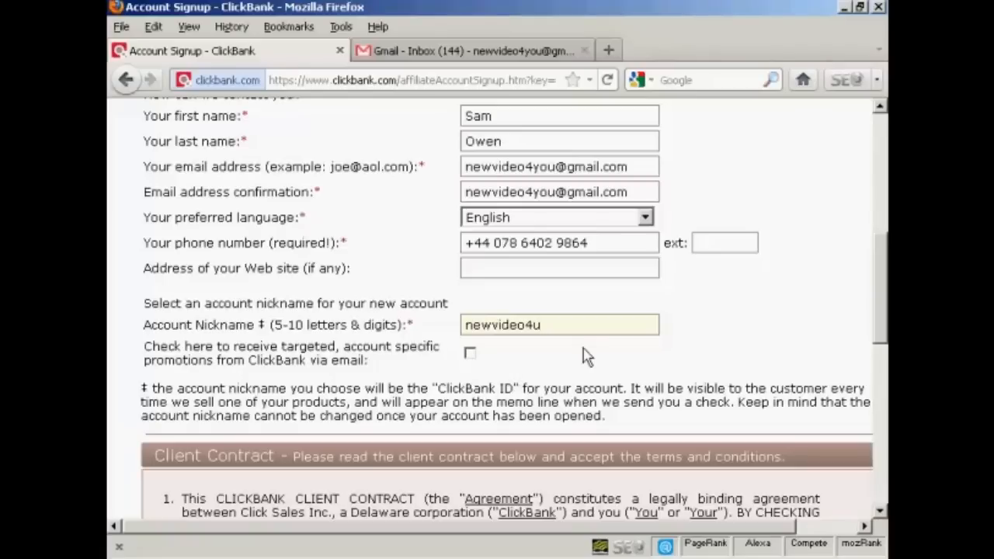
mouse_move(882, 274)
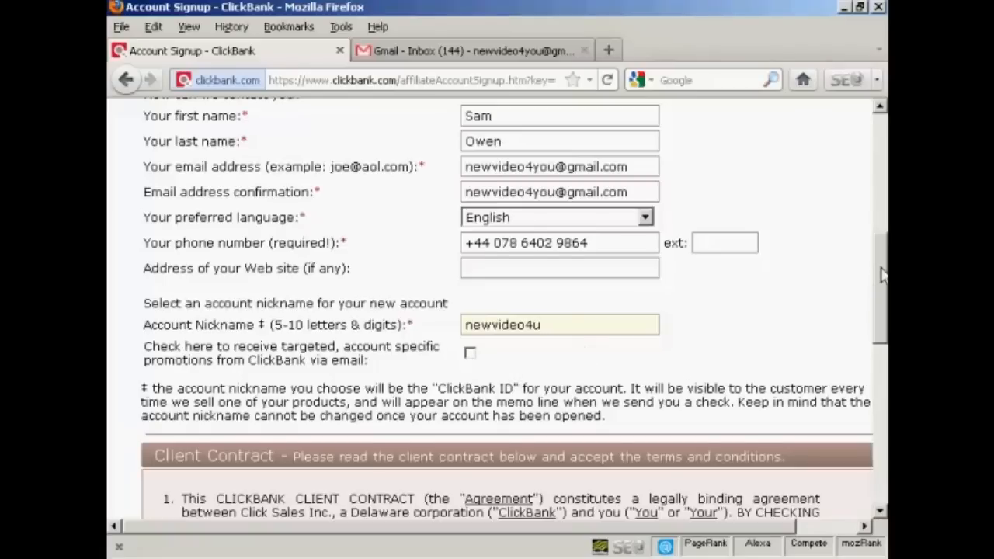
Tick 'I have read and agree to the terms and conditions' below the client contract
scroll("down", 3)
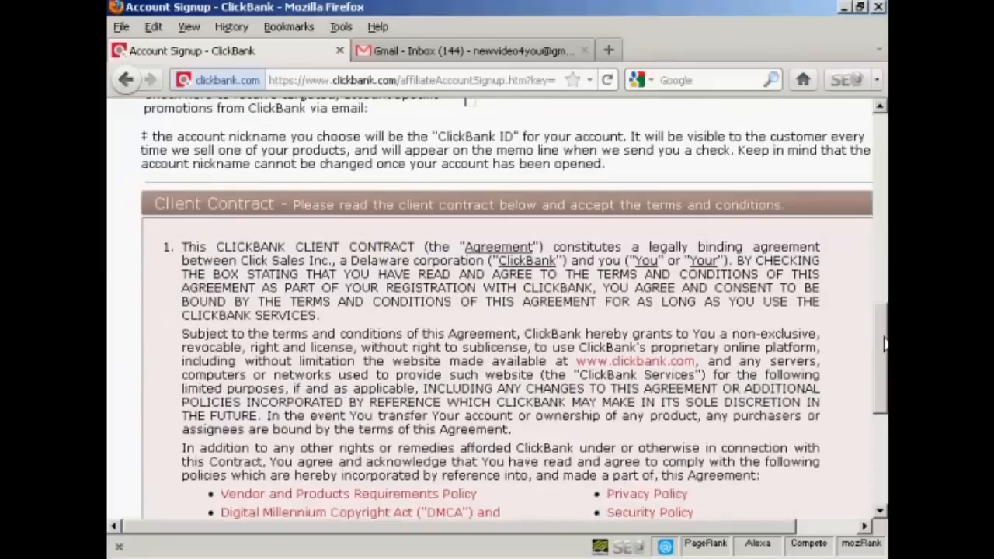
scroll("down", 3)
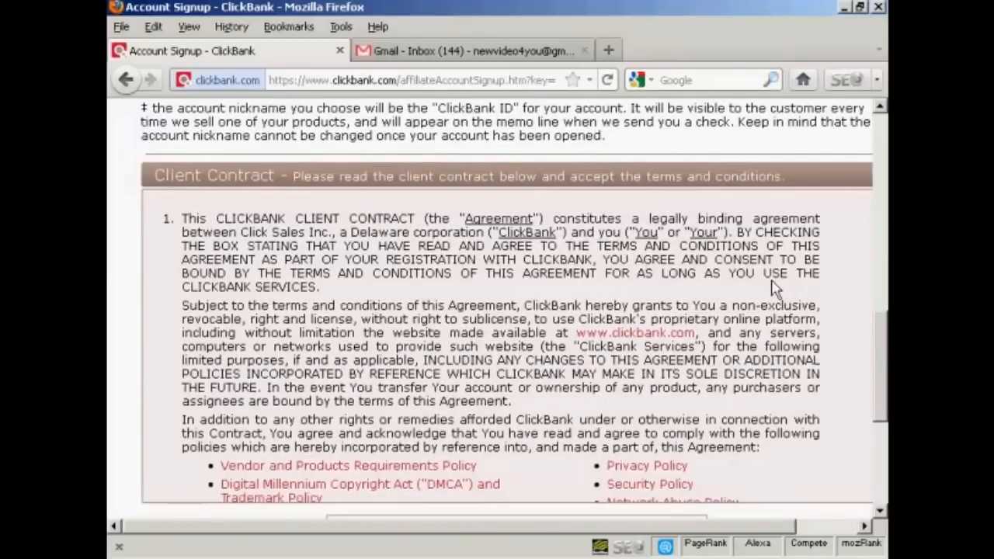
scroll("down", 3)
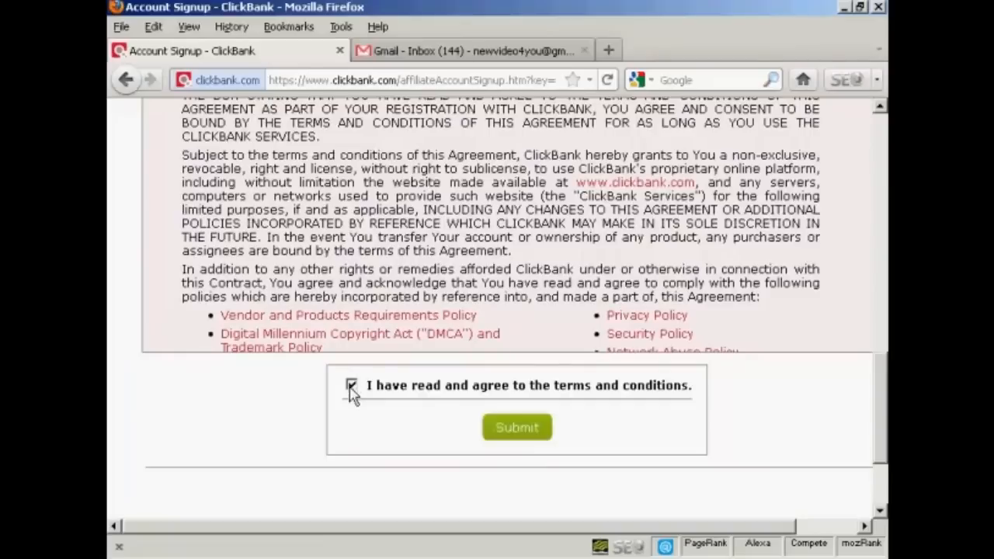
left_click(351, 386)
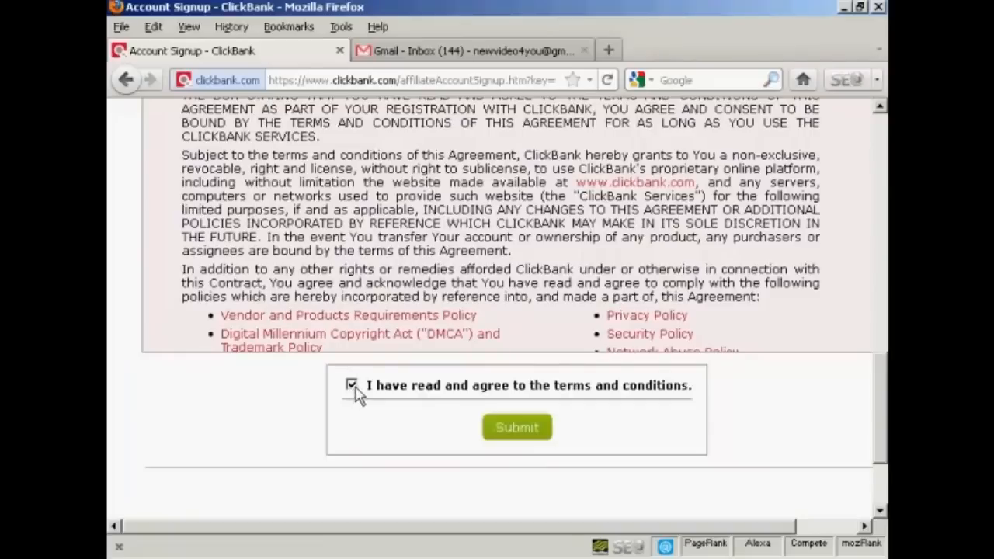
Submit the signup form, reaching the 'Signup Not Yet Complete' page
left_click(516, 427)
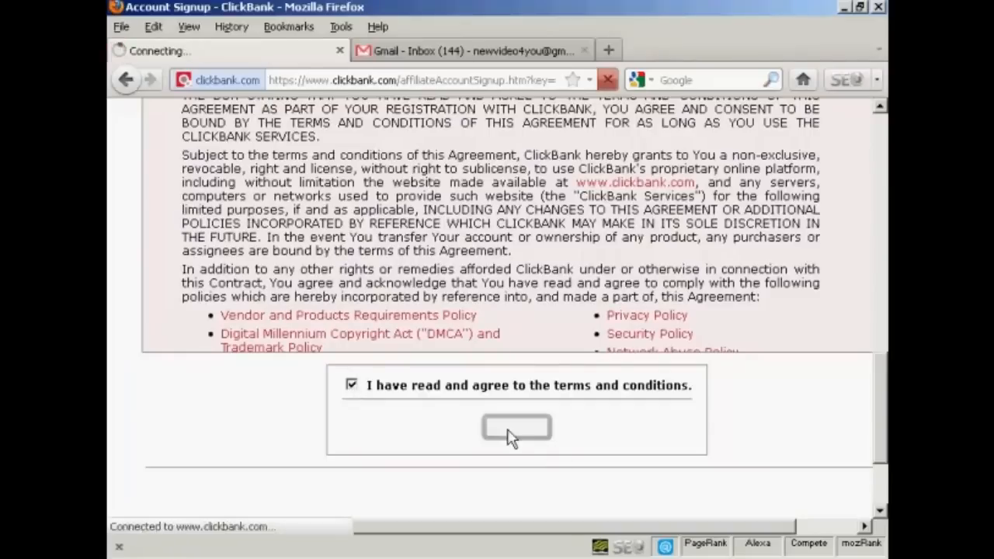
left_click(516, 427)
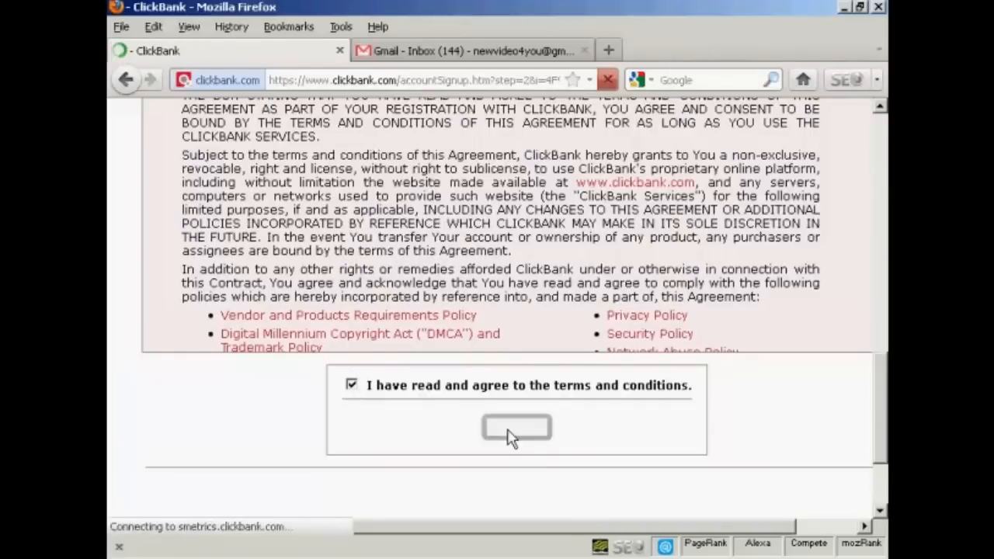
left_click(515, 427)
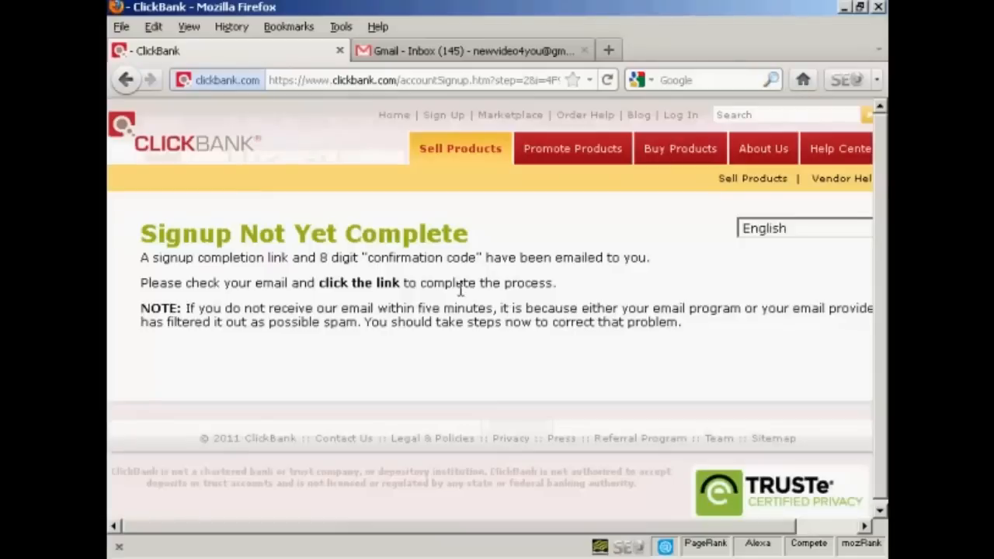
mouse_move(458, 280)
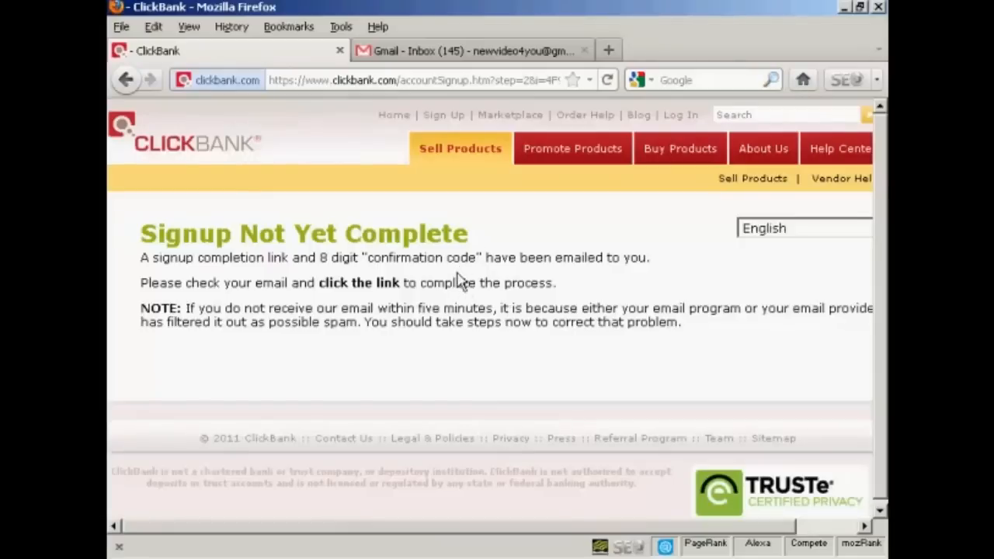
mouse_move(441, 280)
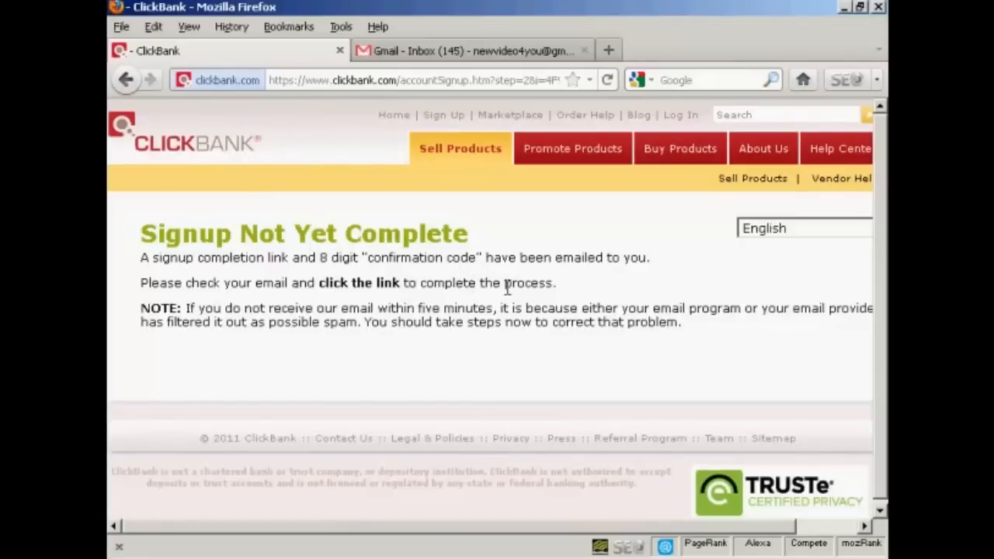
mouse_move(539, 305)
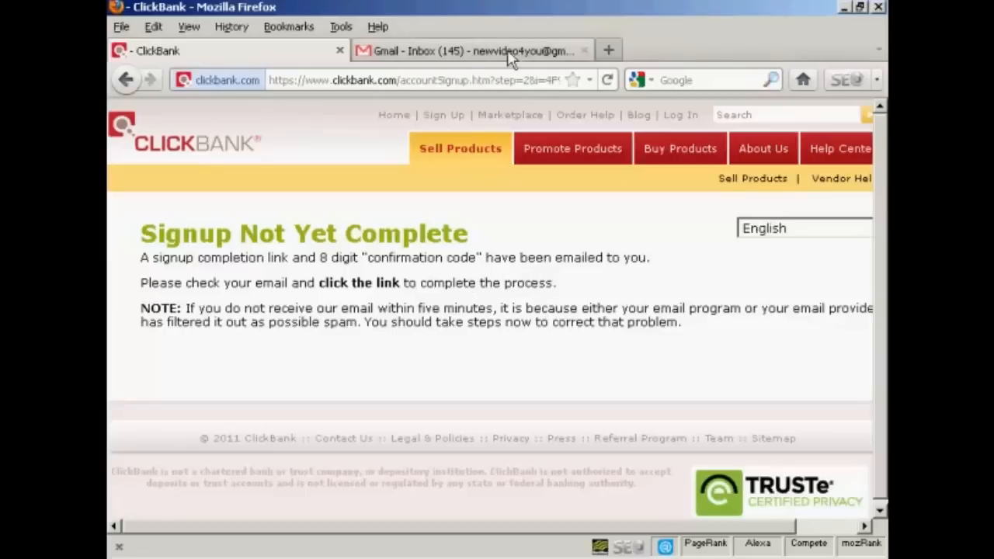
left_click(466, 50)
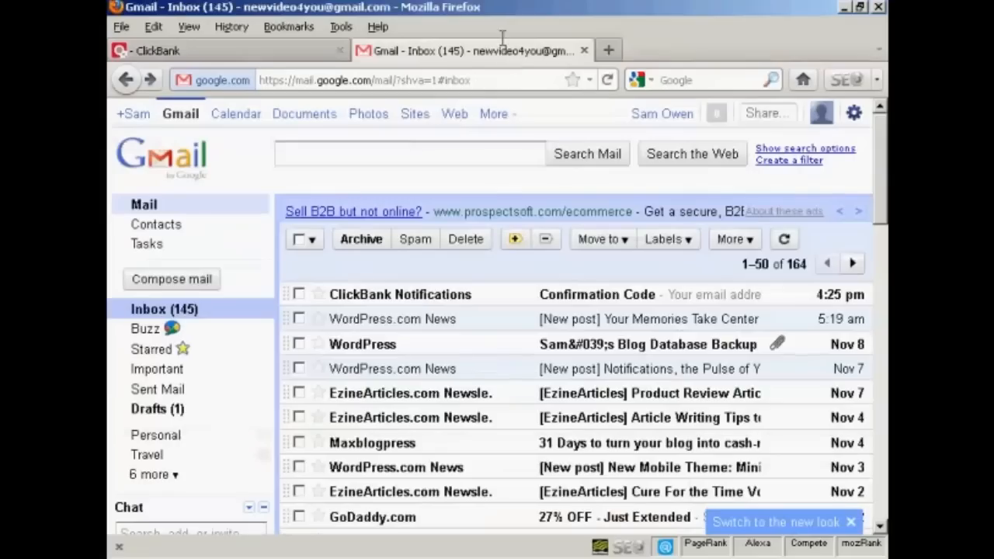
mouse_move(400, 294)
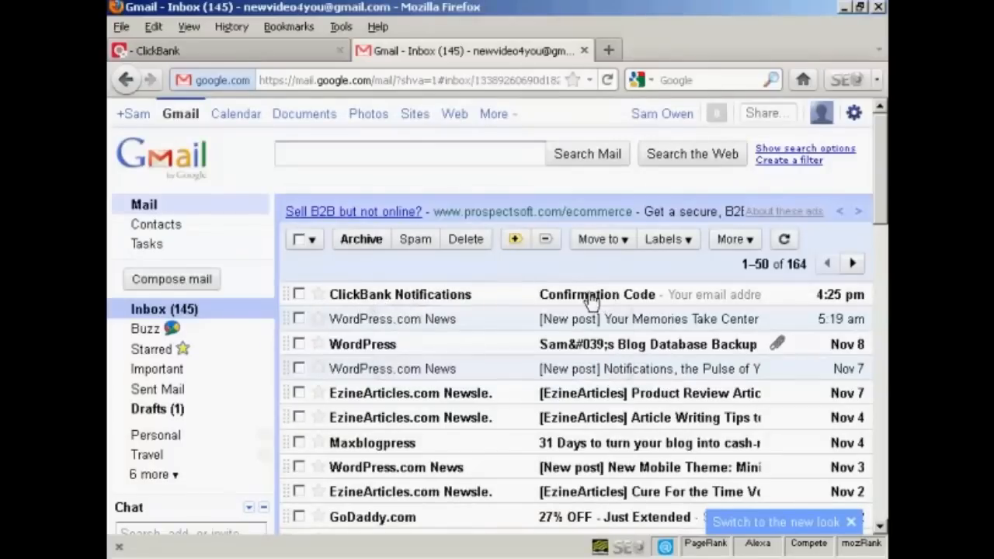
left_click(597, 295)
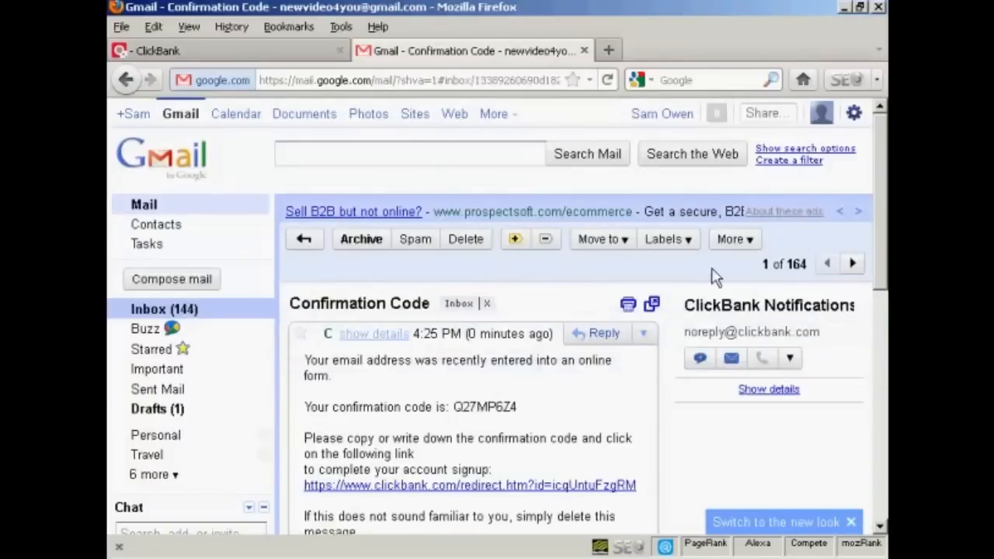
scroll("down", 3)
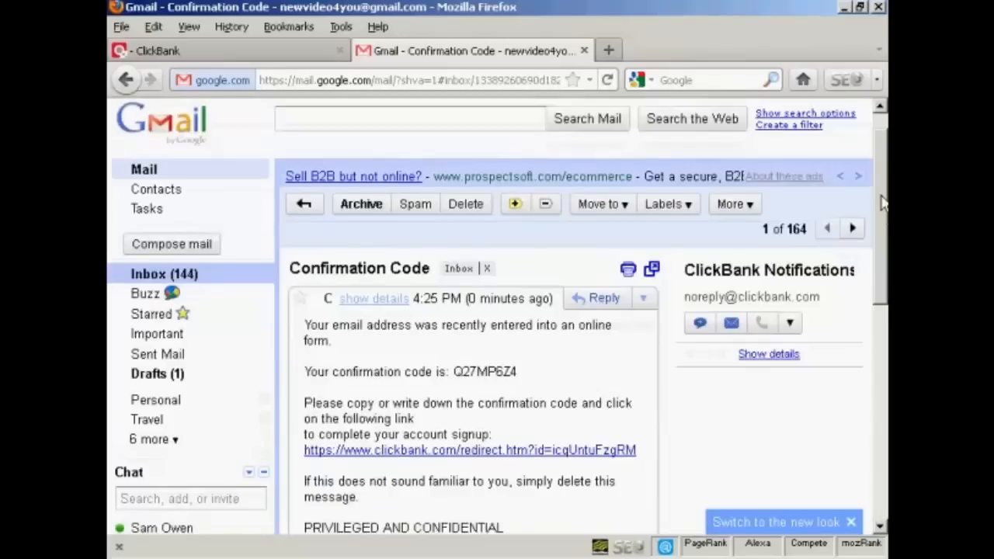
scroll("down", 3)
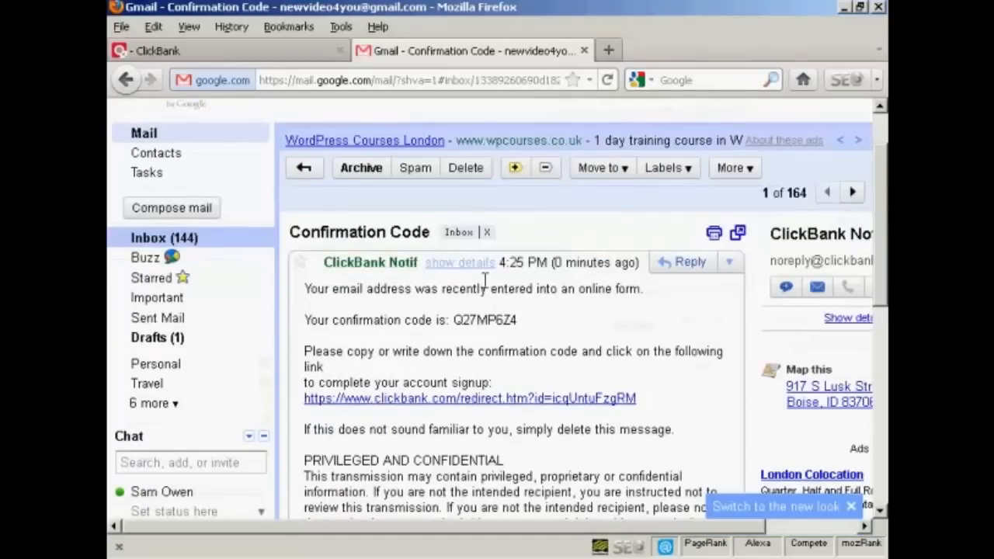
double_click(484, 320)
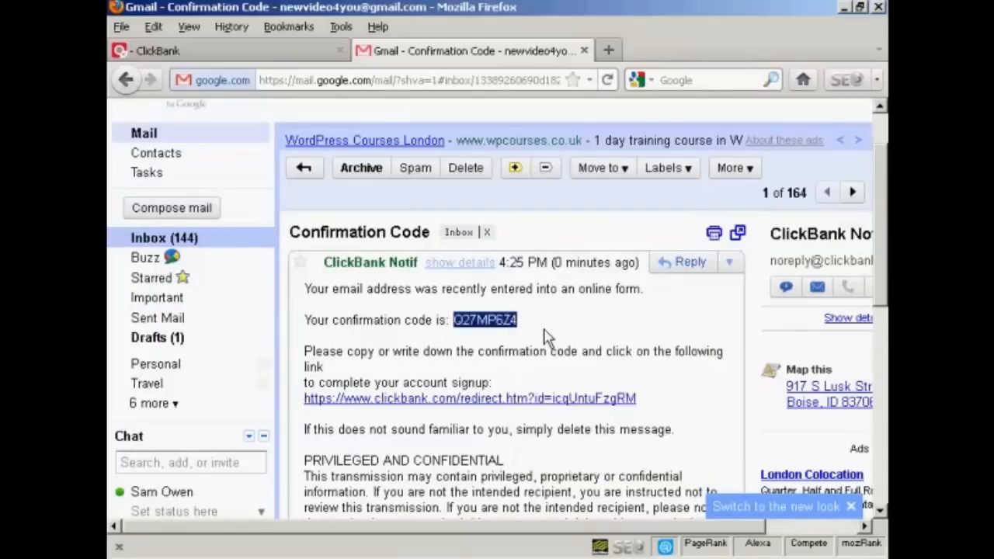
mouse_move(486, 407)
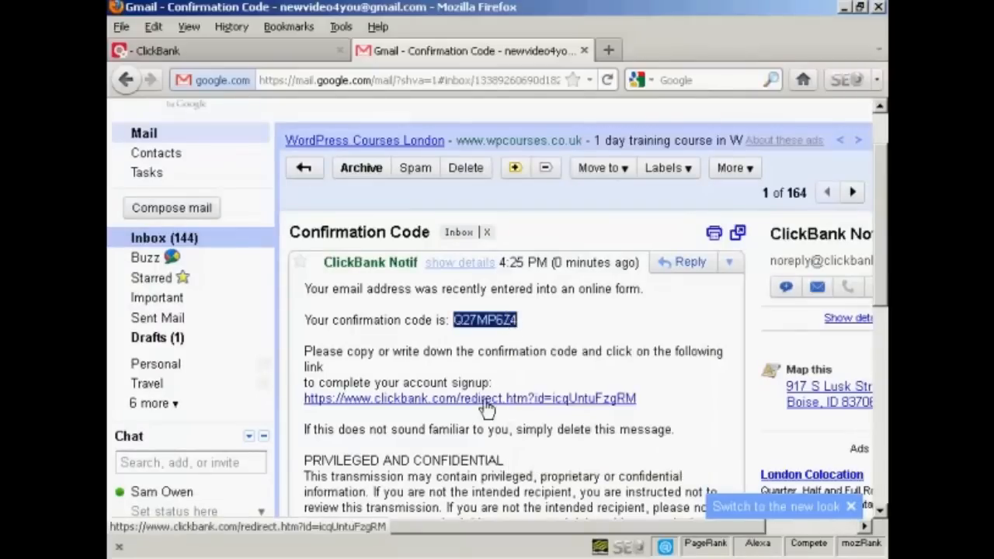
left_click(468, 398)
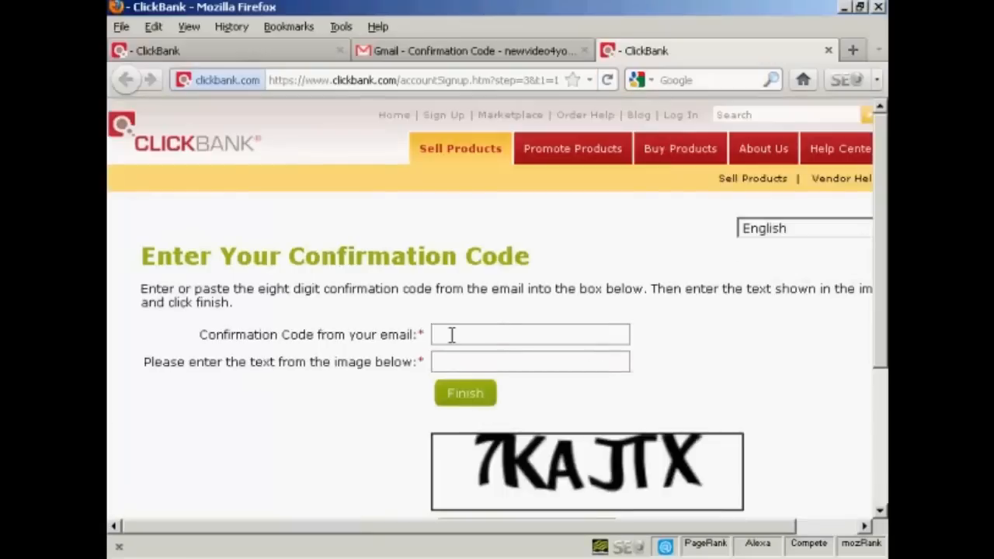
left_click(531, 335)
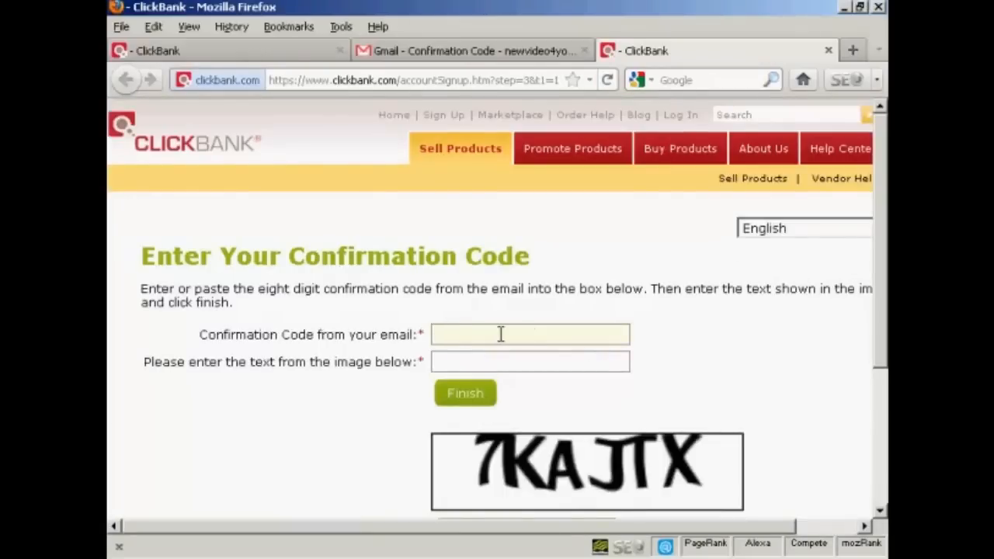
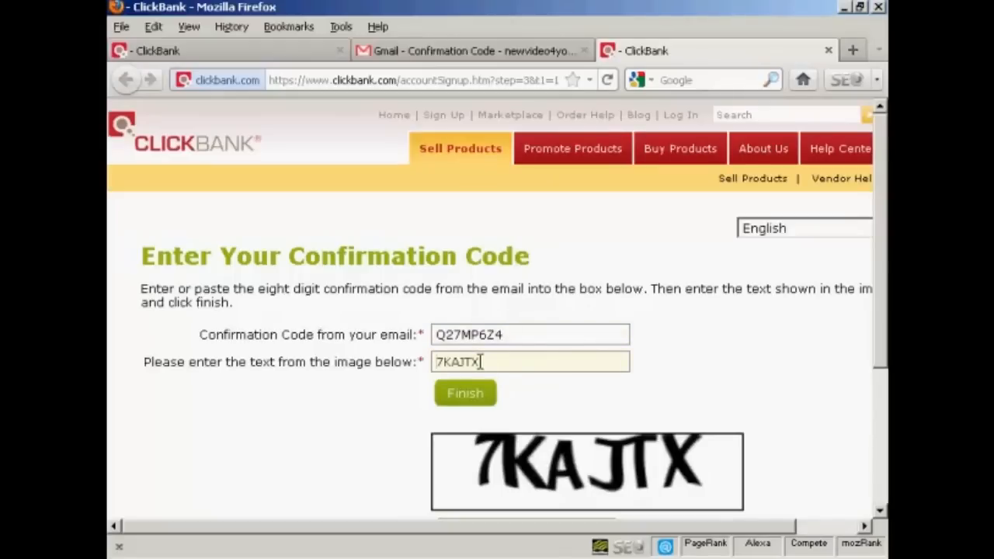
left_click(464, 393)
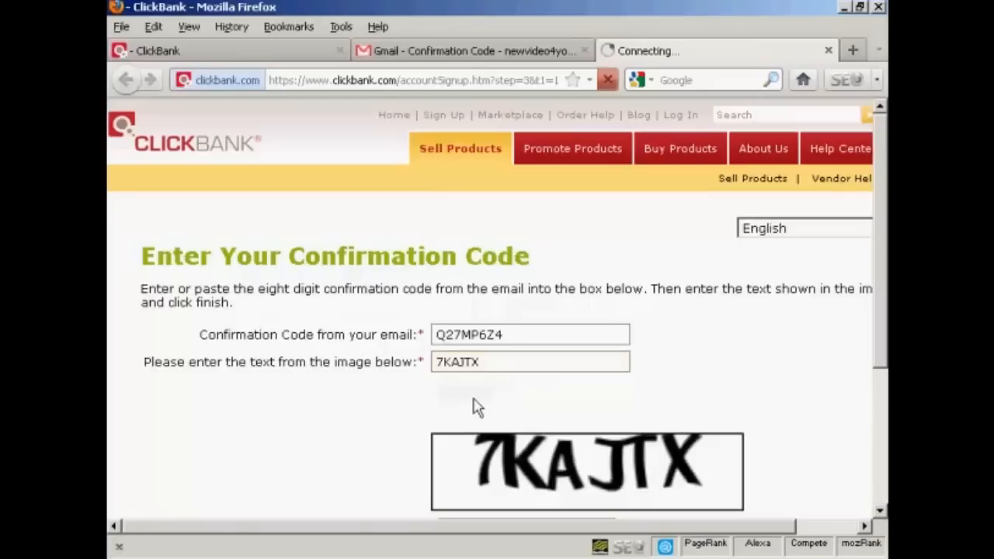
left_click(464, 392)
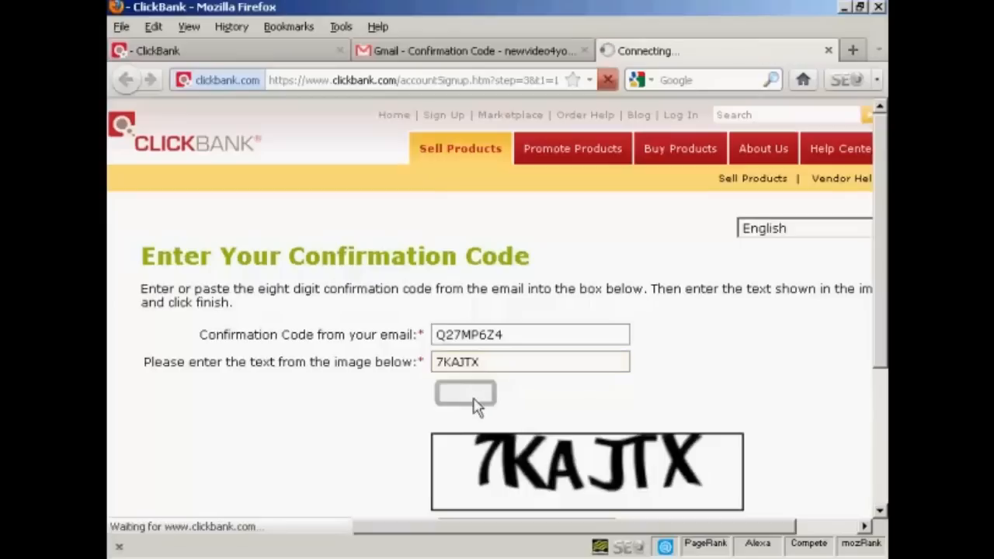
left_click(464, 392)
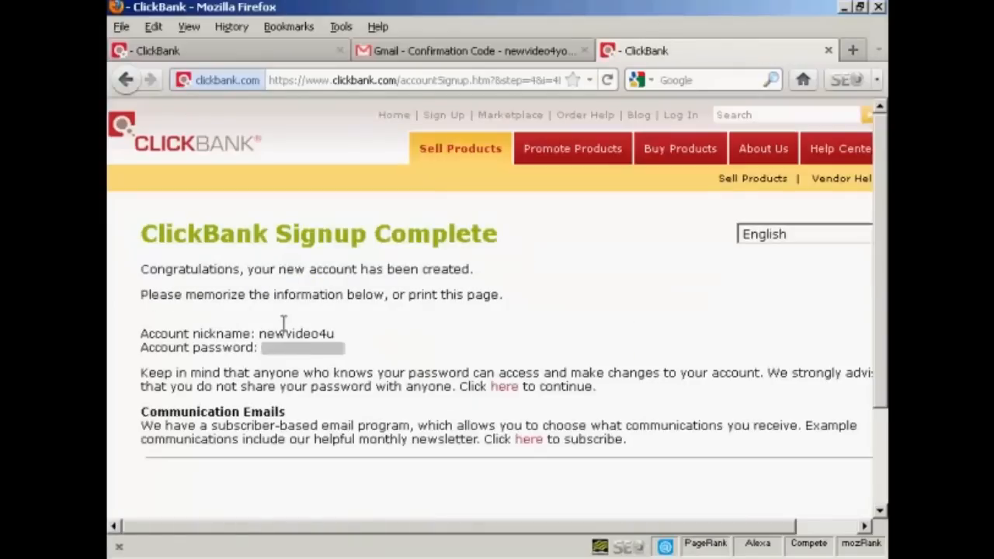
mouse_move(247, 344)
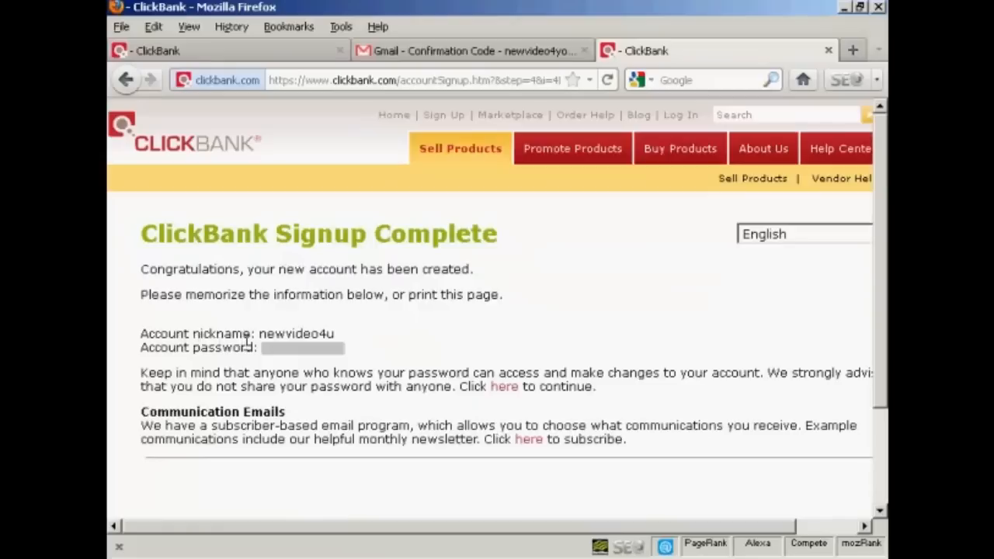
mouse_move(345, 369)
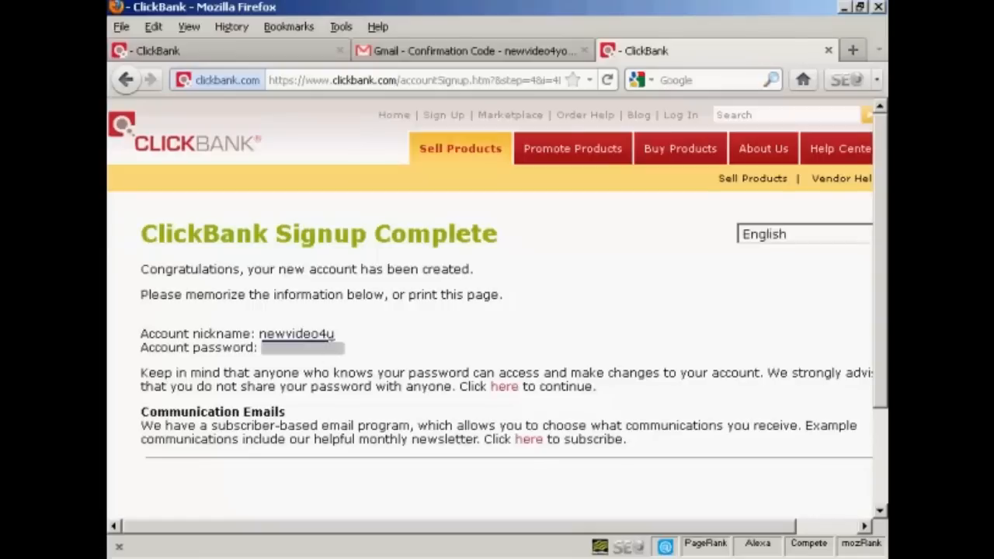
Leave the Signup Complete page for the ClickBank login page
right_click(303, 347)
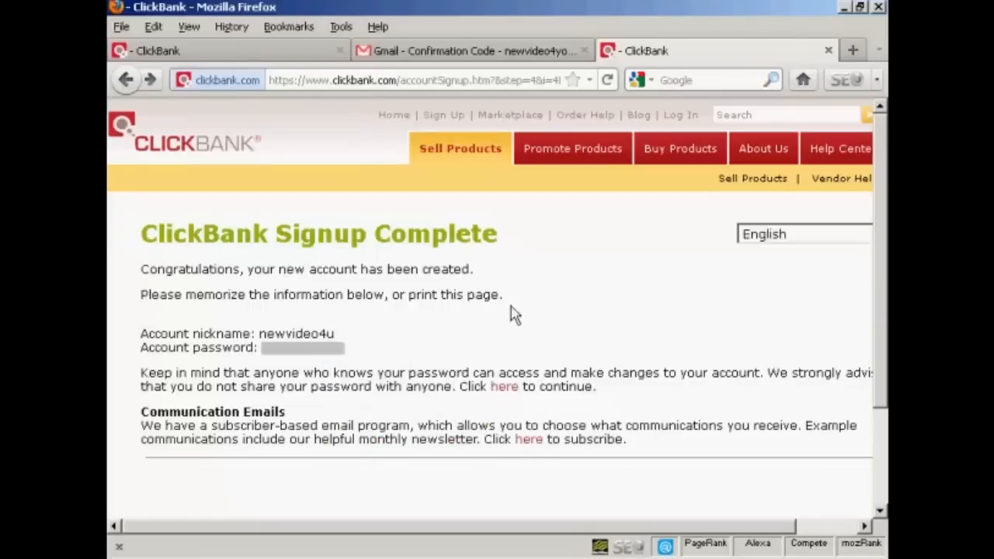
left_click(680, 114)
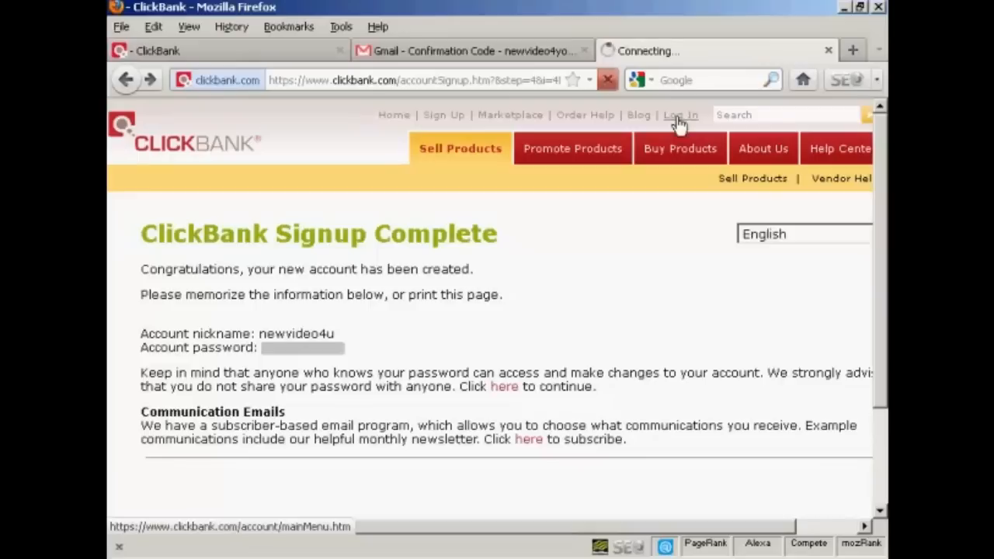
Log in with nickname newvideo4u and the account password
left_click(680, 115)
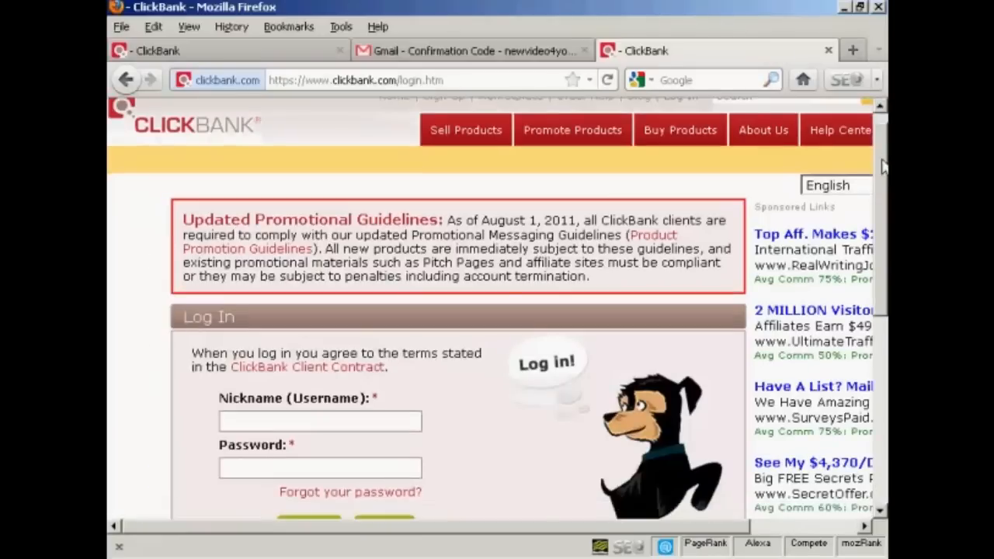
scroll("down", 3)
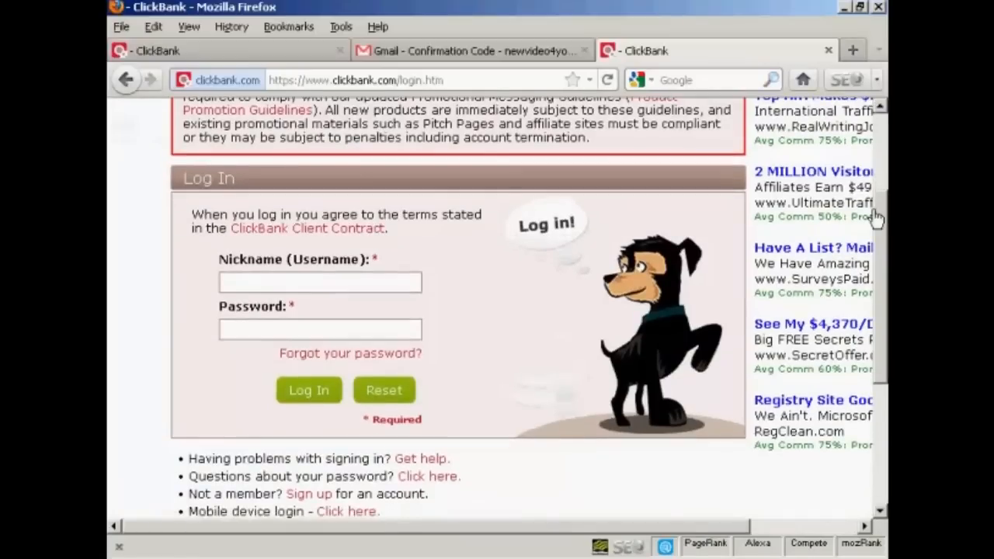
left_click(319, 282)
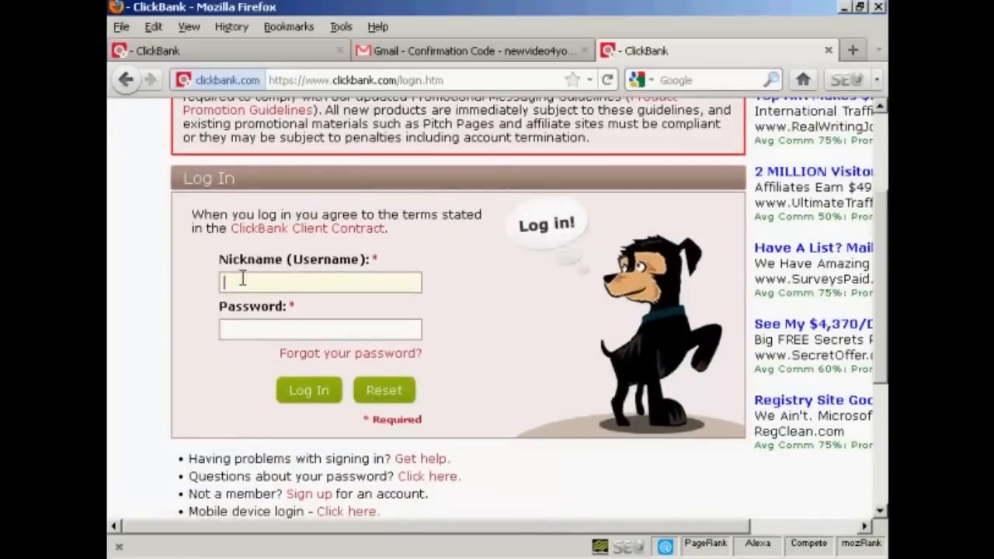
type("newvideo4u")
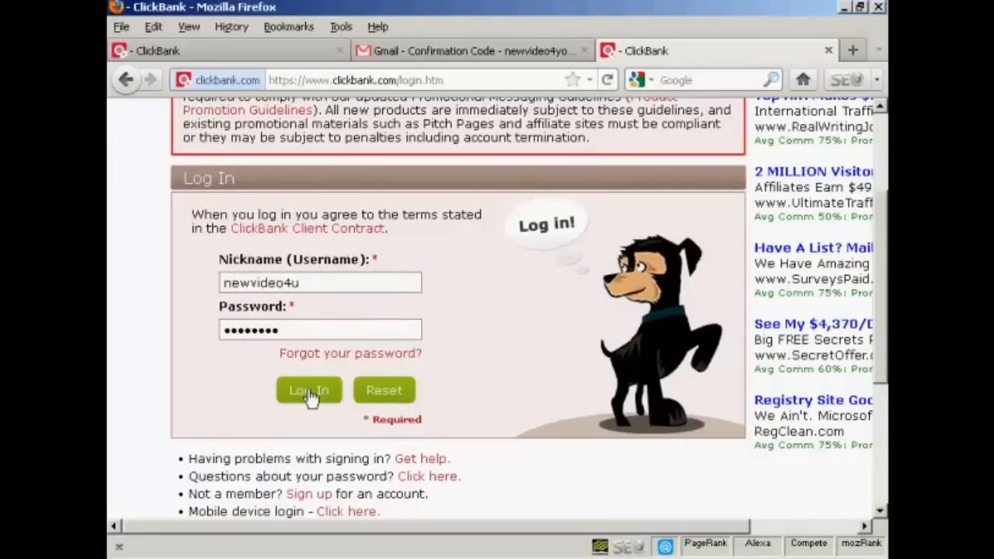
left_click(308, 389)
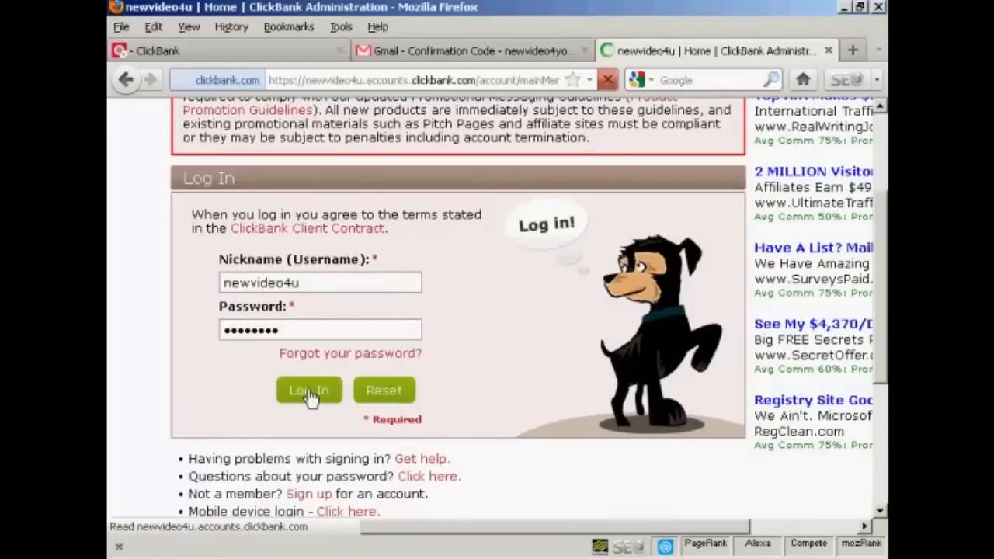
left_click(308, 389)
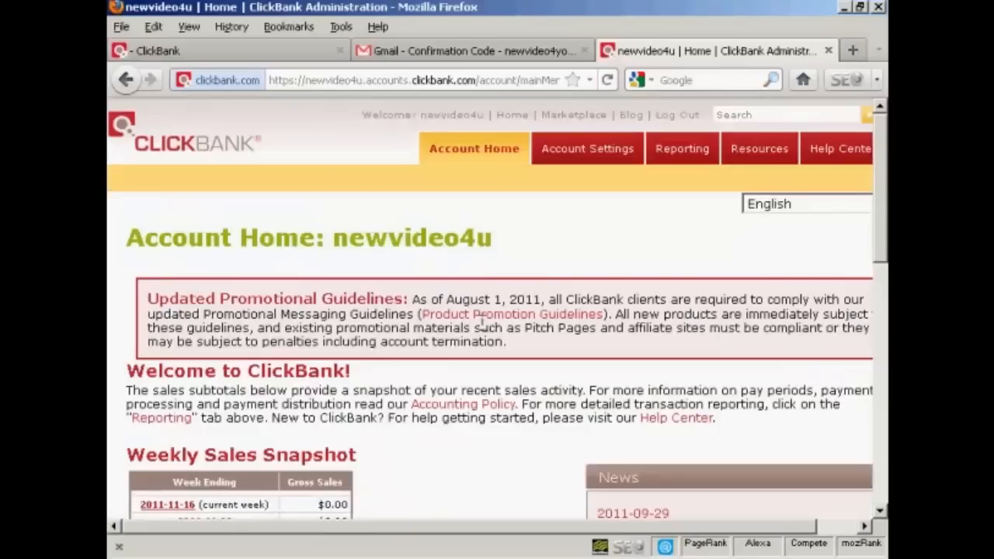
mouse_move(561, 286)
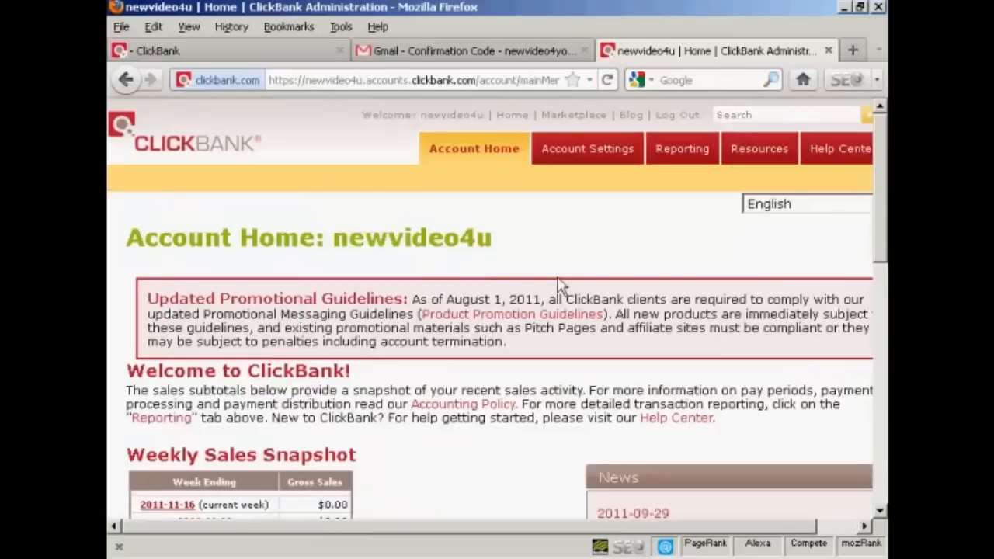
mouse_move(862, 232)
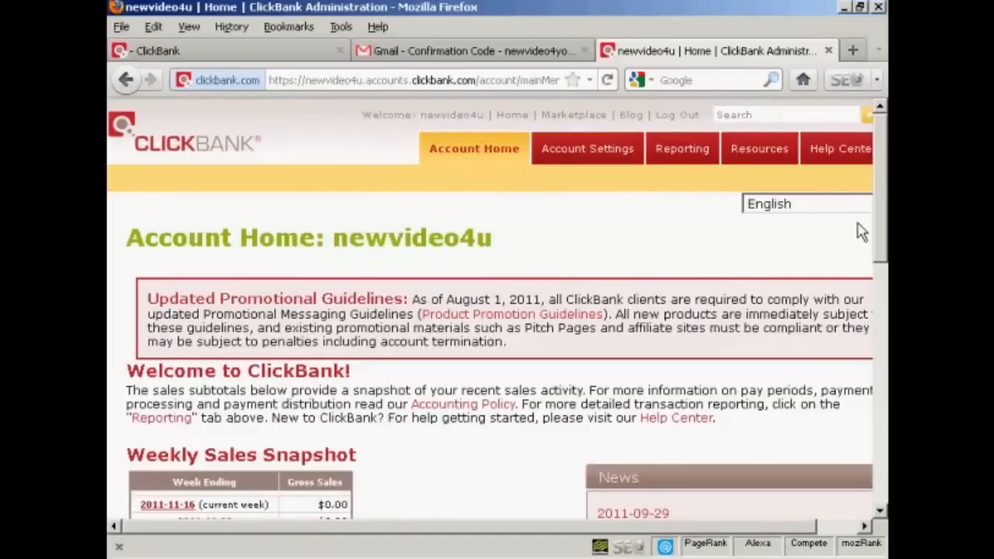
mouse_move(882, 169)
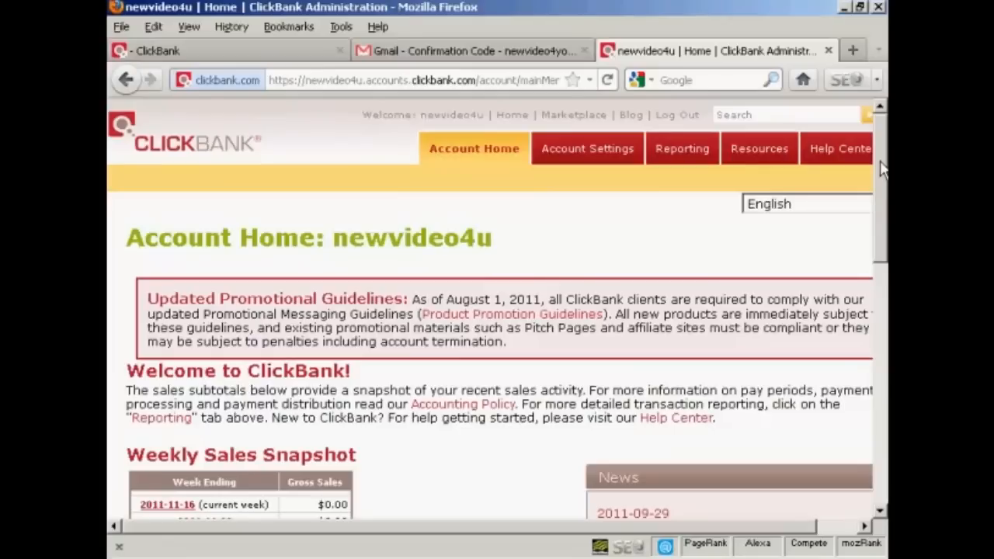
scroll("down", 3)
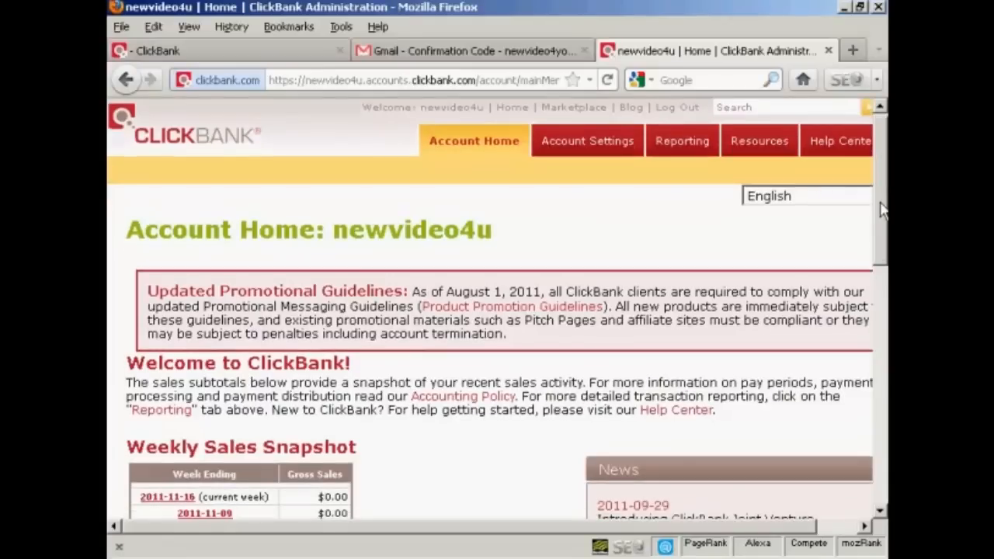
scroll("down", 3)
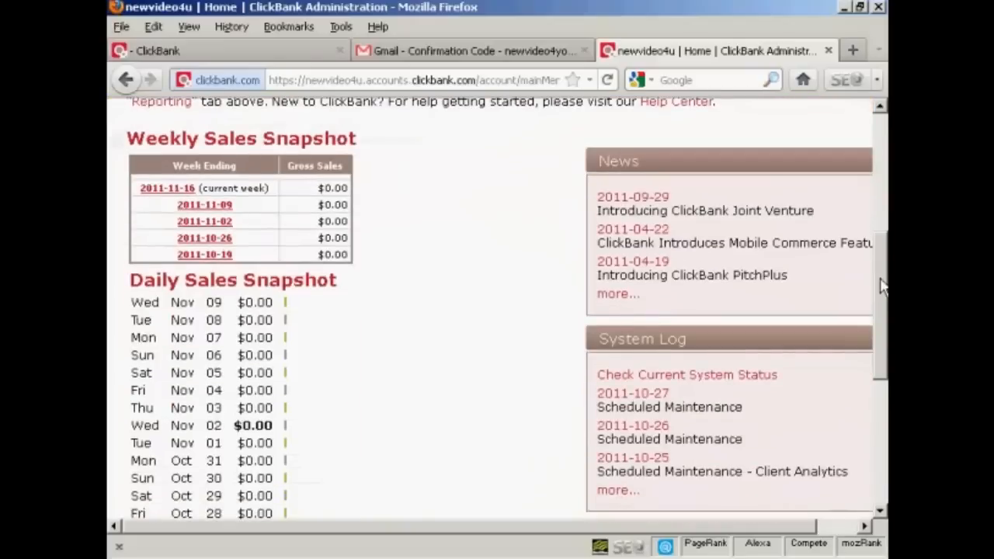
mouse_move(154, 148)
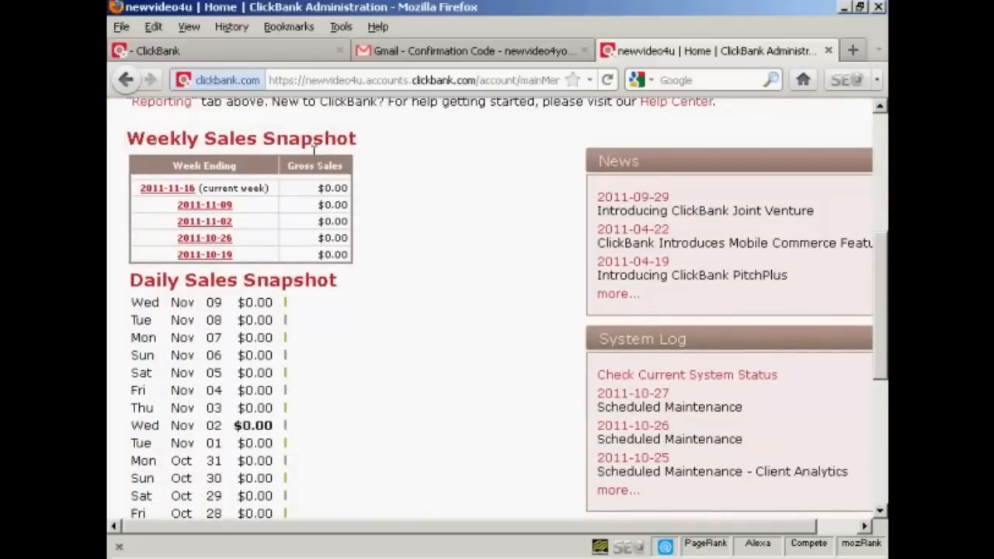
mouse_move(345, 244)
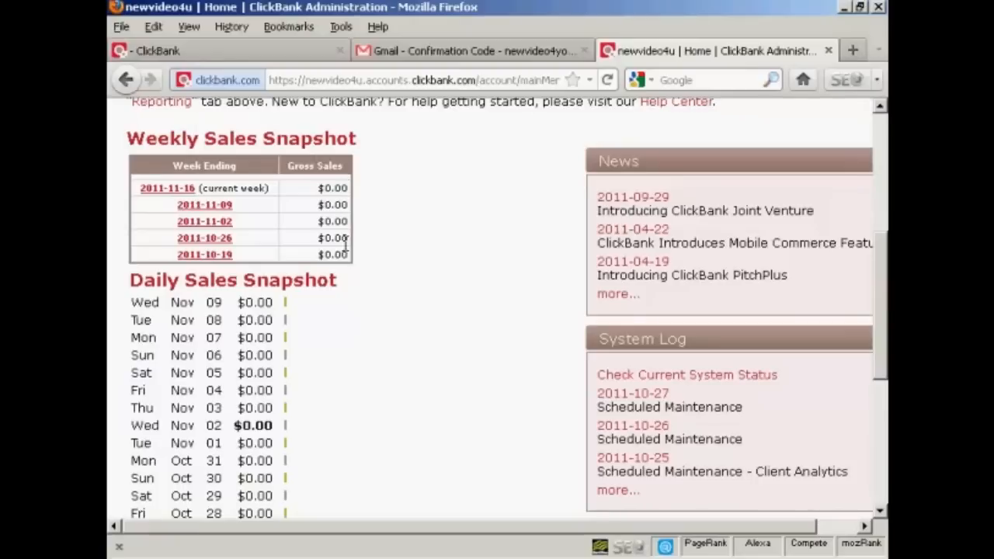
mouse_move(204, 204)
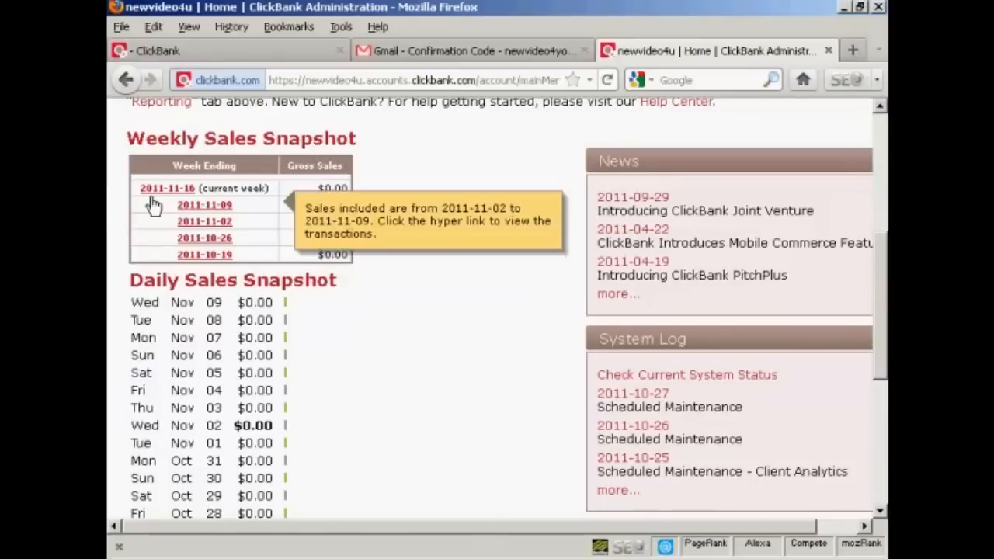
mouse_move(204, 238)
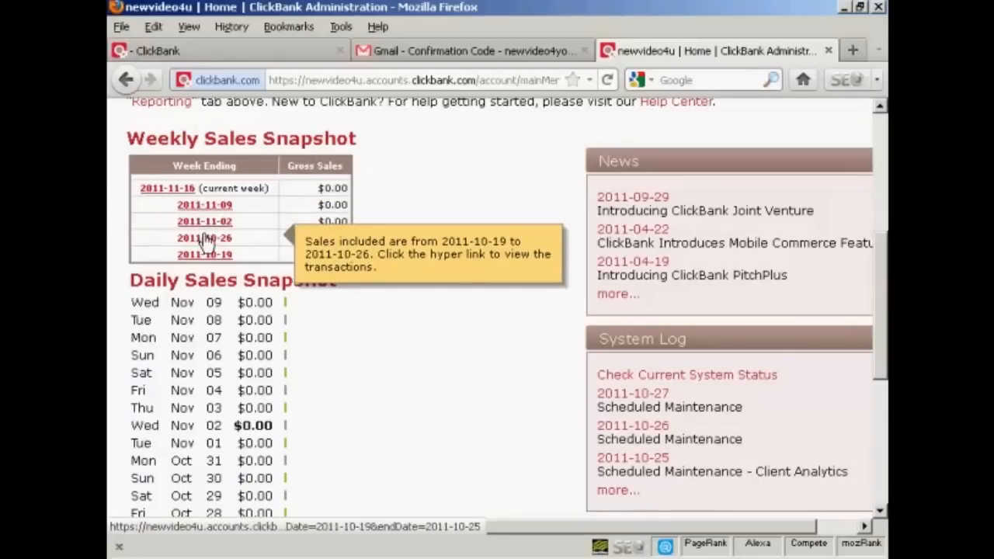
mouse_move(204, 254)
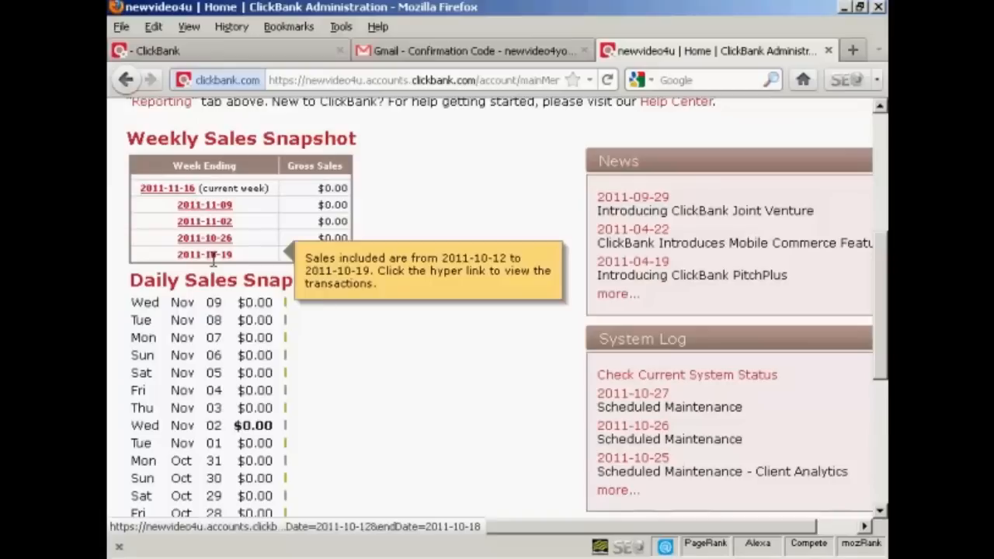
mouse_move(554, 268)
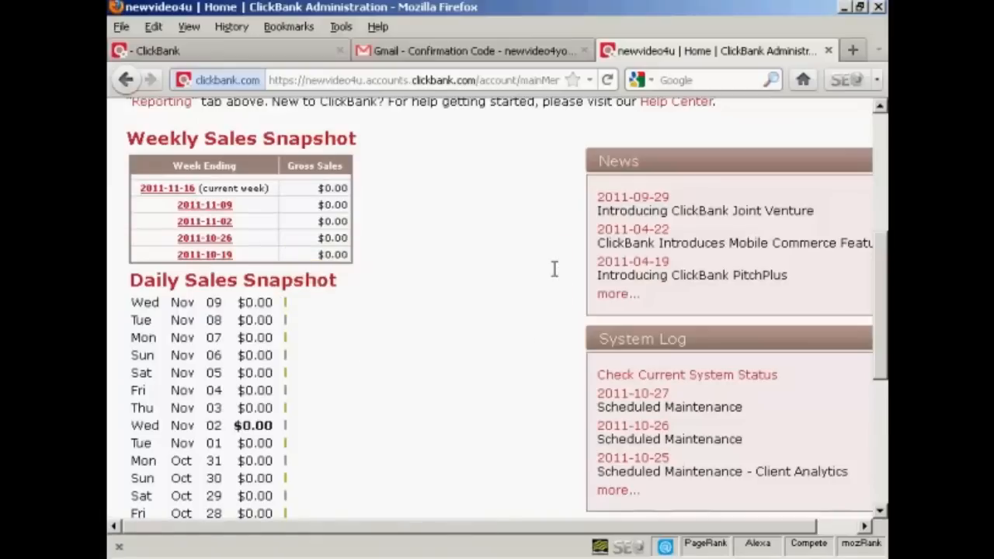
scroll("down", 3)
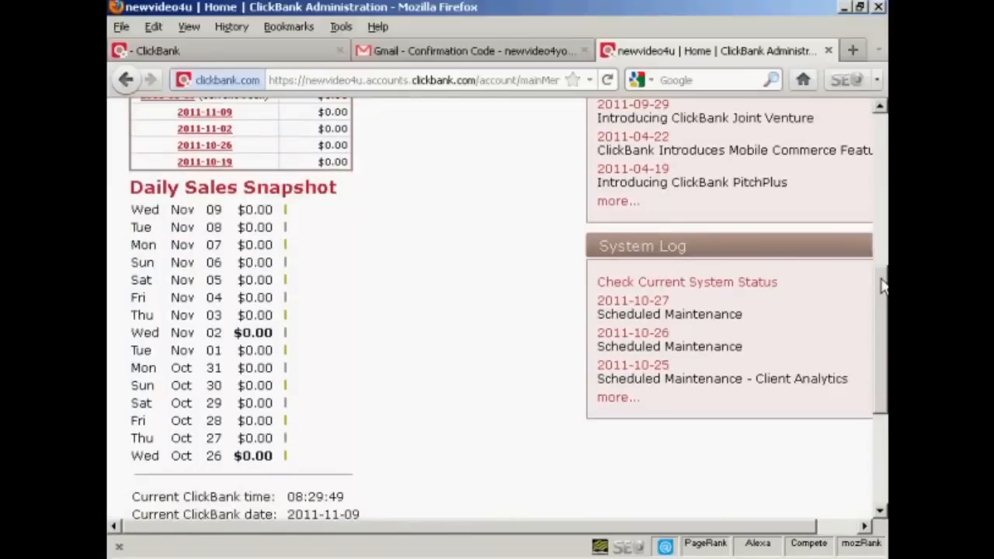
scroll("down", 3)
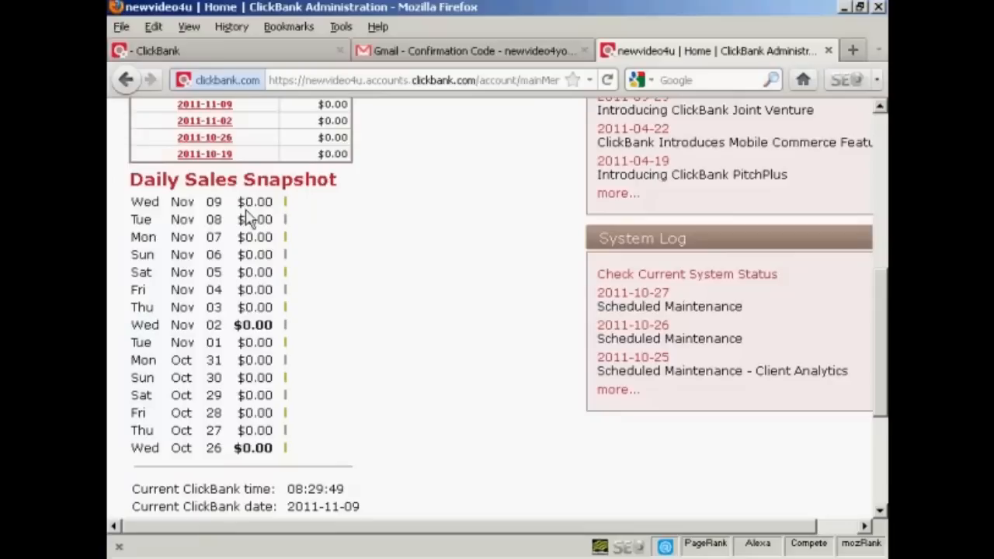
mouse_move(258, 359)
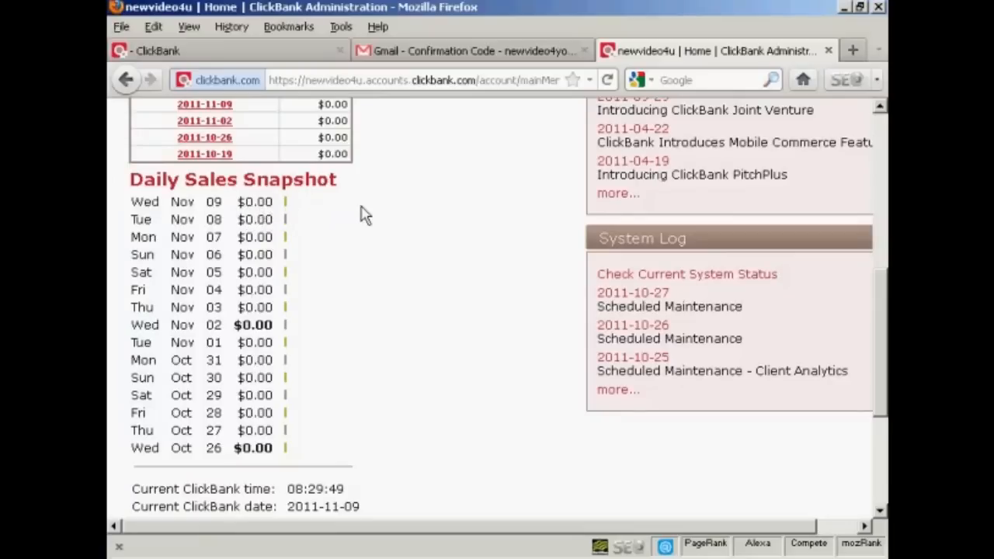
mouse_move(340, 231)
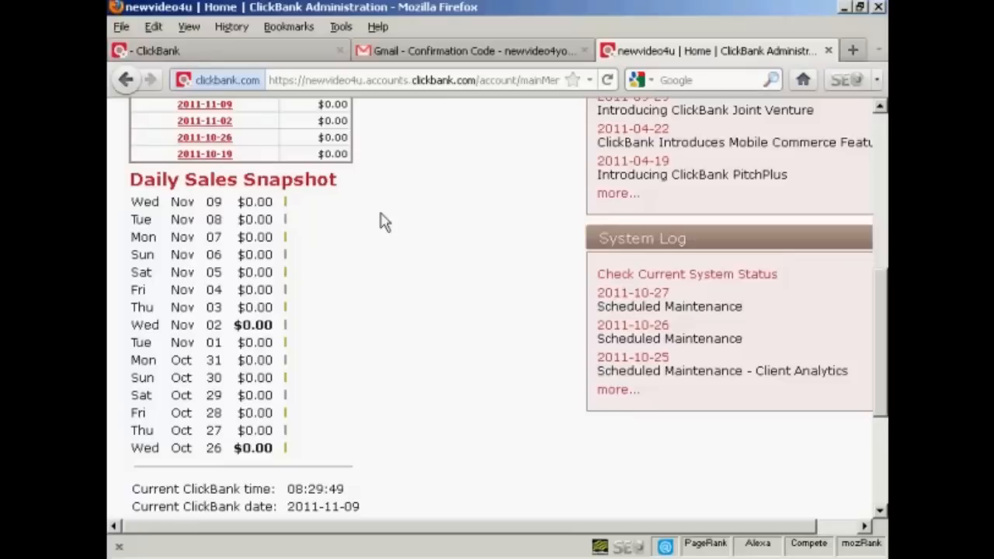
mouse_move(410, 221)
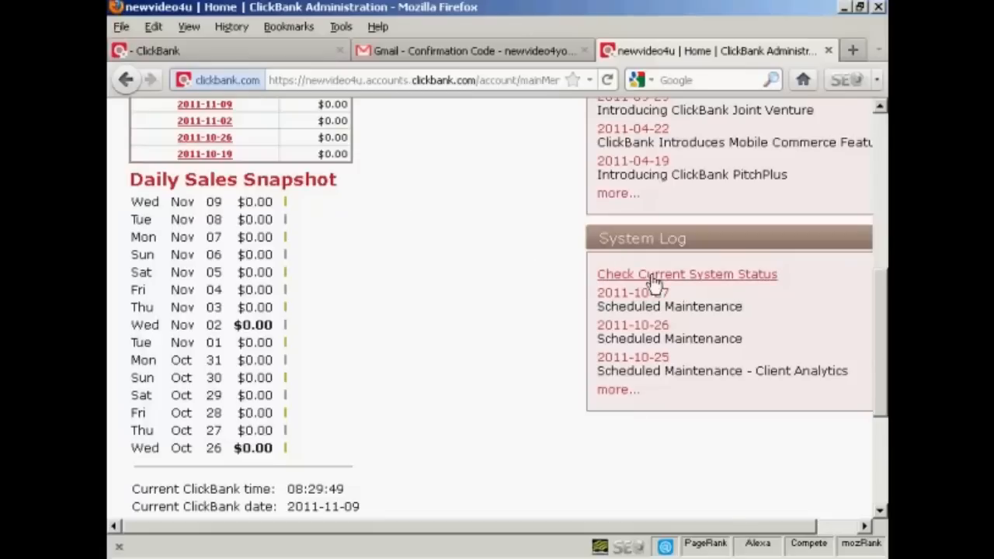
mouse_move(718, 363)
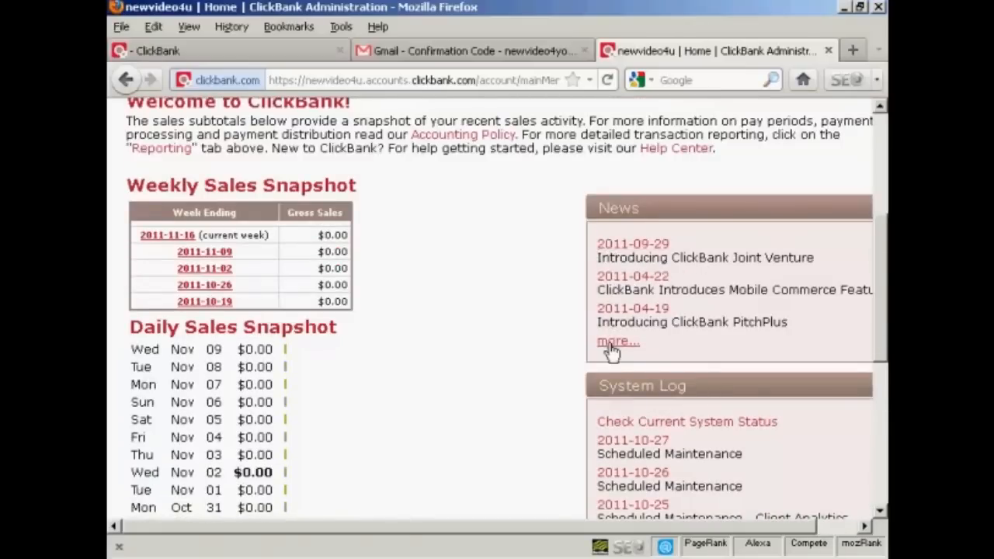
mouse_move(877, 344)
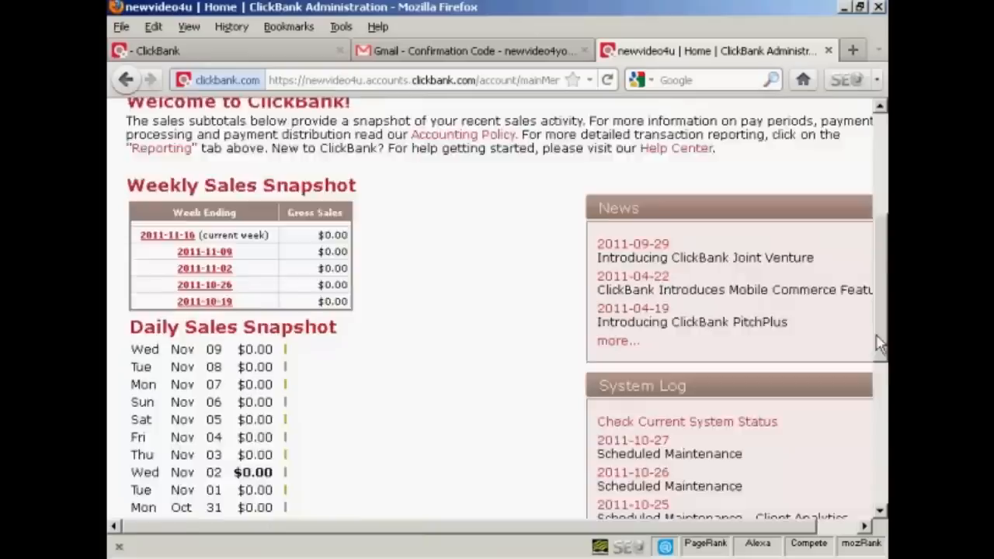
scroll("down", 3)
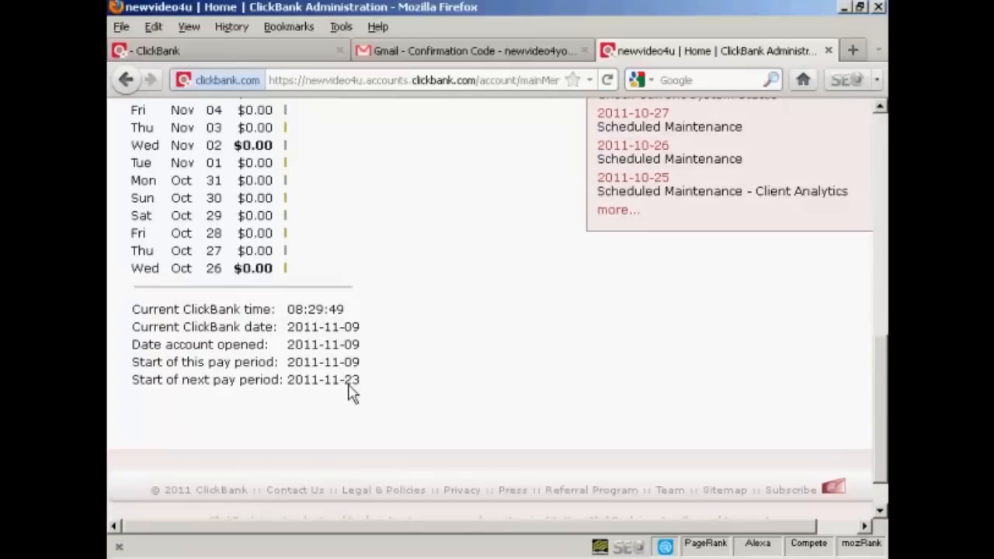
mouse_move(352, 396)
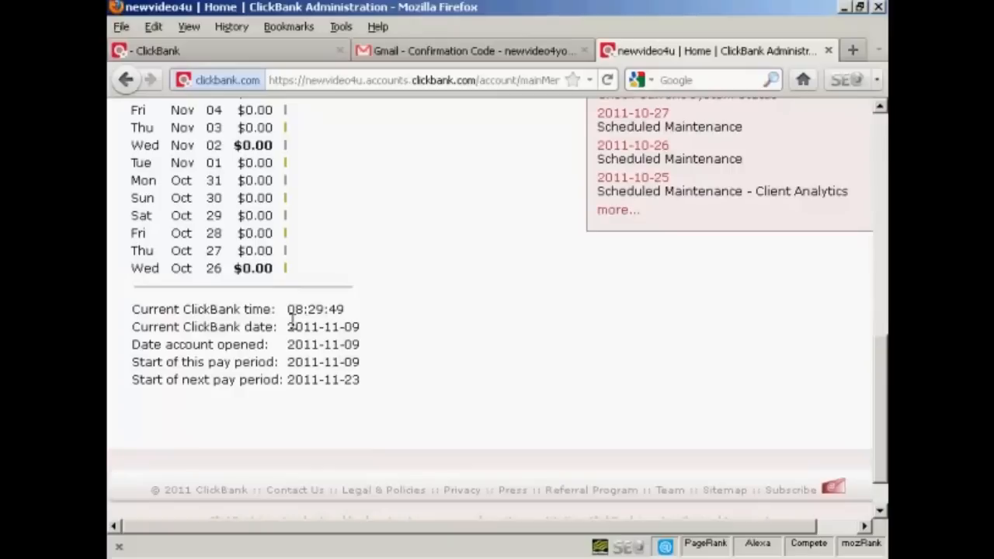
mouse_move(356, 325)
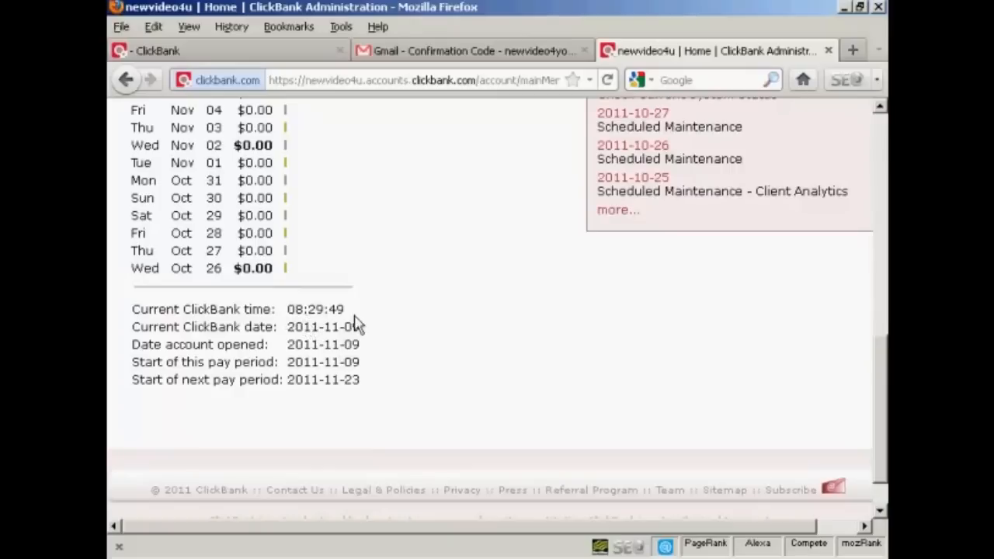
mouse_move(768, 440)
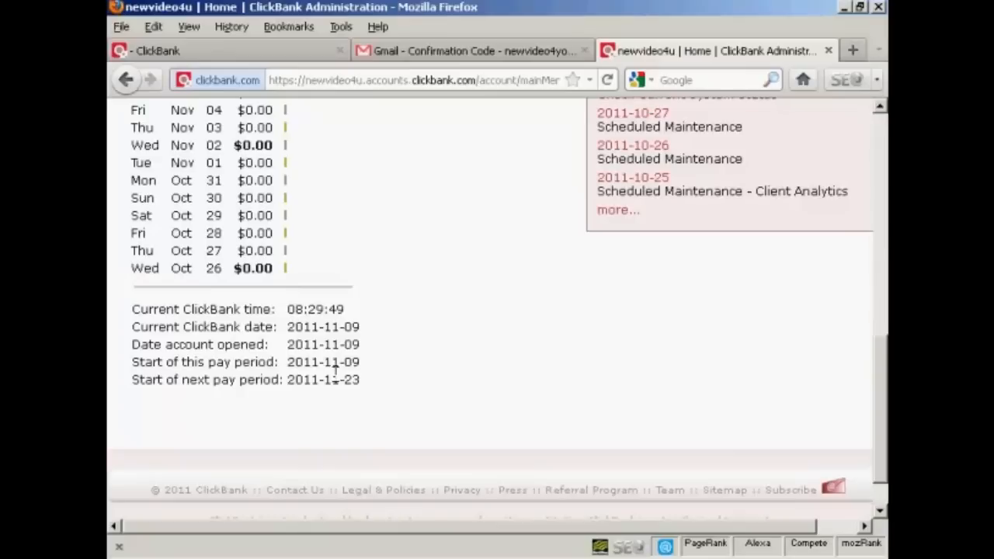
mouse_move(884, 423)
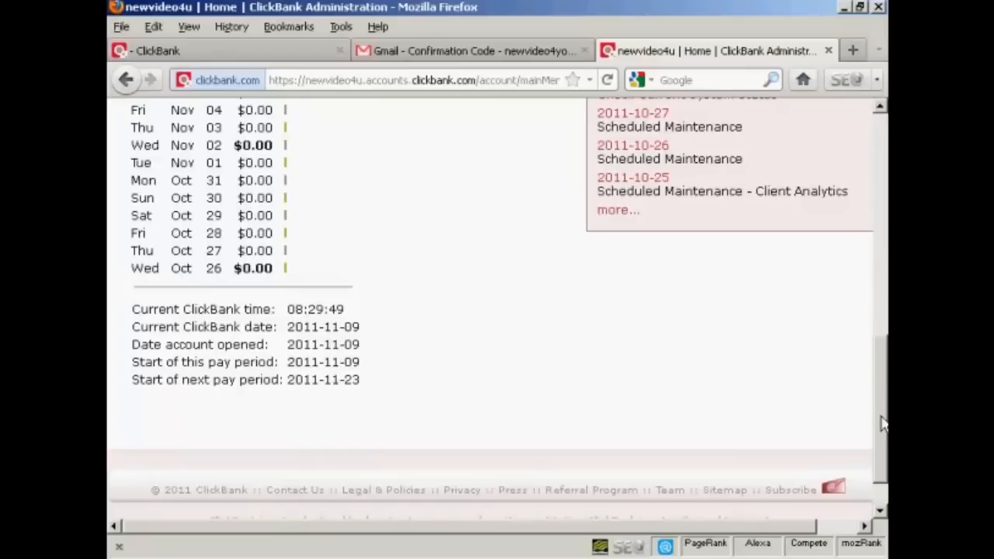
scroll("up", 3)
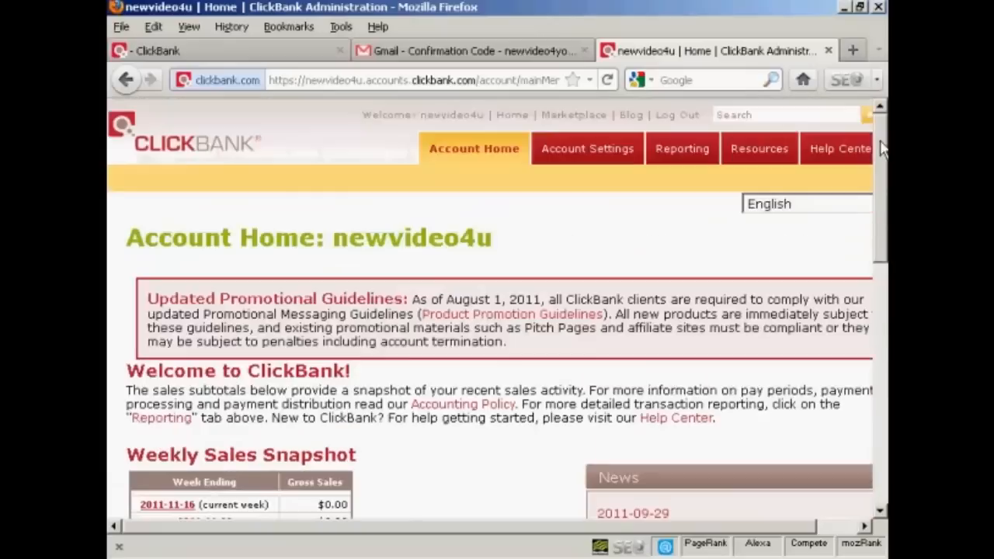
mouse_move(697, 250)
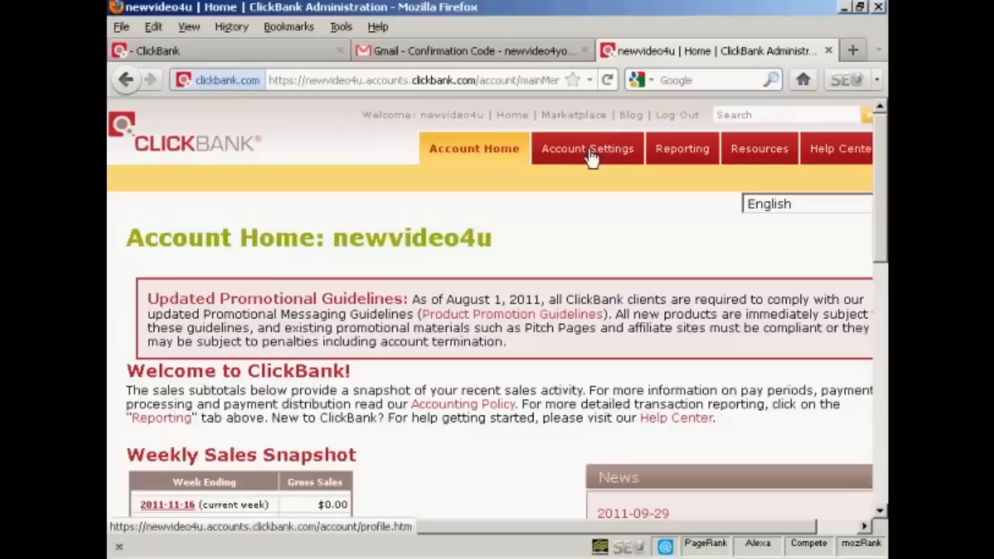
Open Account Settings and review the My Account contact, payment and API key details
left_click(587, 148)
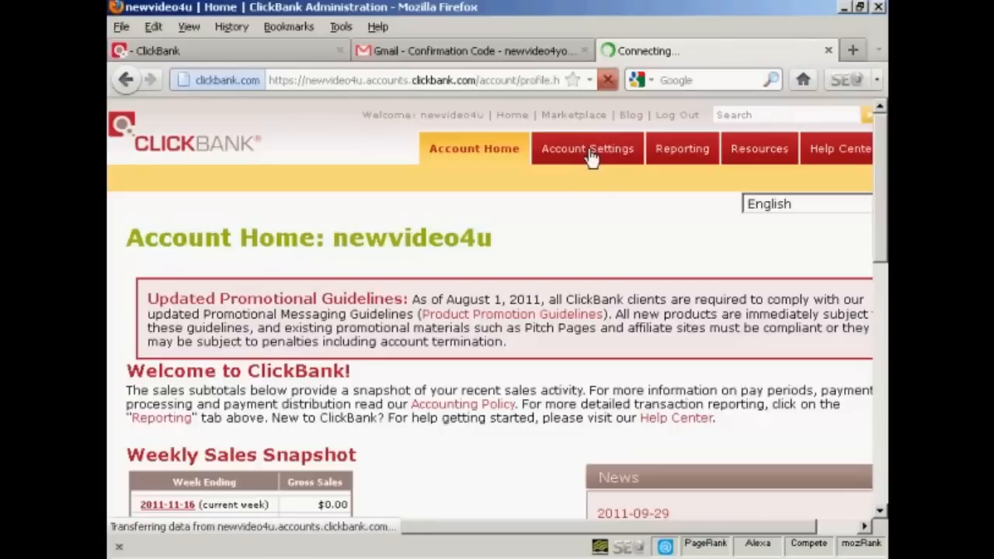
left_click(586, 148)
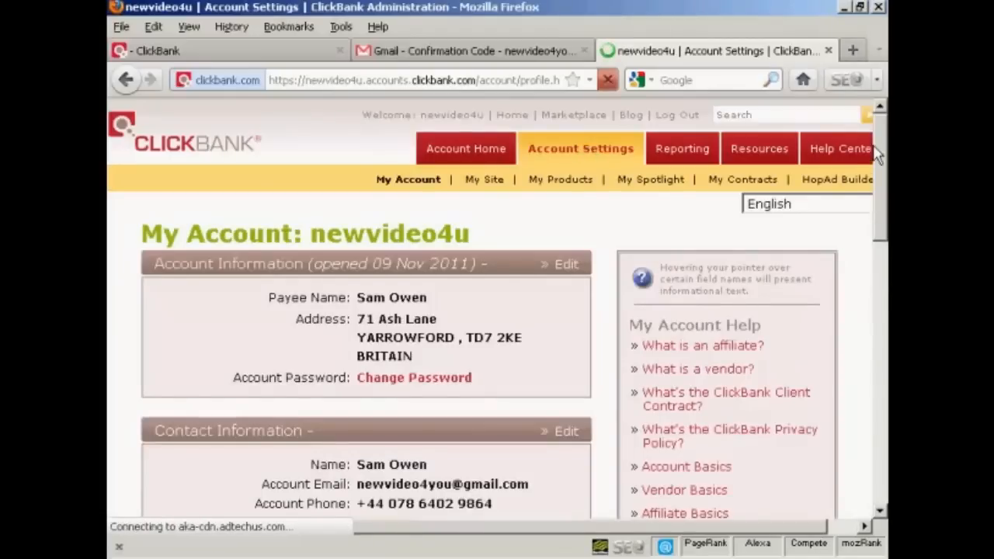
scroll("down", 3)
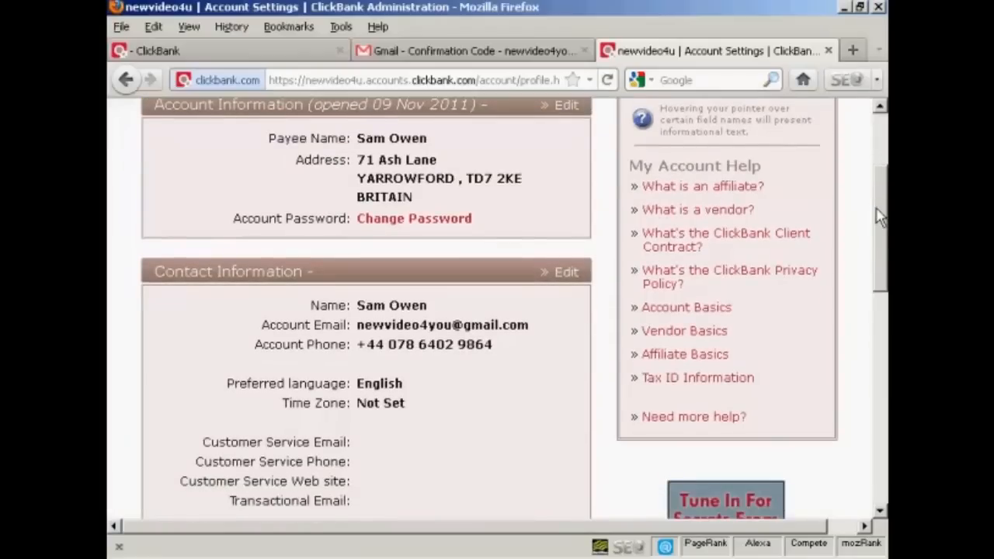
scroll("down", 3)
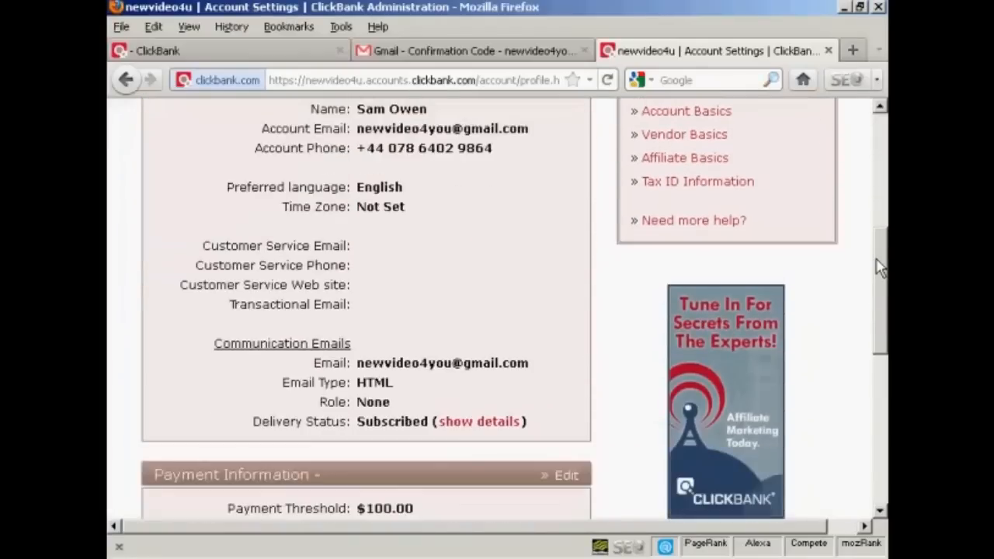
scroll("down", 3)
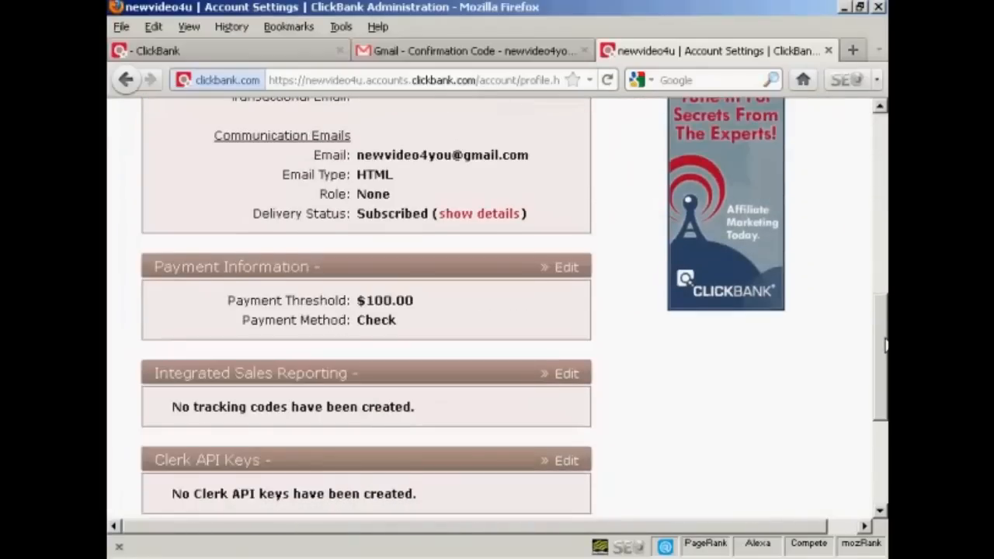
scroll("down", 3)
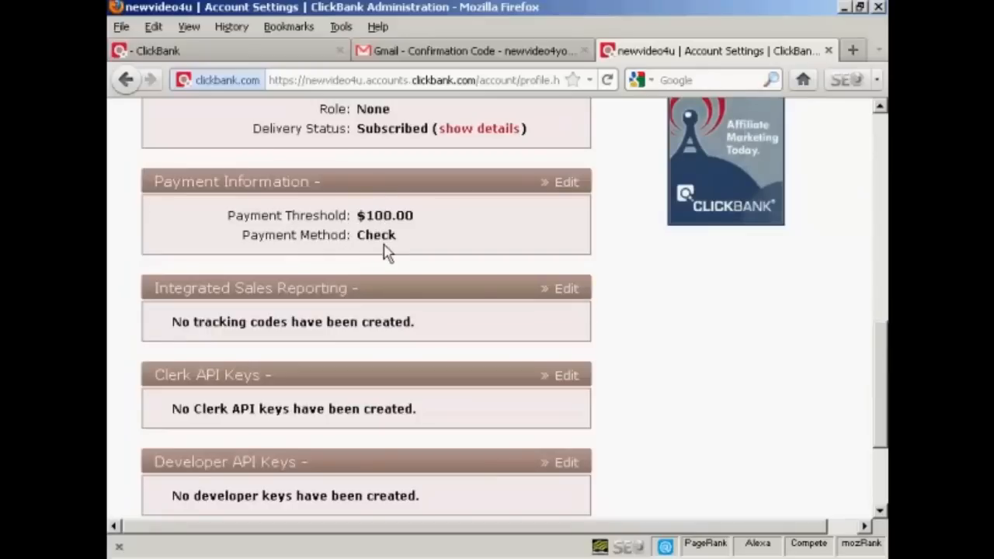
Edit Payment Information and choose a $25.00 payment threshold
left_click(566, 181)
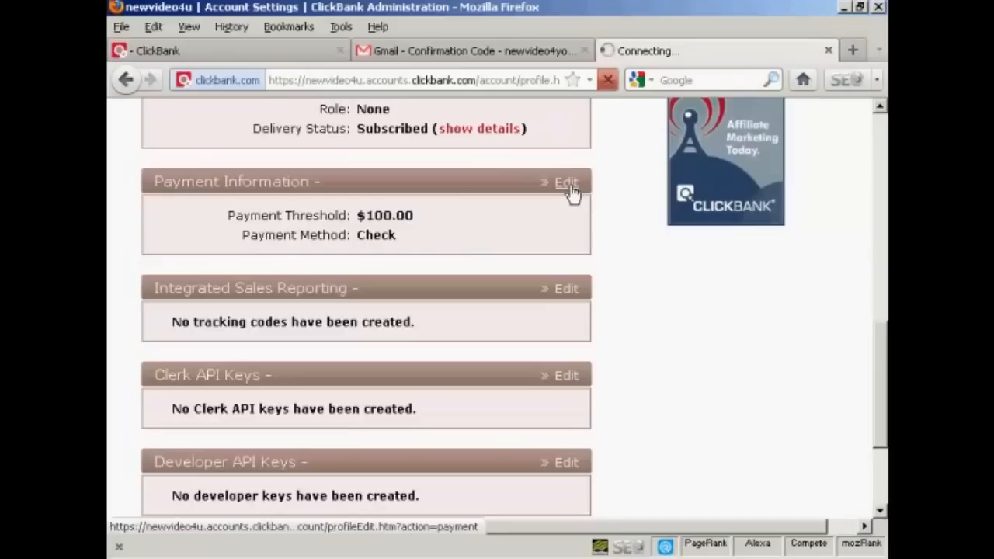
left_click(566, 182)
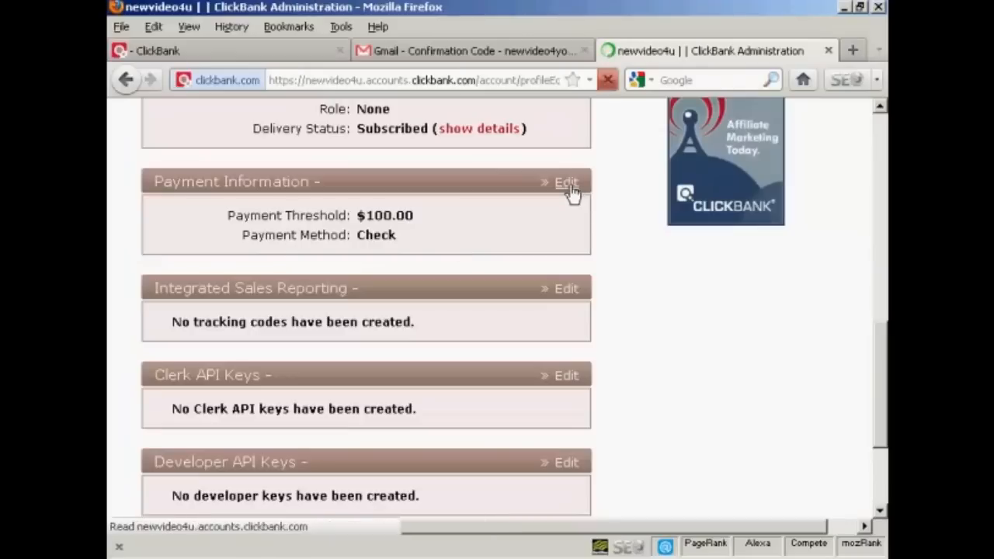
left_click(566, 182)
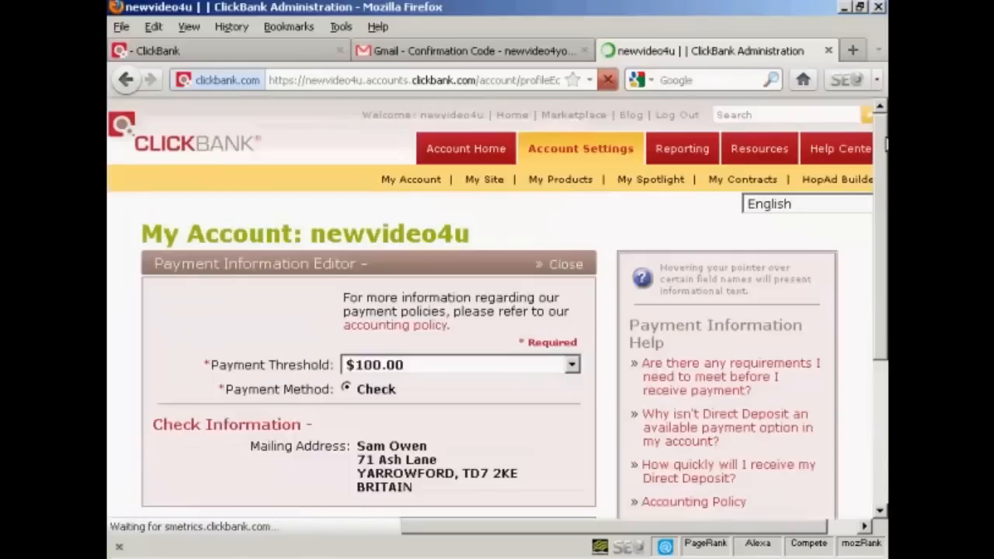
scroll("down", 3)
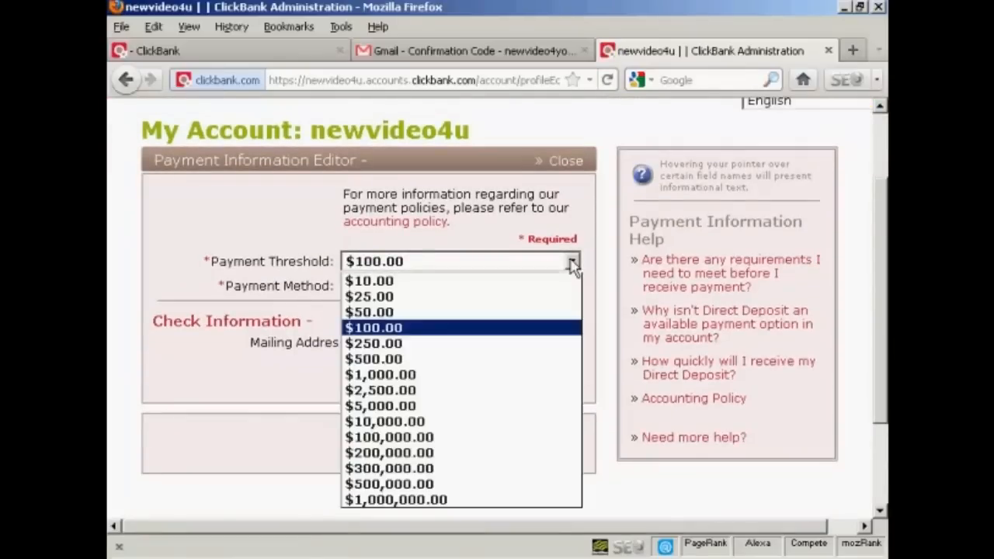
mouse_move(412, 296)
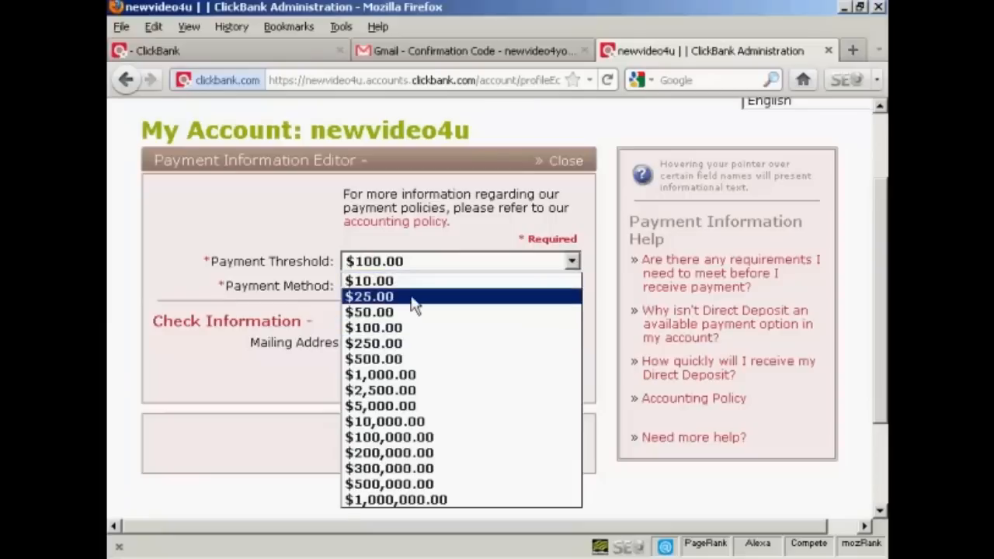
left_click(369, 296)
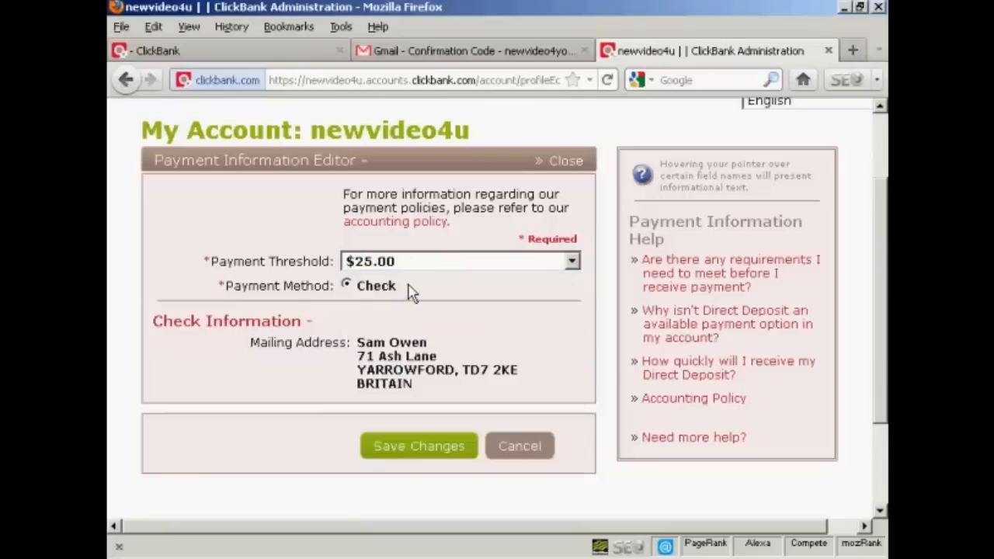
mouse_move(419, 290)
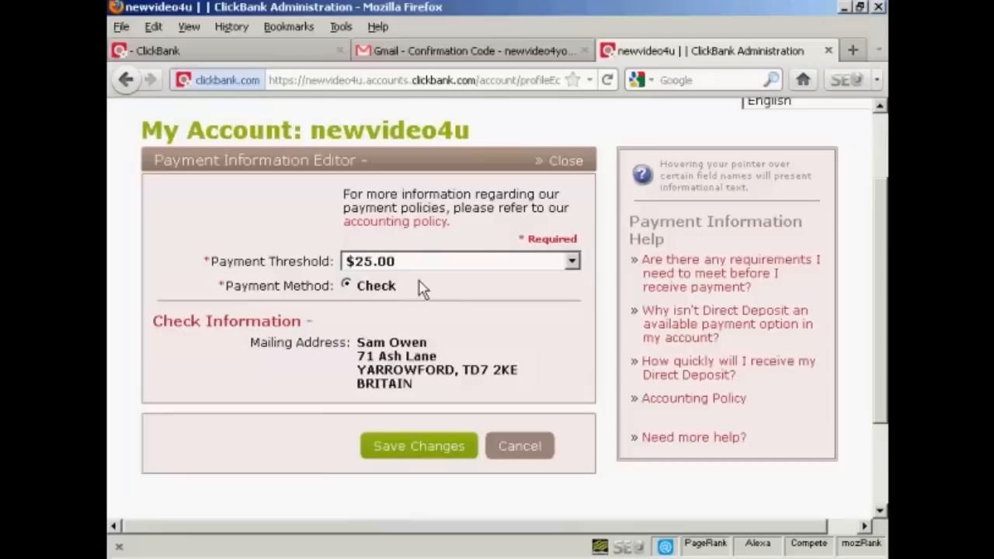
mouse_move(574, 284)
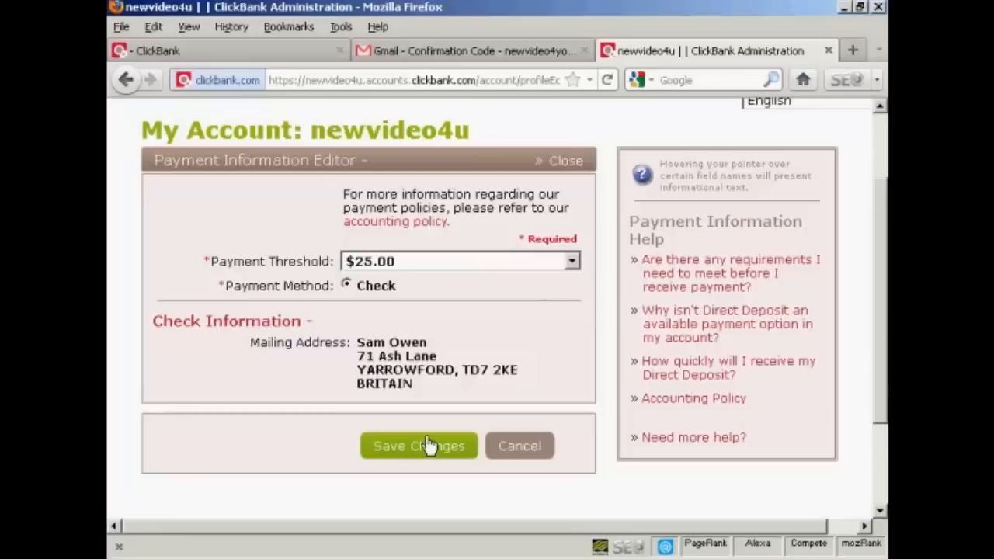
Save the payment change, returning to the My Account page
left_click(419, 445)
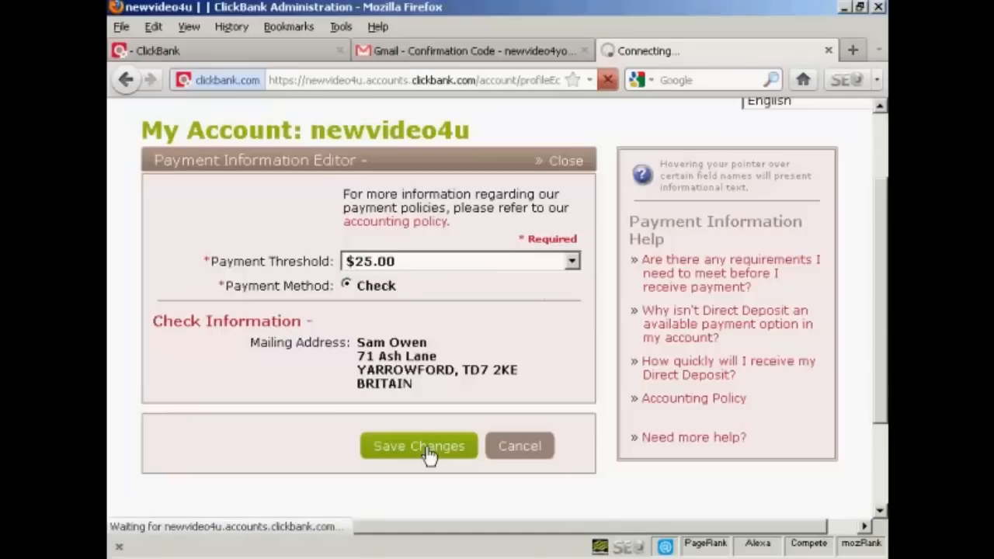
left_click(419, 446)
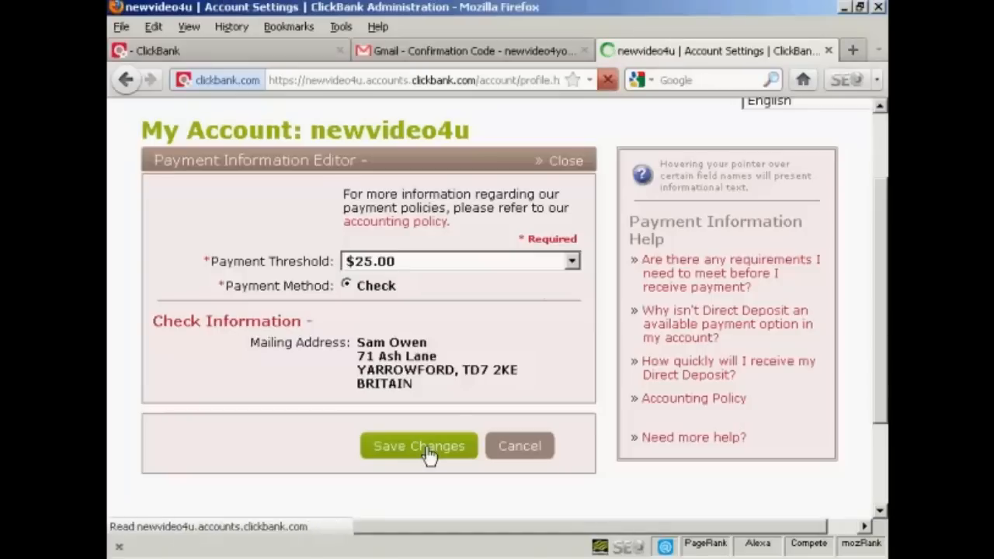
left_click(418, 446)
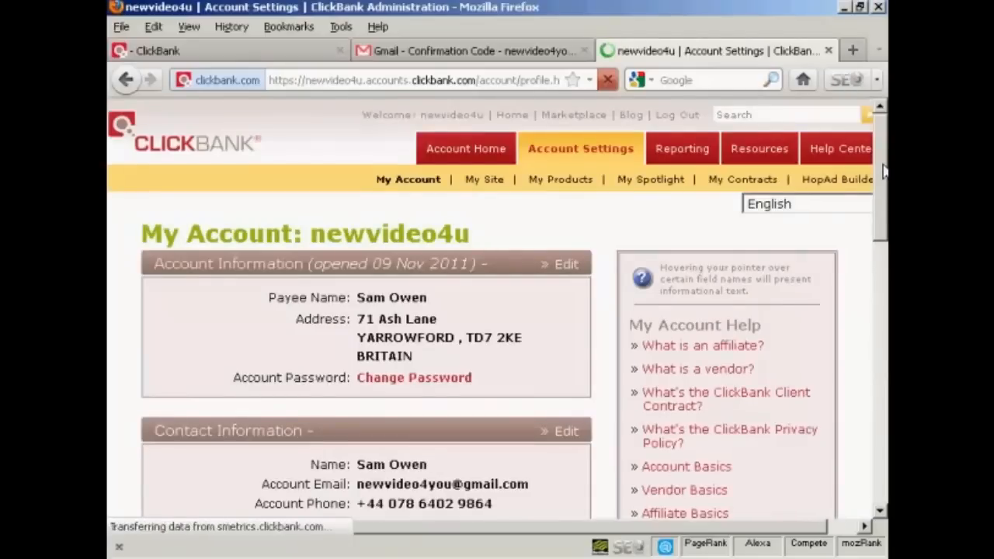
mouse_move(573, 115)
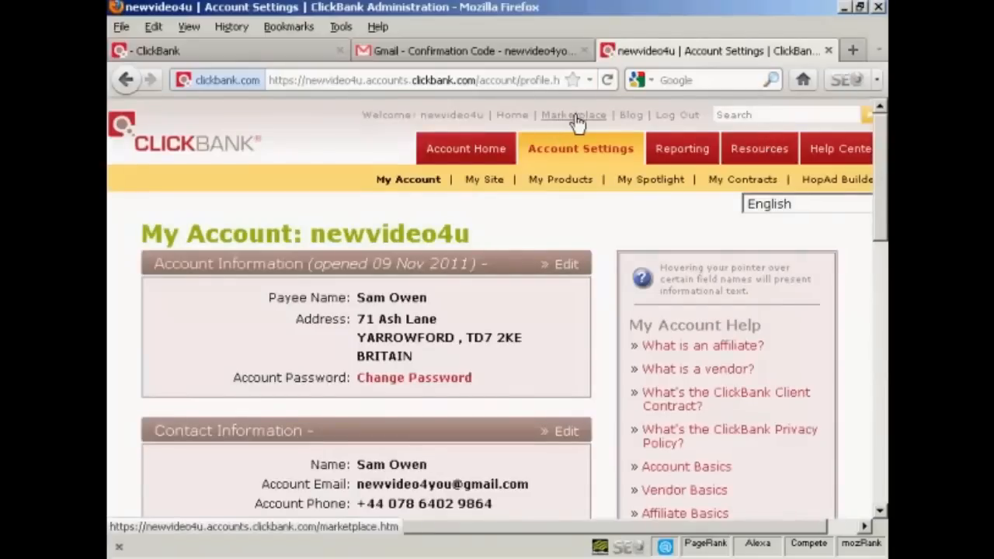
Open the ClickBank Marketplace and scroll down to the Categories list
left_click(573, 115)
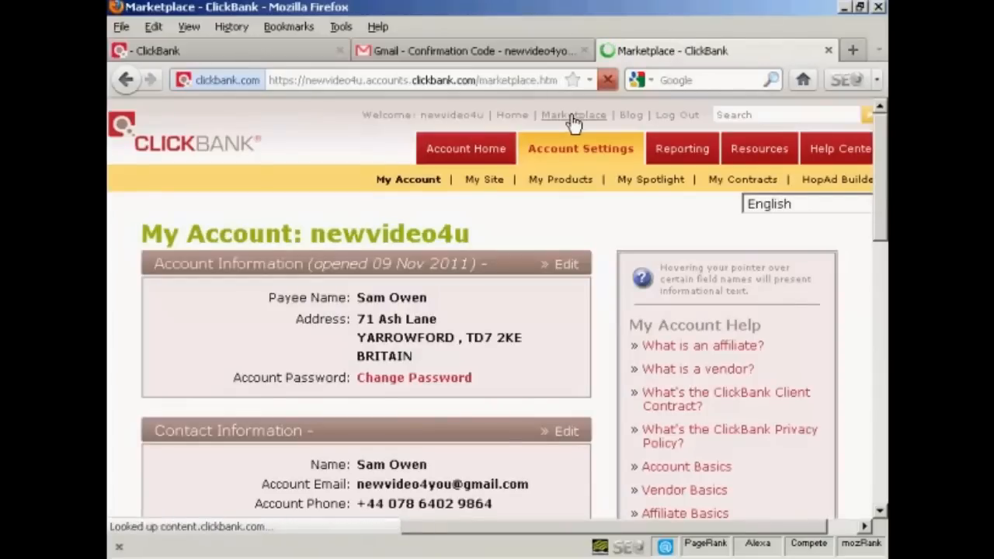
left_click(574, 115)
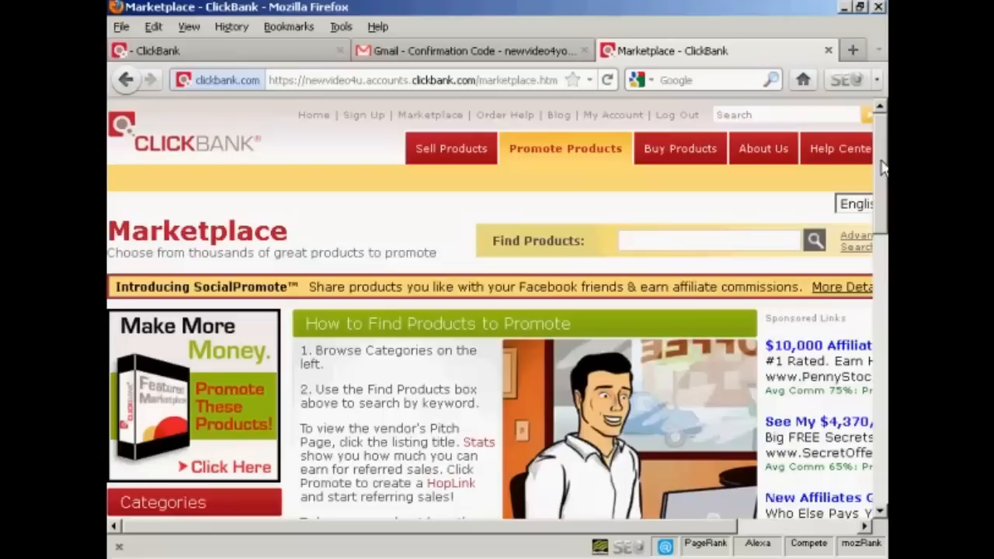
scroll("down", 3)
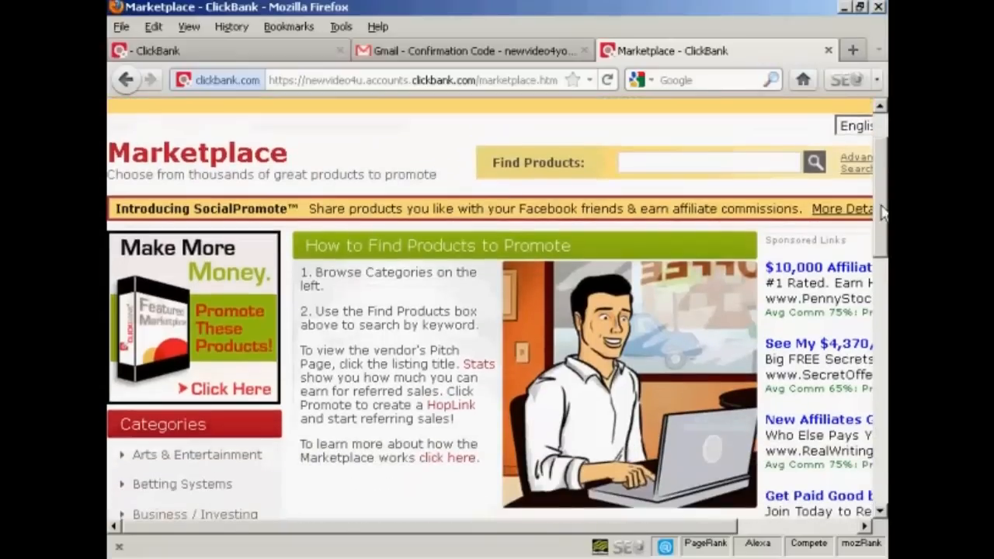
scroll("down", 3)
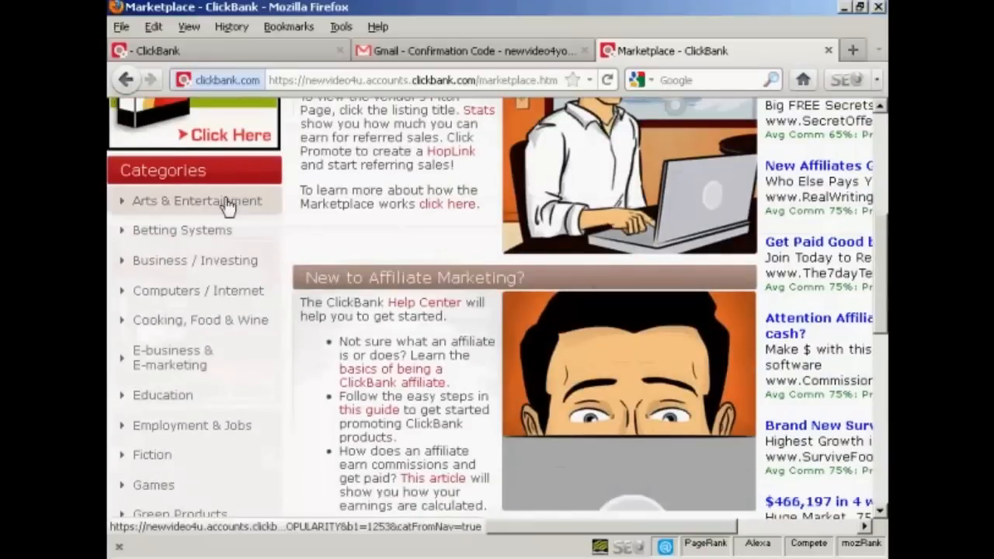
mouse_move(148, 469)
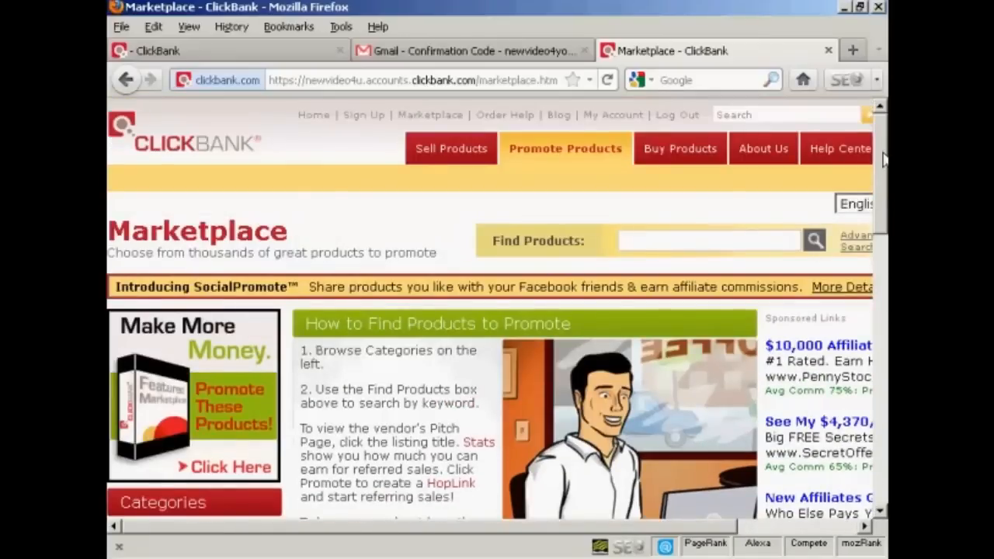
scroll("down", 3)
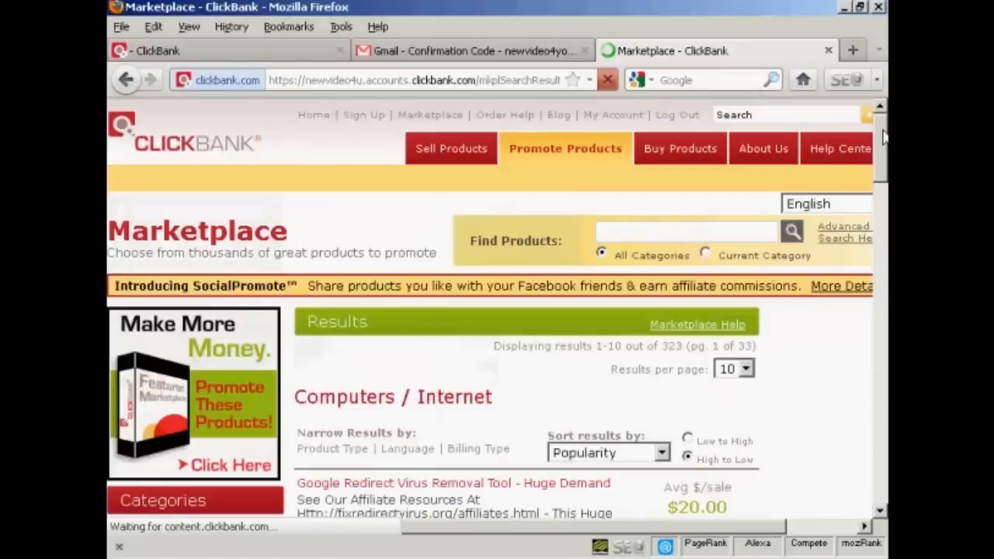
scroll("down", 3)
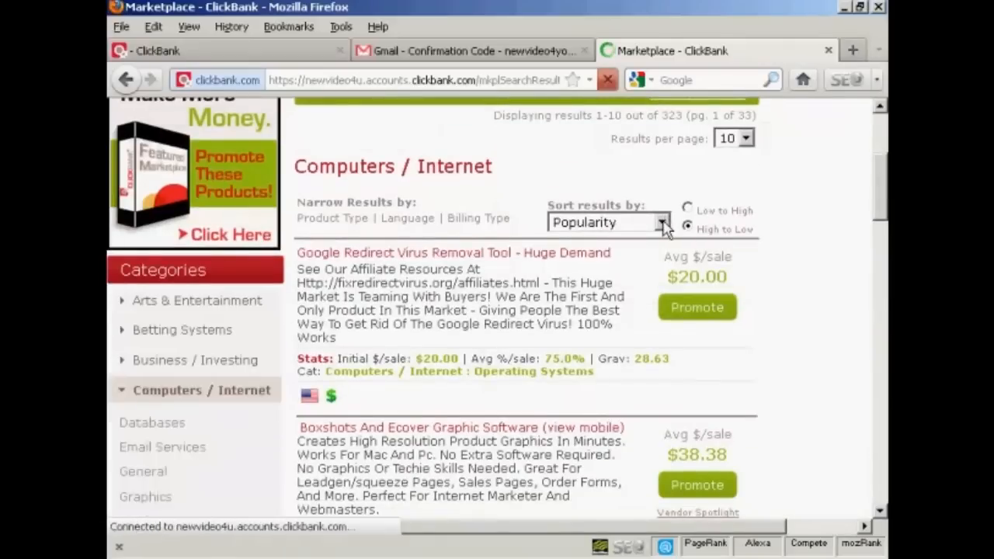
left_click(609, 222)
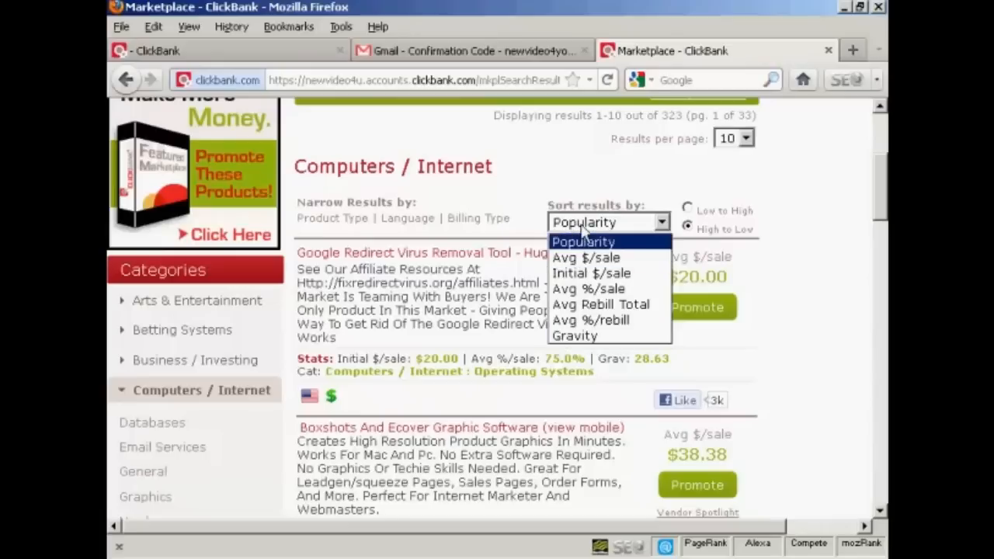
mouse_move(762, 177)
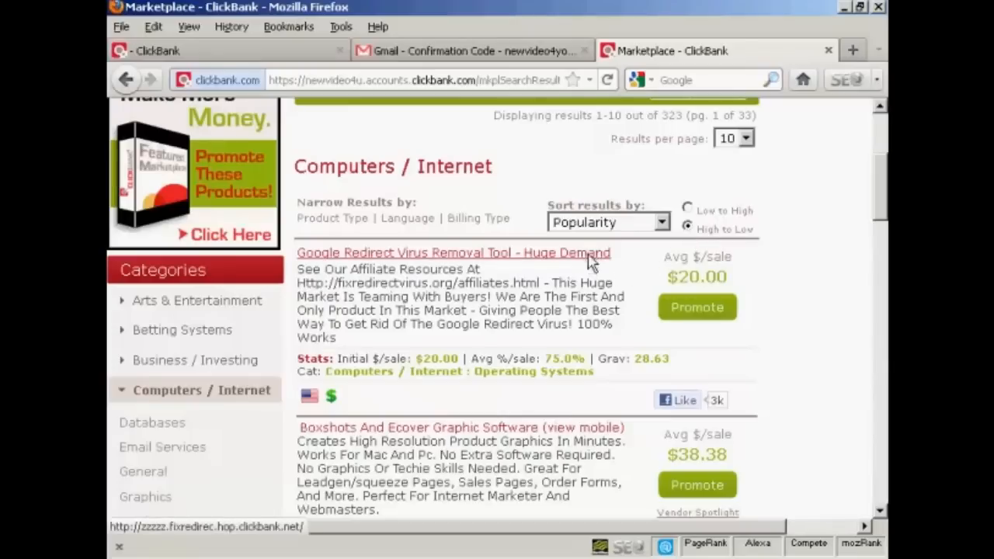
scroll("down", 3)
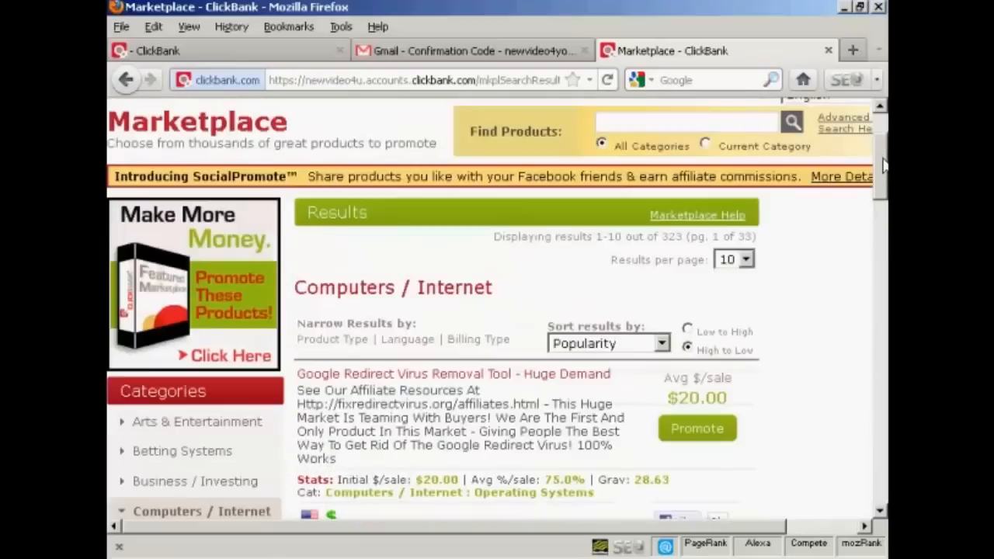
scroll("down", 3)
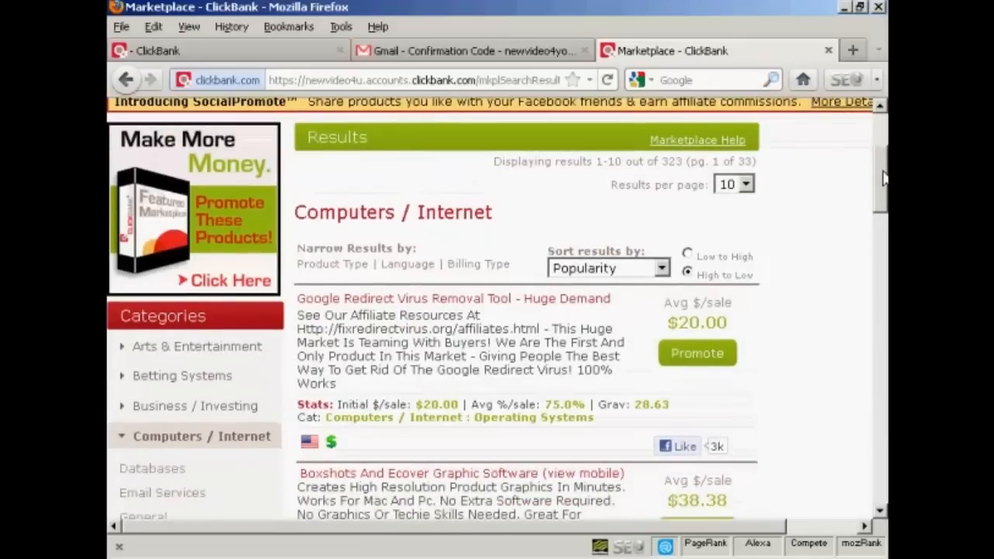
mouse_move(386, 363)
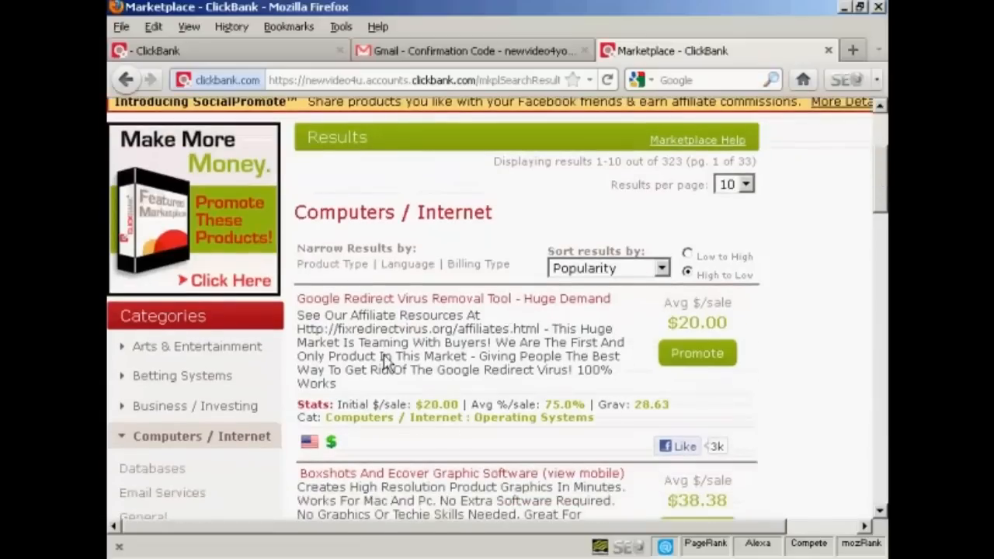
mouse_move(368, 437)
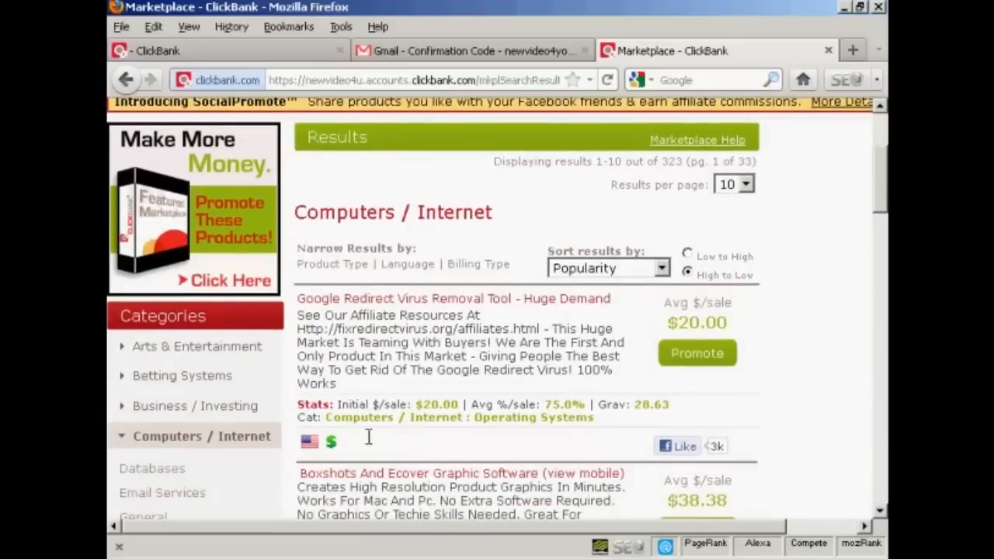
mouse_move(371, 412)
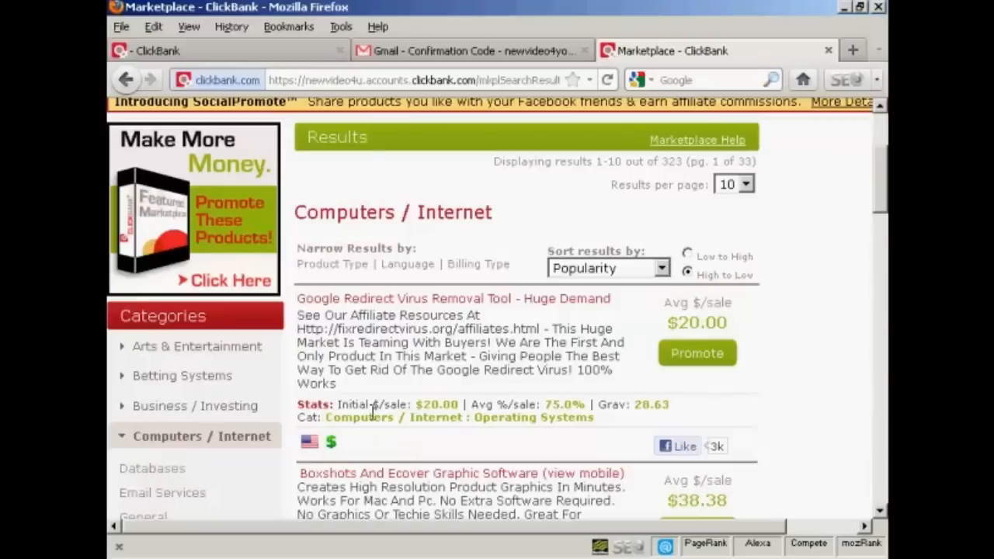
mouse_move(423, 415)
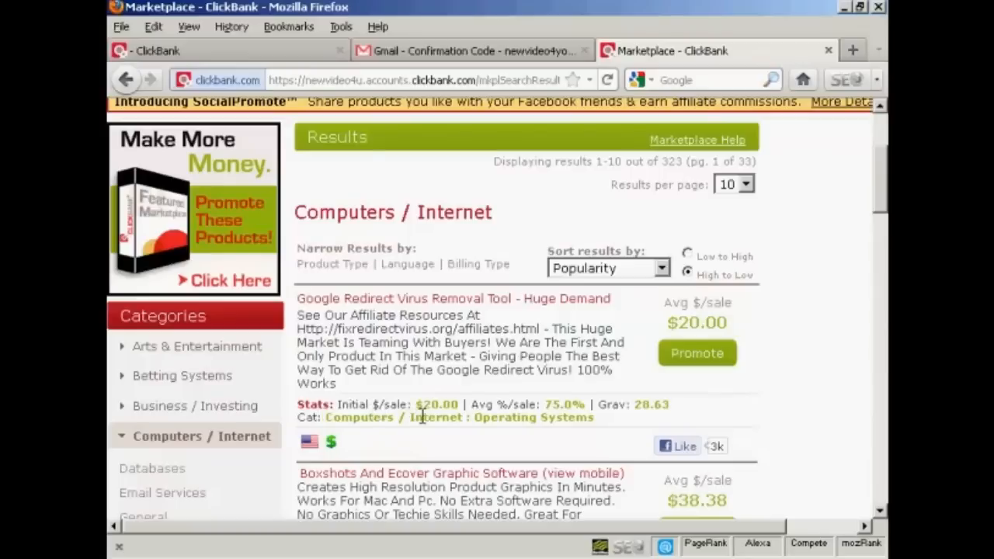
mouse_move(501, 419)
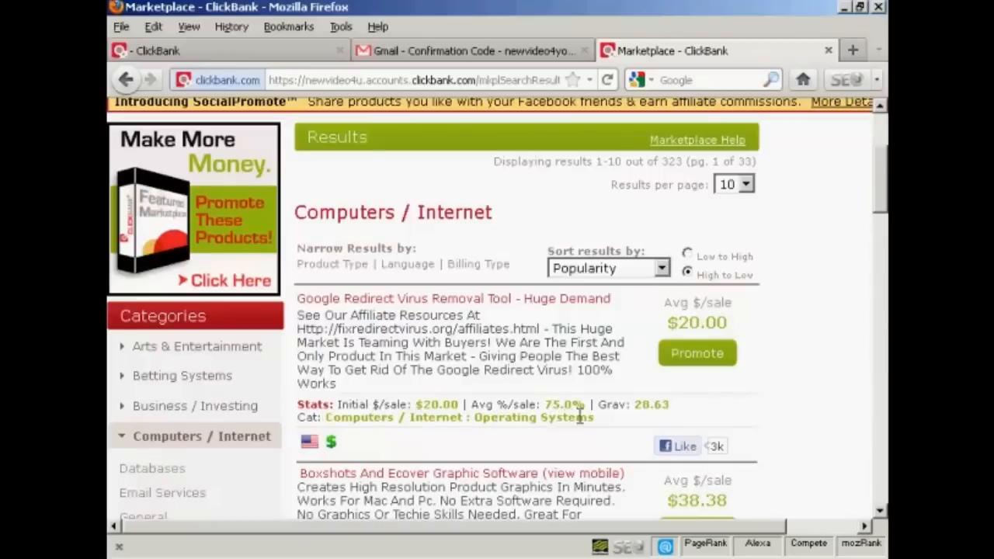
mouse_move(601, 425)
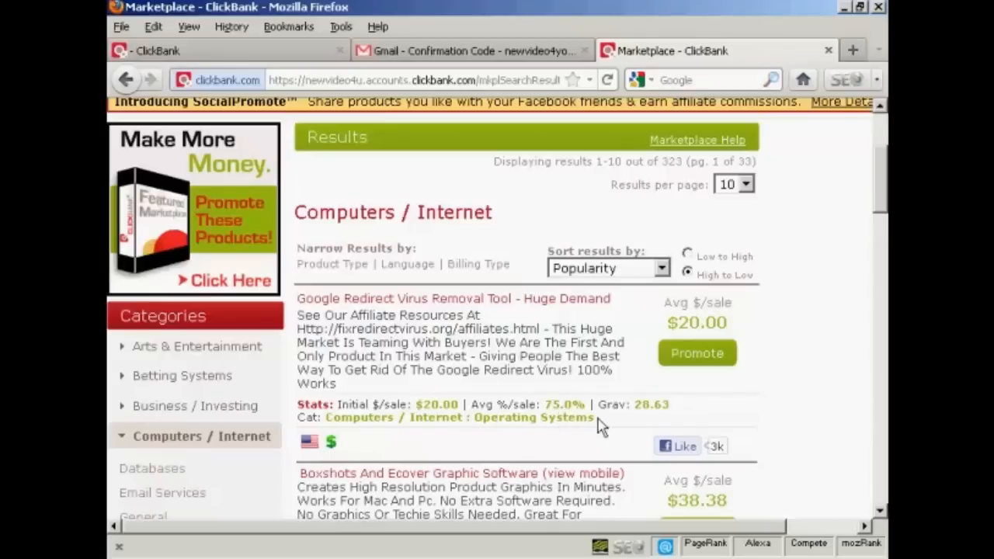
mouse_move(650, 423)
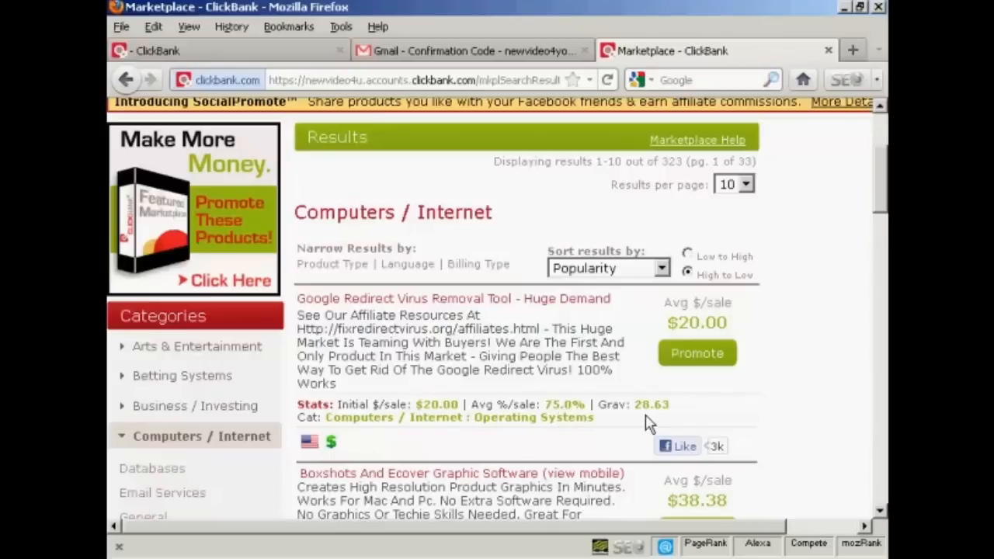
mouse_move(663, 419)
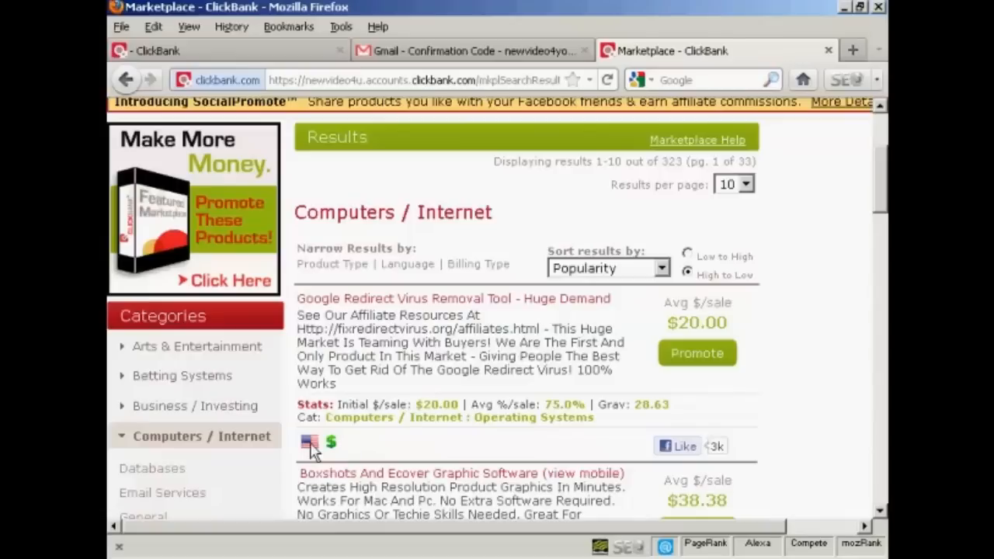
mouse_move(309, 443)
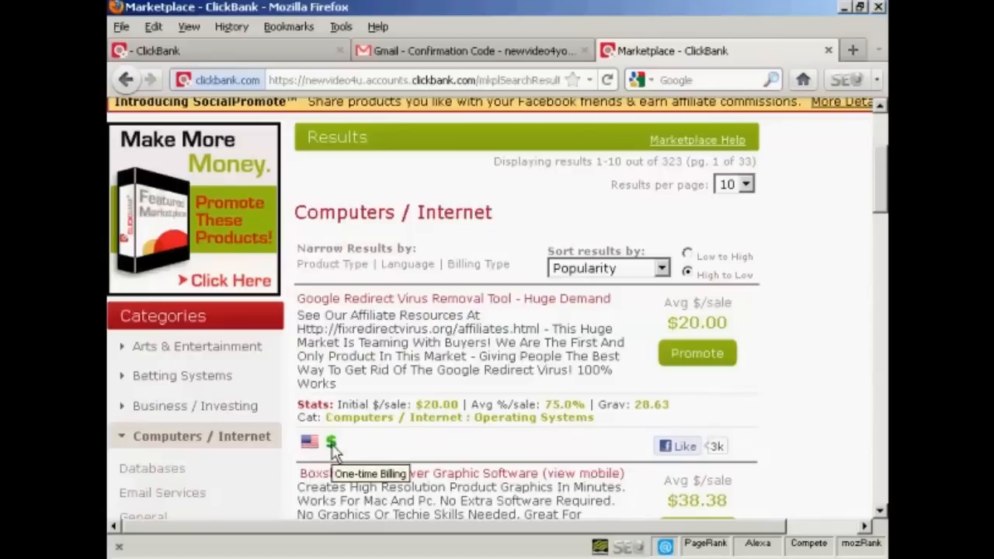
mouse_move(385, 444)
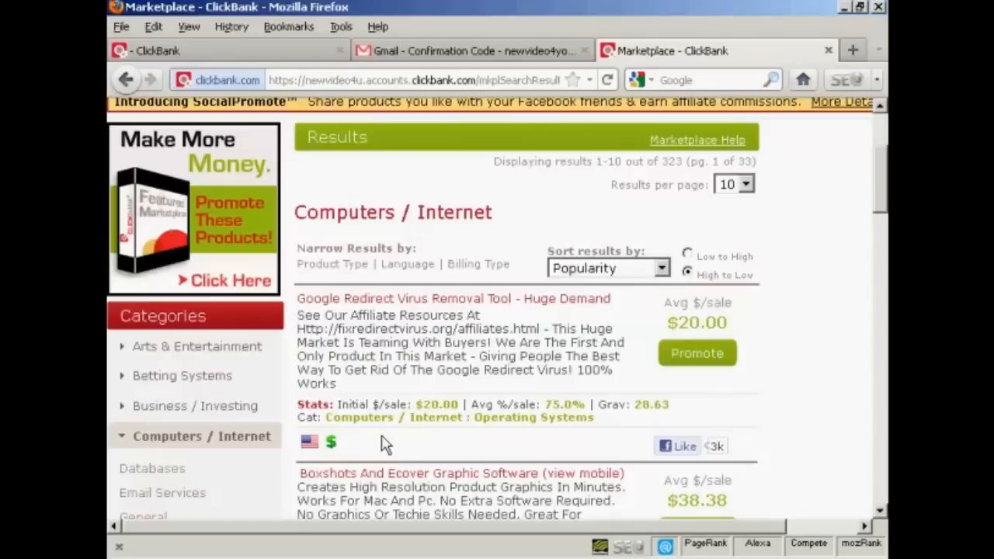
mouse_move(353, 444)
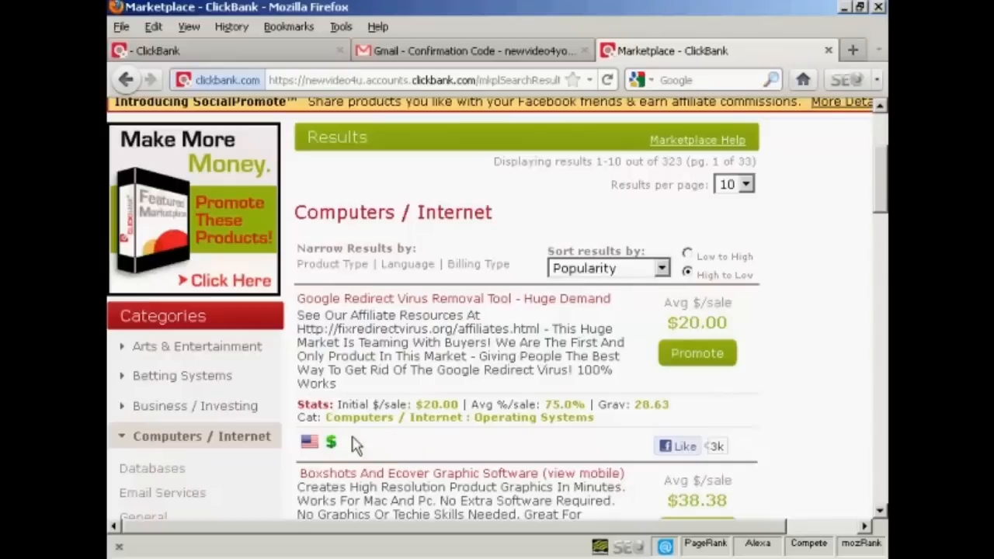
mouse_move(878, 256)
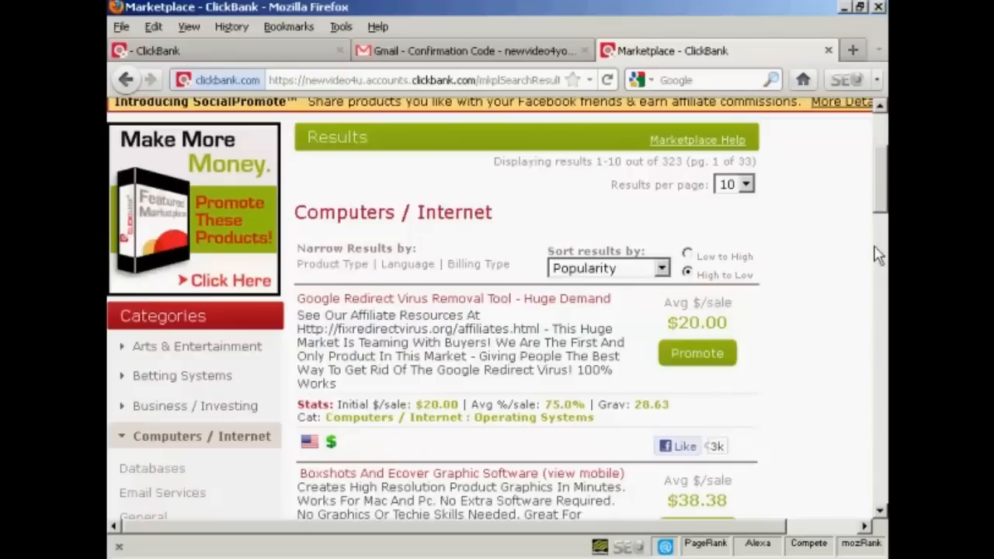
mouse_move(876, 186)
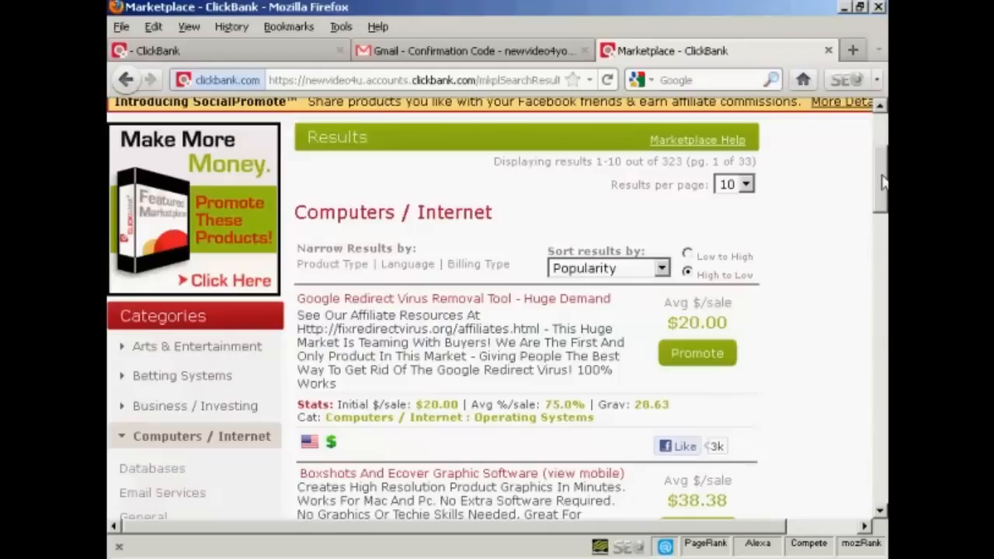
Scroll the Computers / Internet results down to the Boxshots And Ecover Graphic Software listing
scroll("down", 3)
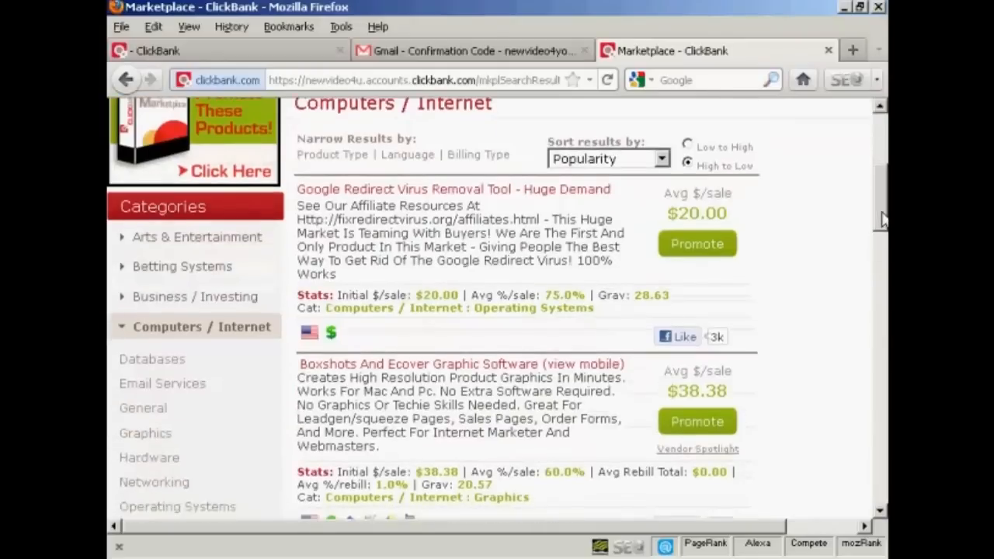
scroll("down", 3)
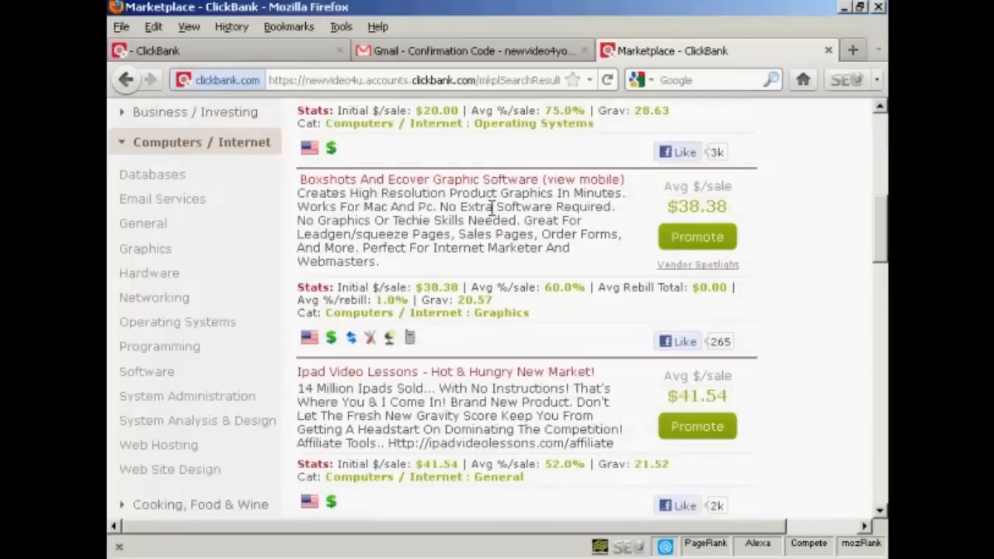
mouse_move(351, 336)
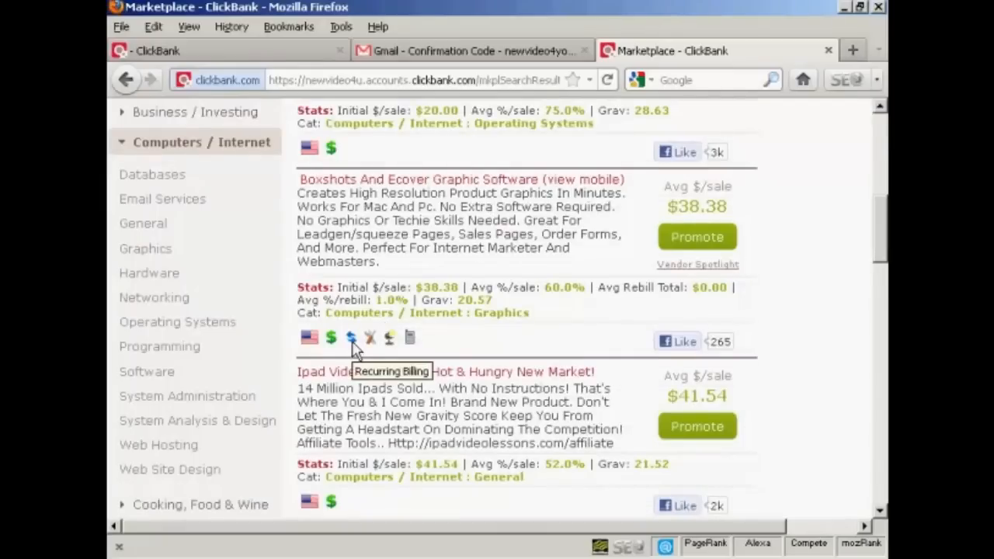
mouse_move(357, 354)
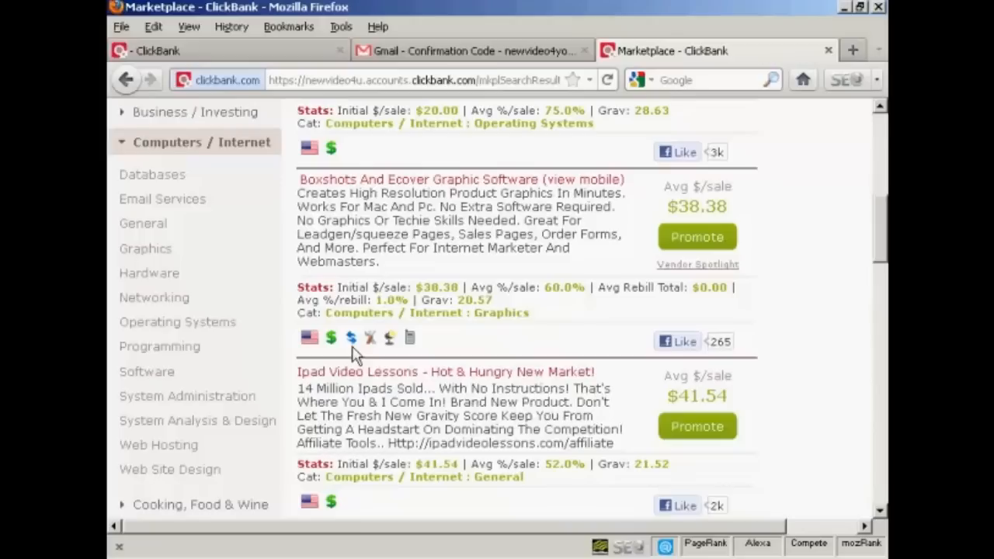
mouse_move(379, 349)
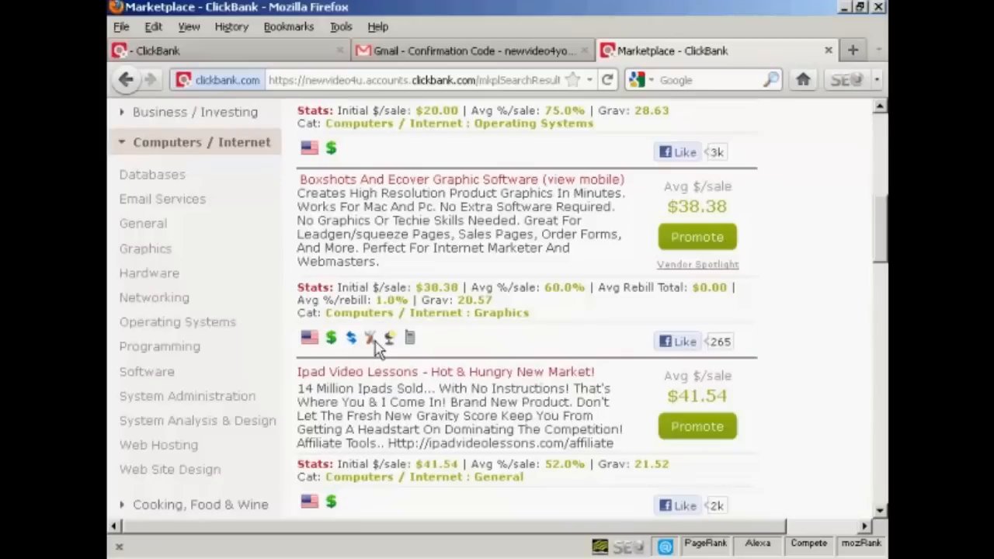
mouse_move(371, 337)
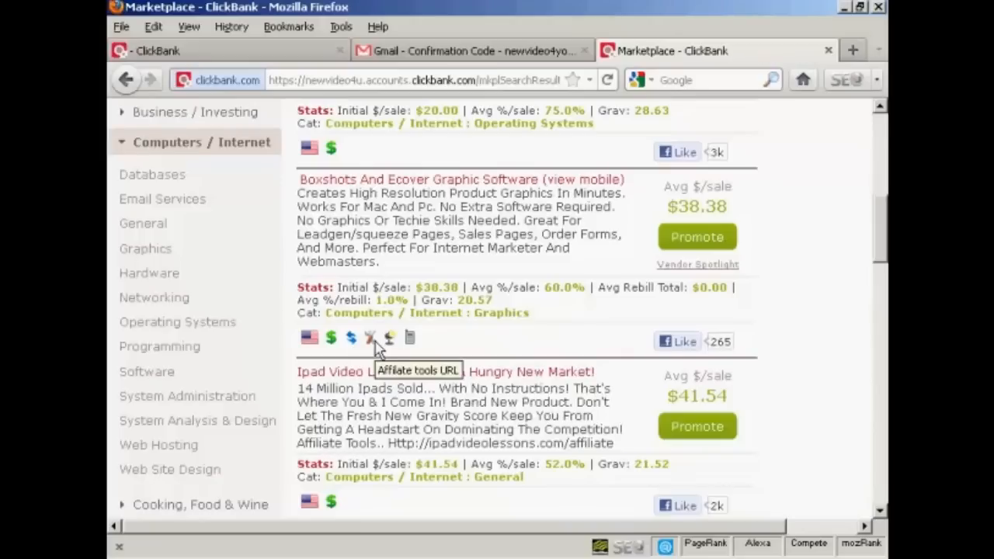
mouse_move(390, 337)
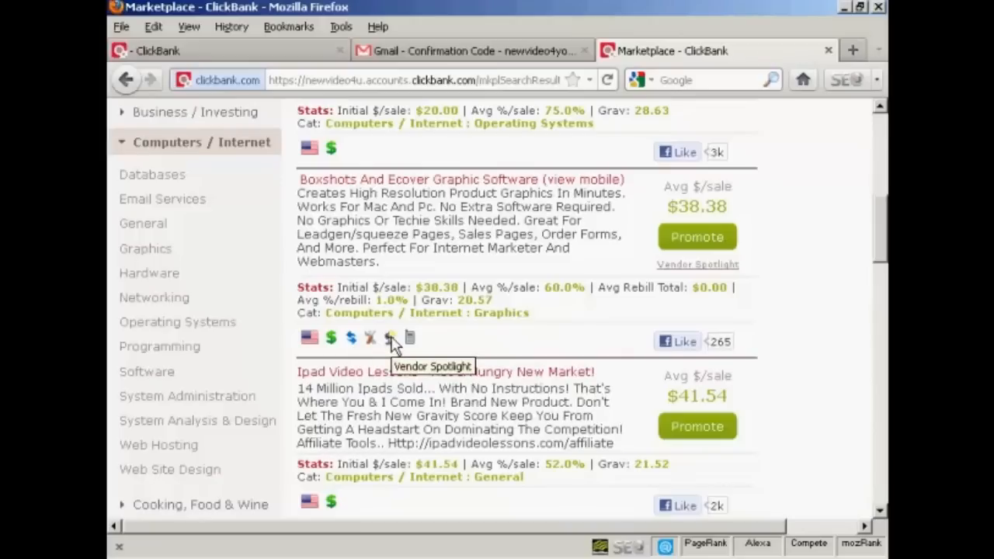
mouse_move(410, 338)
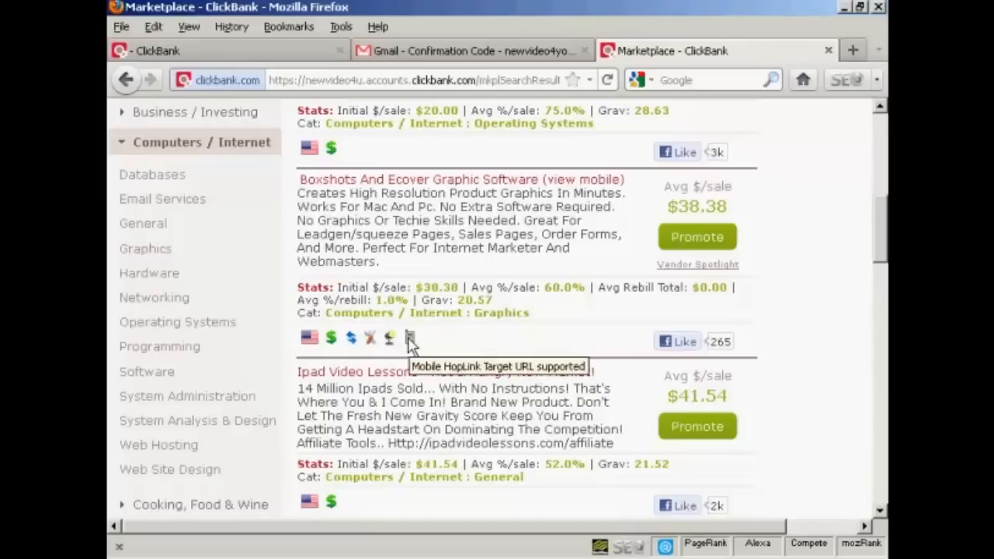
mouse_move(496, 342)
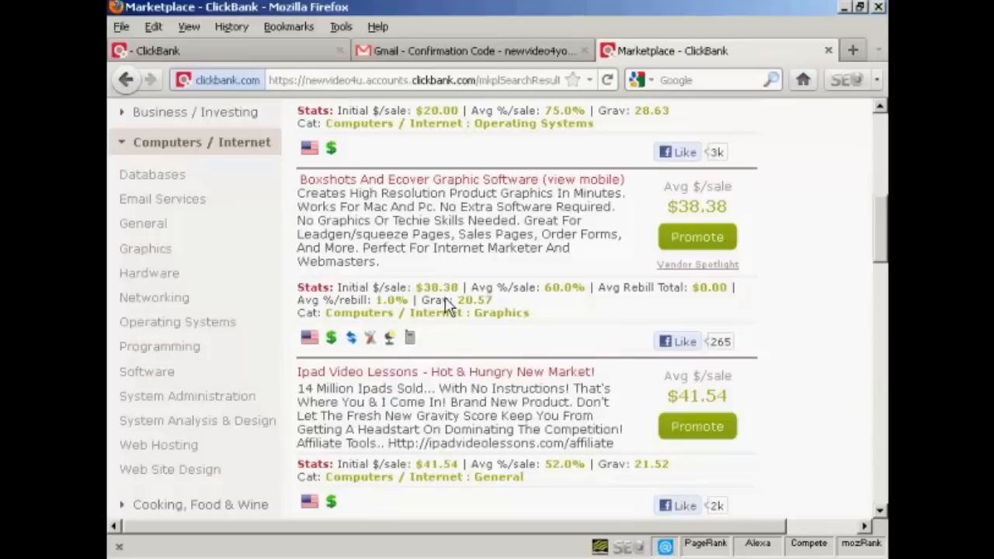
mouse_move(508, 304)
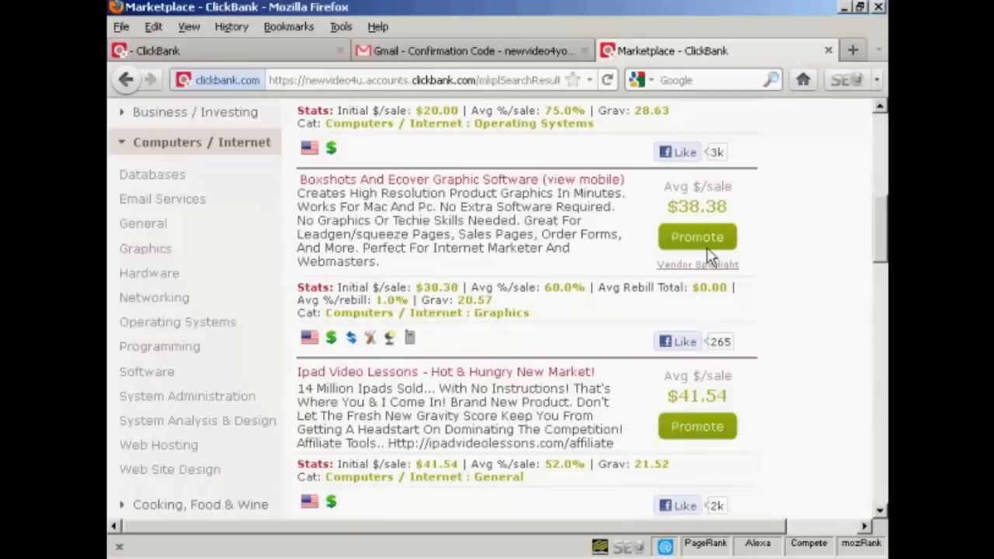
mouse_move(725, 252)
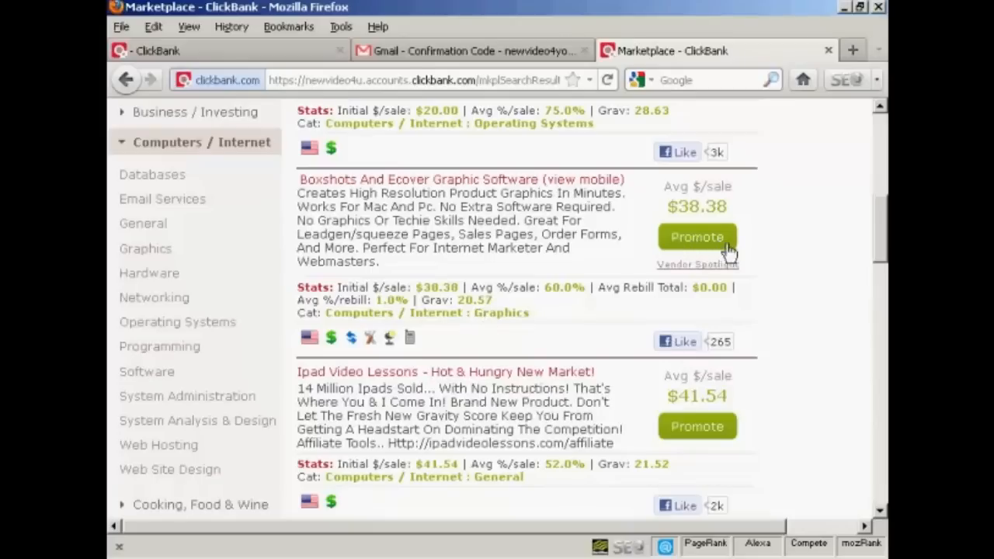
mouse_move(698, 246)
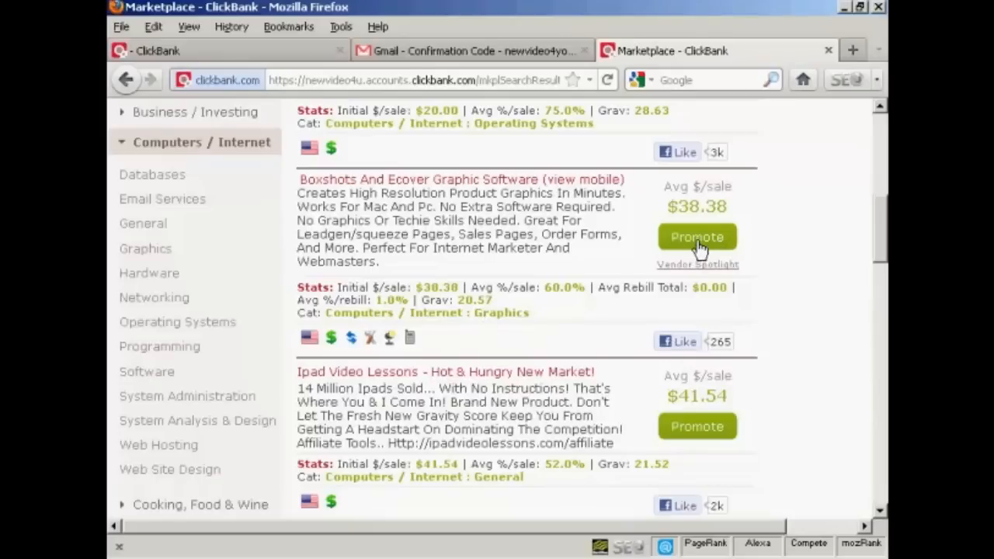
Promote the Boxshots listing and create a HopLink in the Affiliate Program popup
left_click(696, 237)
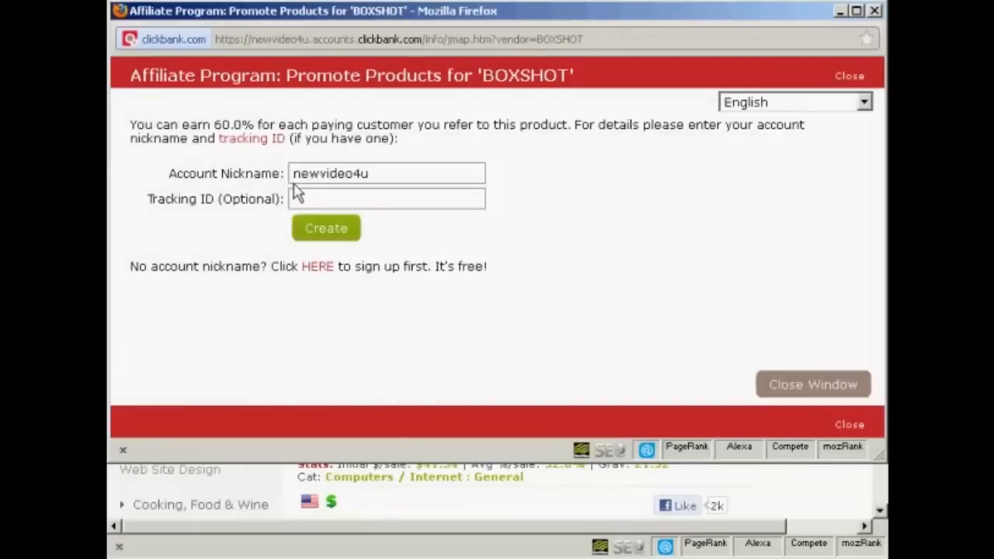
mouse_move(386, 196)
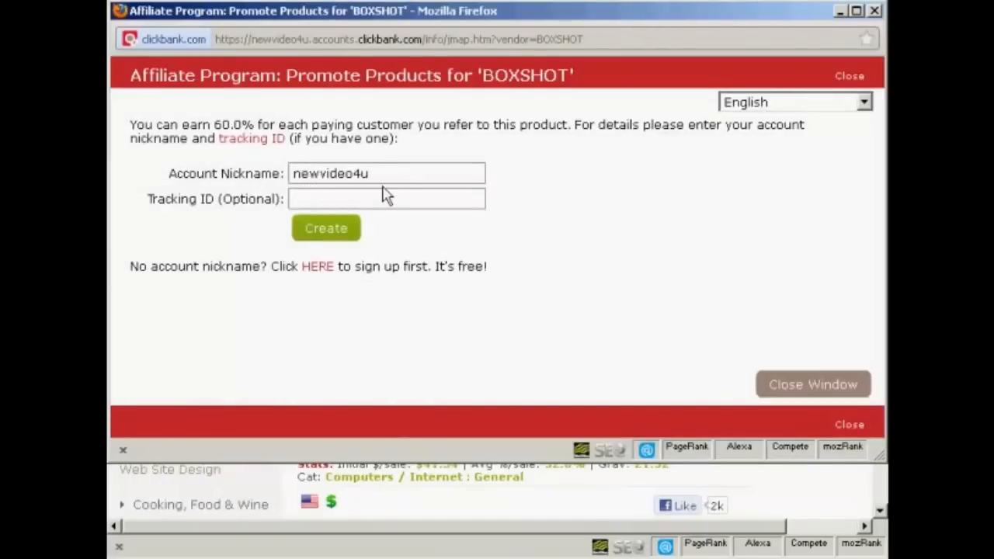
mouse_move(161, 220)
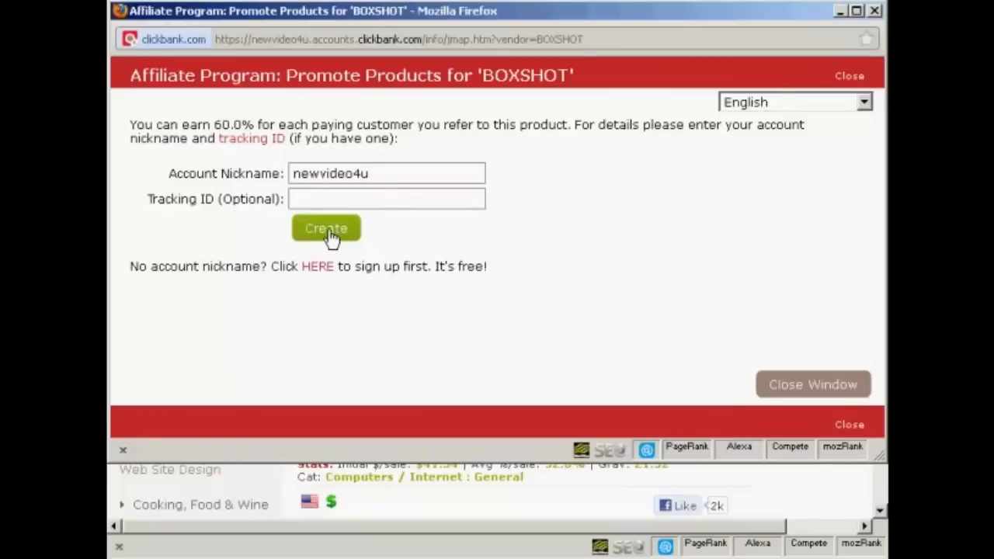
left_click(326, 228)
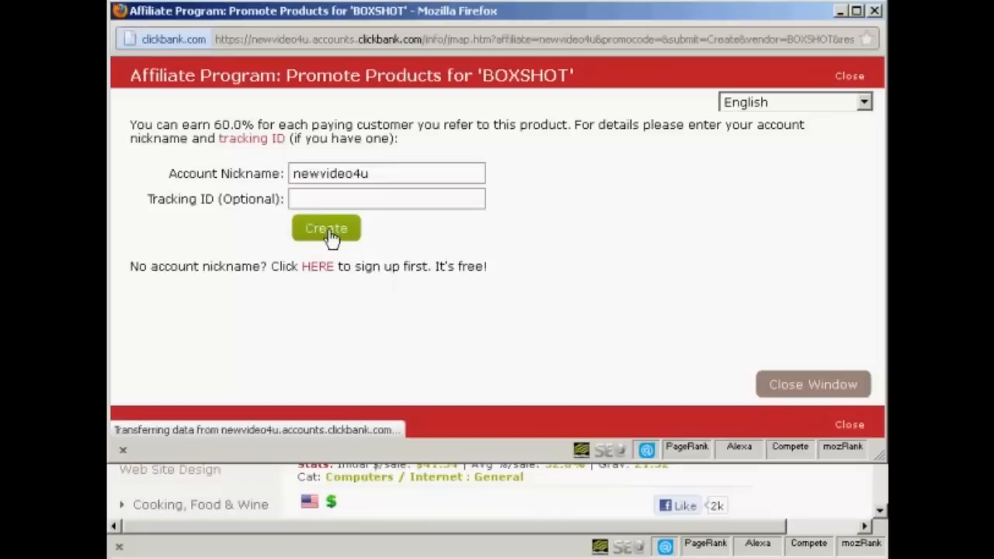
Generate the encrypted hop.clickbank.net HopLink and HTML link code for BOXSHOT
left_click(326, 228)
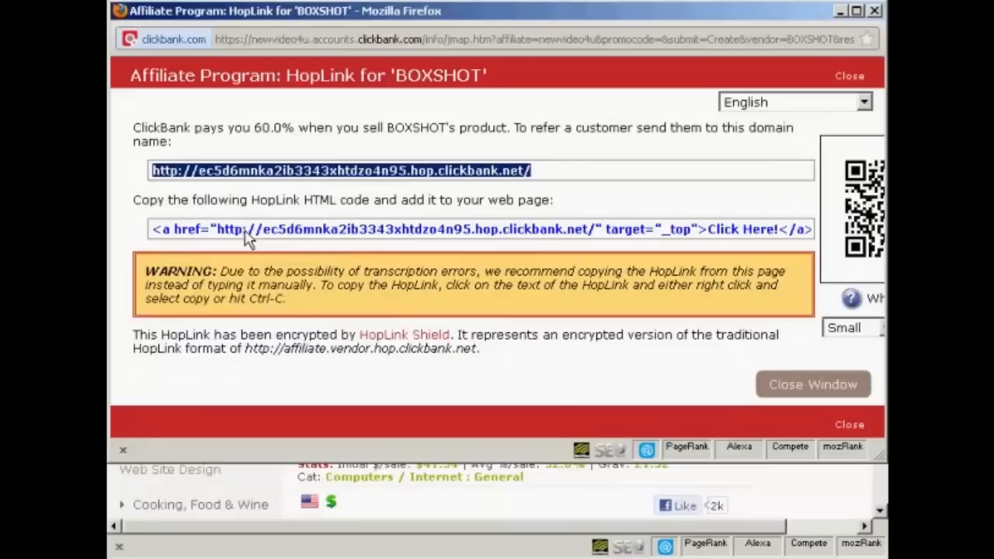
mouse_move(179, 238)
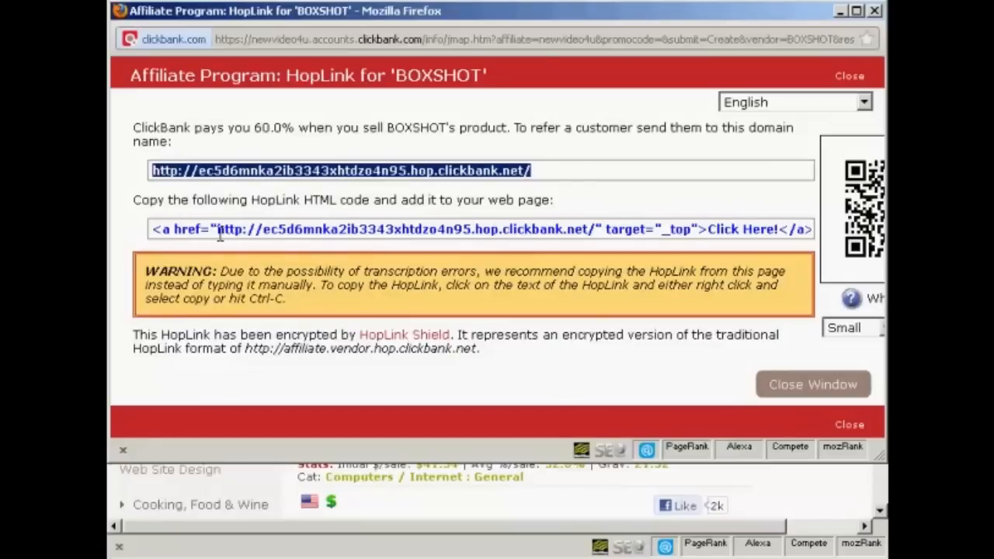
mouse_move(373, 234)
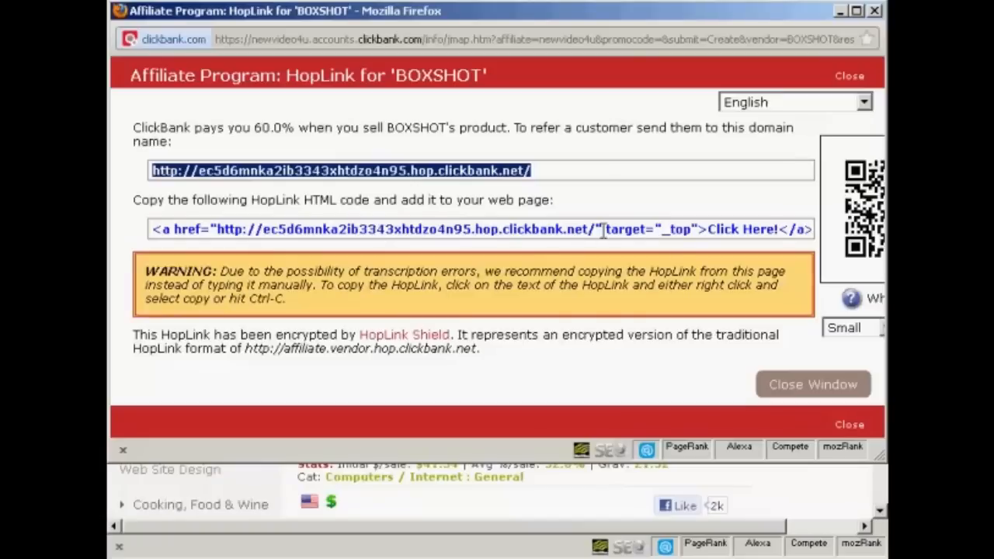
mouse_move(631, 241)
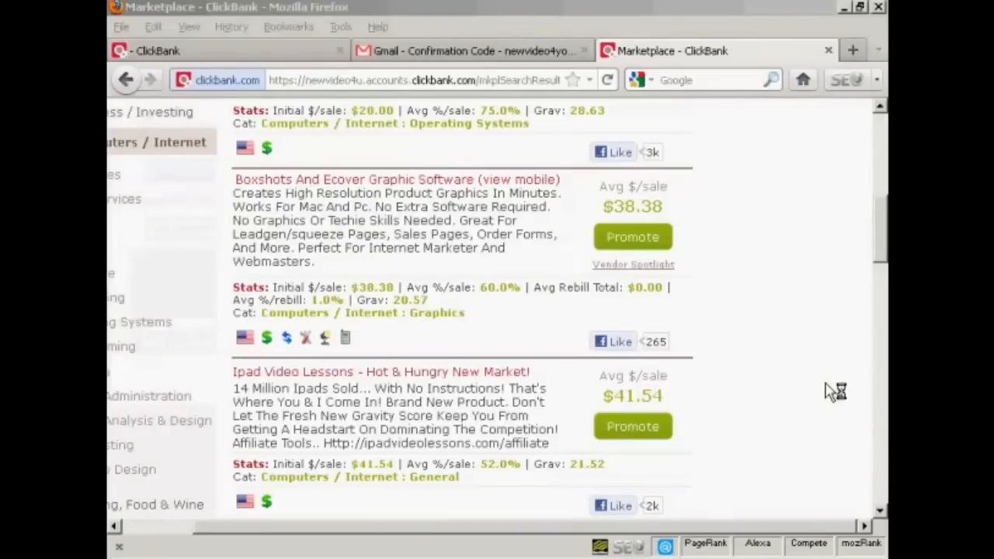
mouse_move(831, 392)
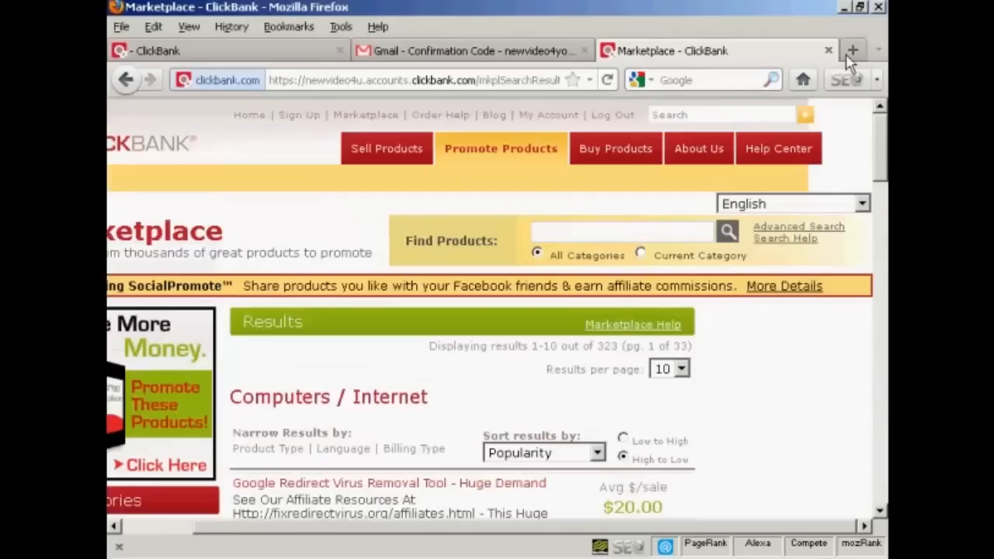
left_click(851, 49)
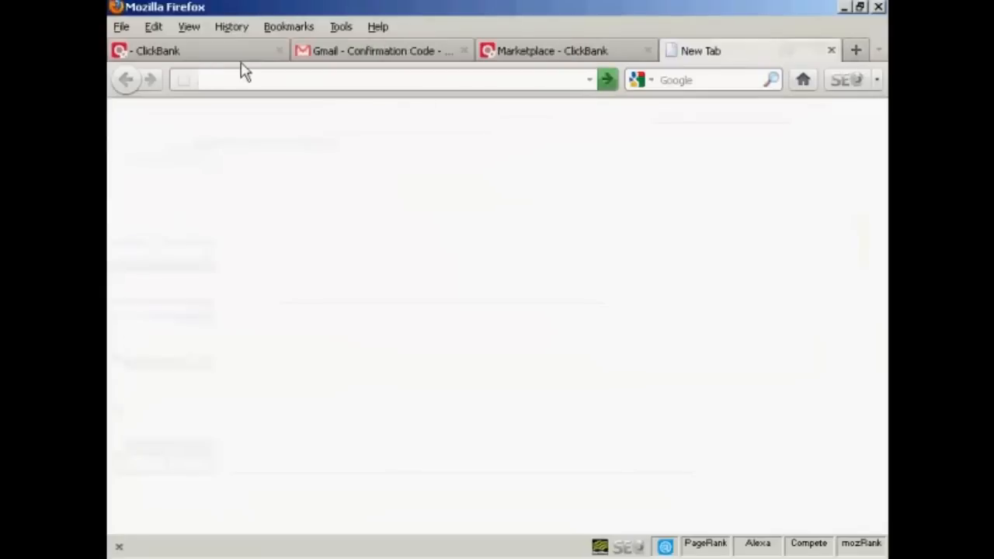
type("http://rec5d6mnka2ib3343xhtdzo4n95.hop.clickbank.net/")
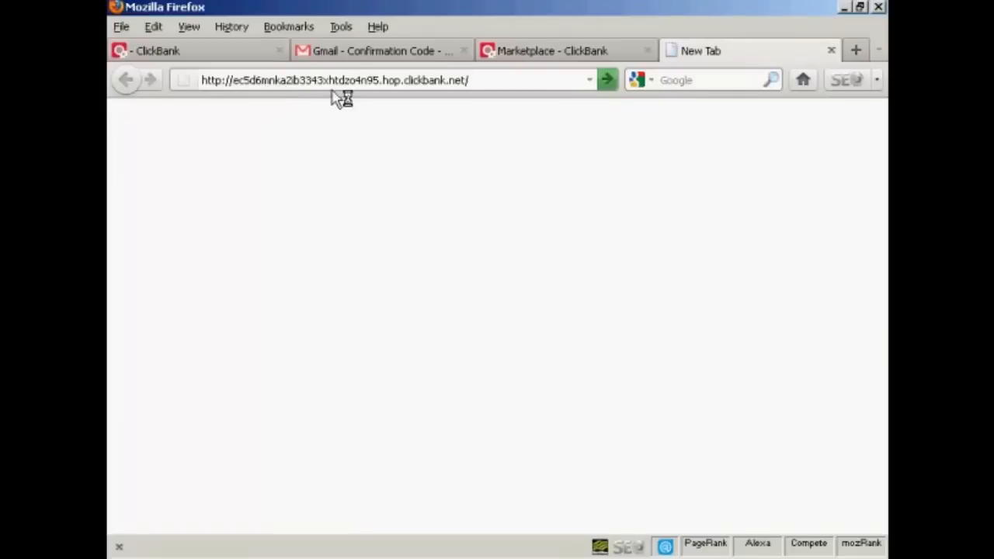
left_click(607, 79)
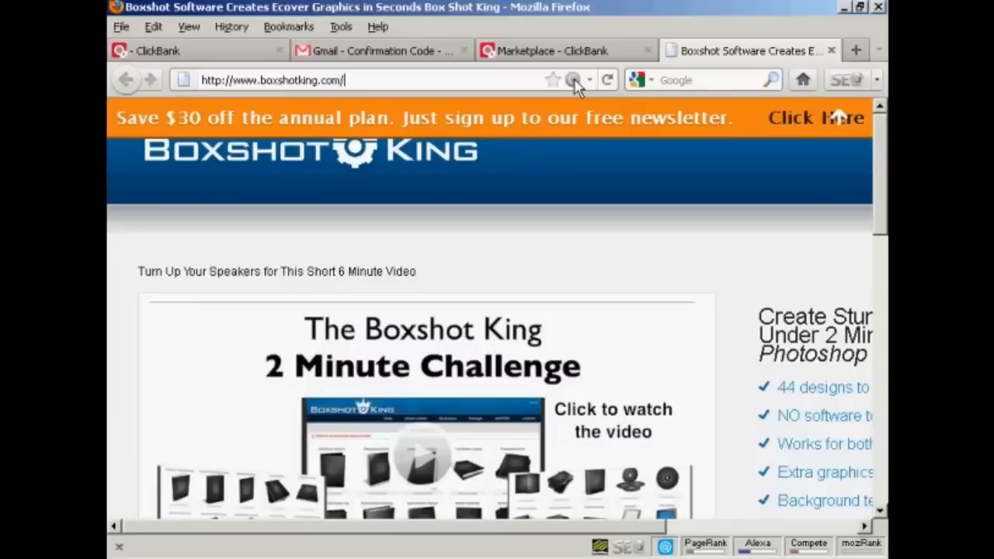
mouse_move(883, 148)
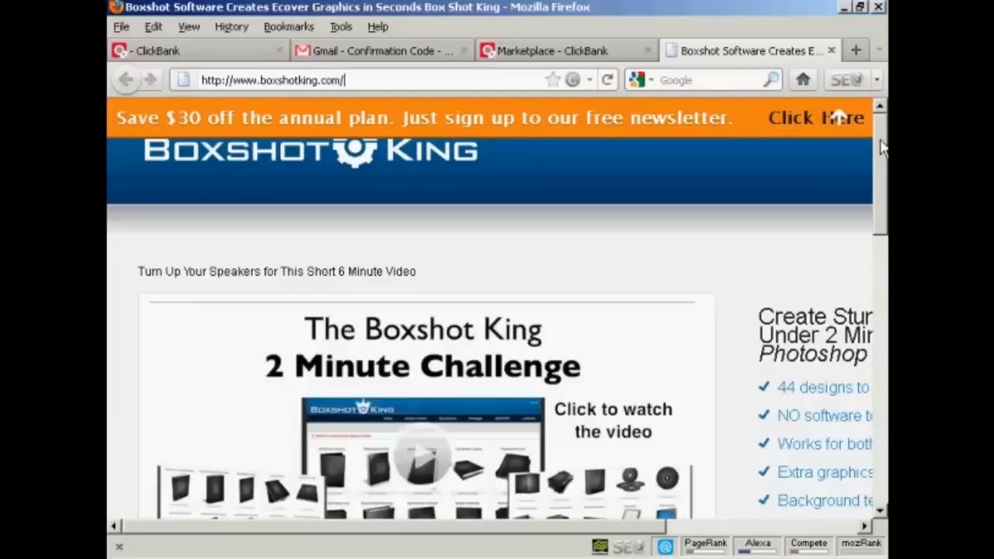